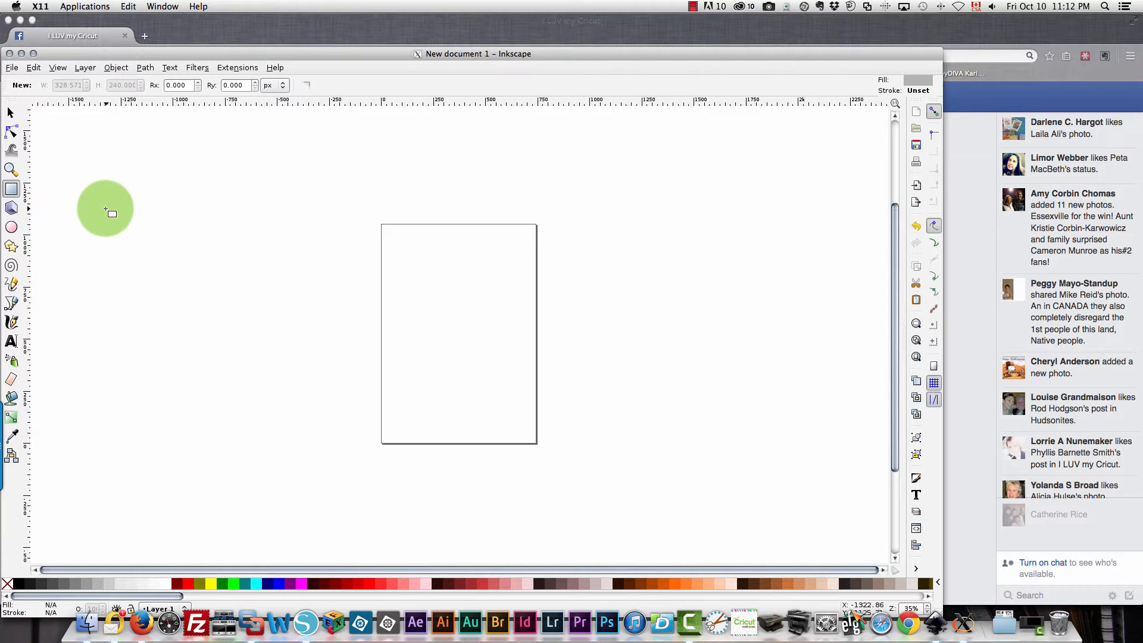
mouse_move(161, 233)
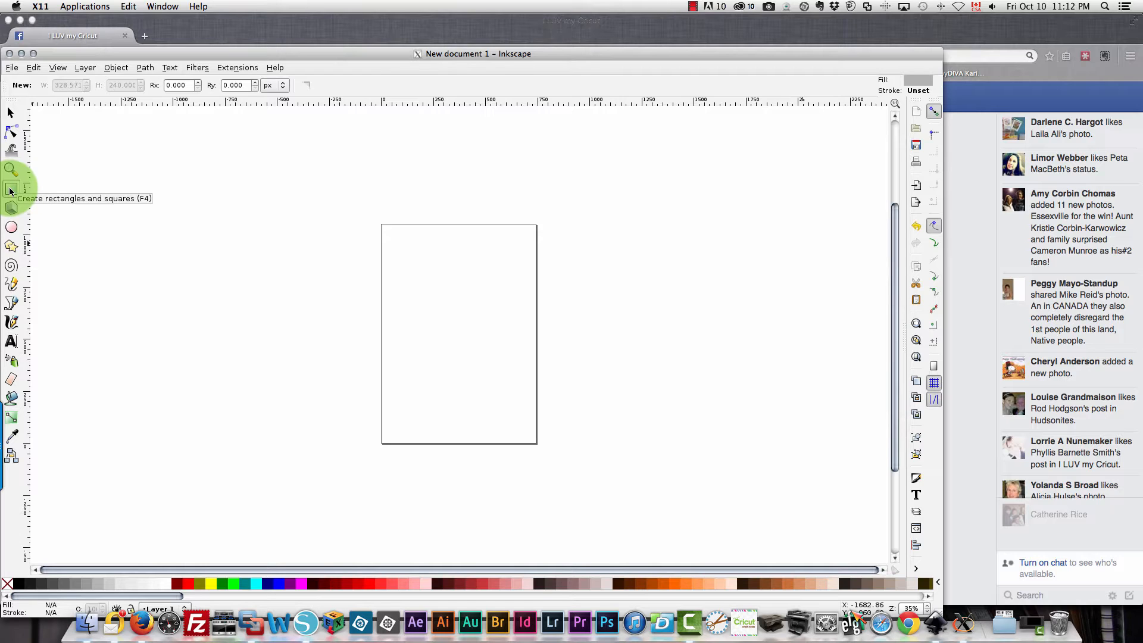
Draw two overlapping grey squares, then pick the Ellipse tool for a circle
click(12, 190)
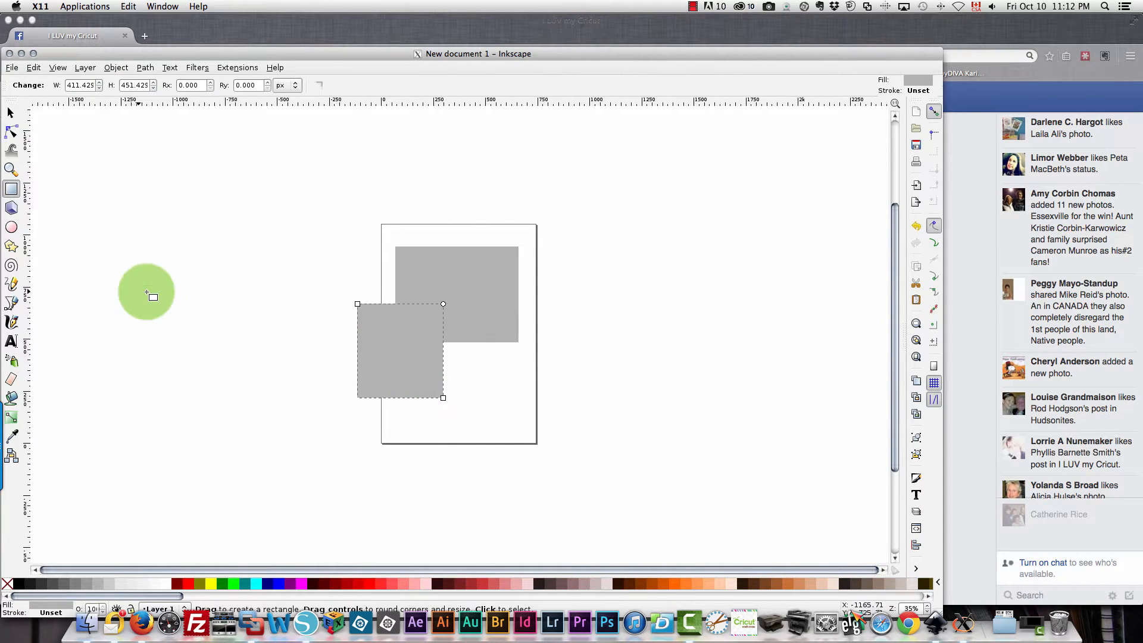
click(11, 226)
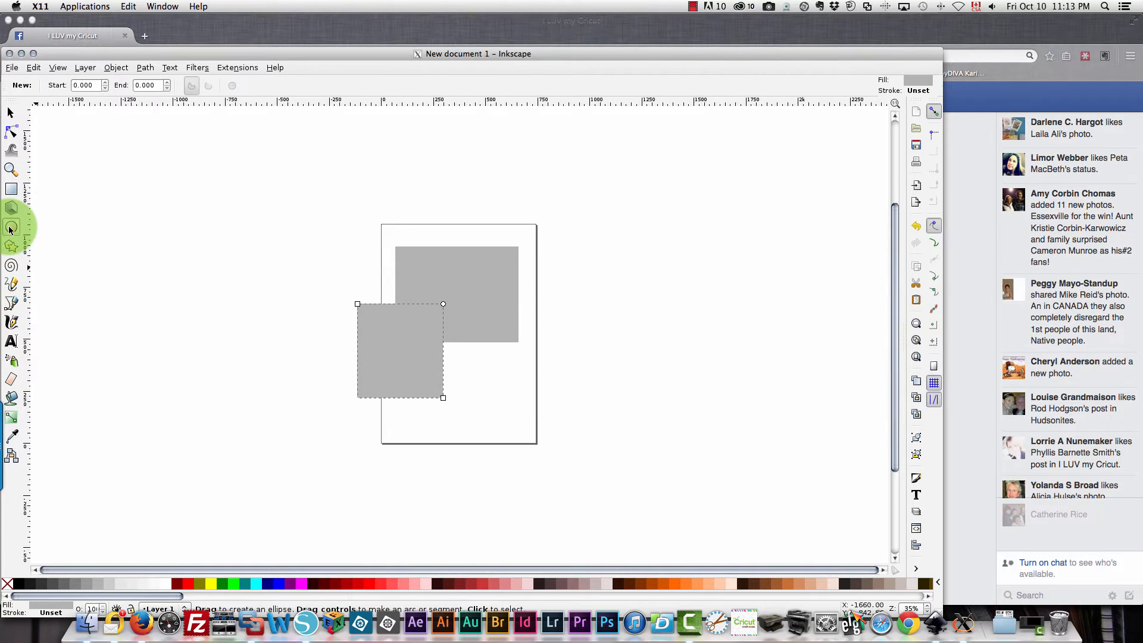
mouse_move(12, 228)
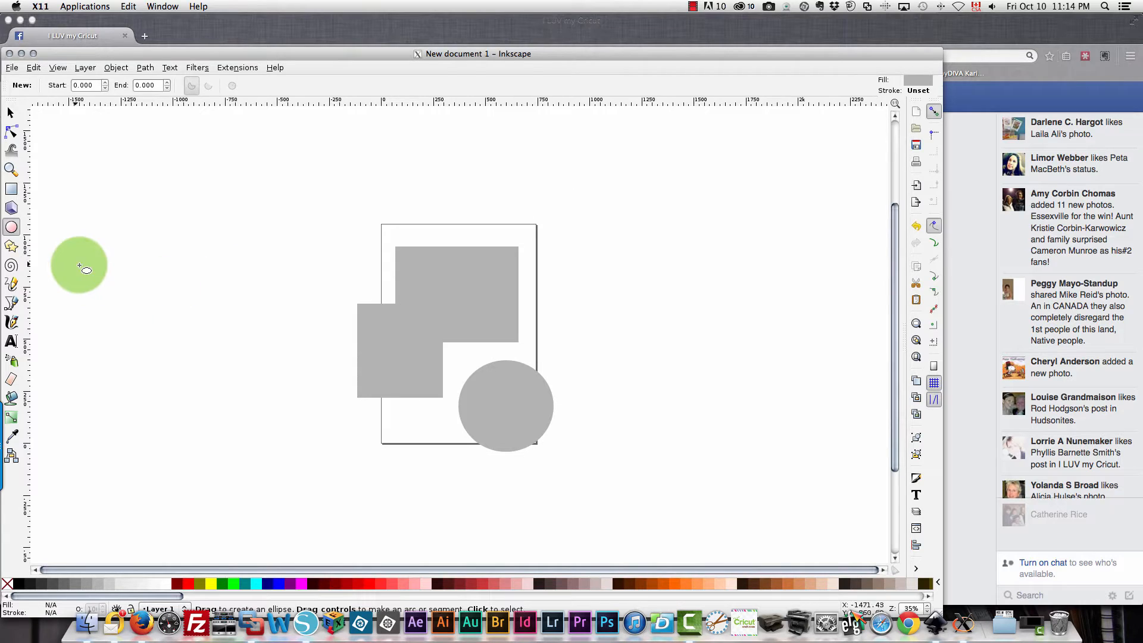
mouse_move(12, 247)
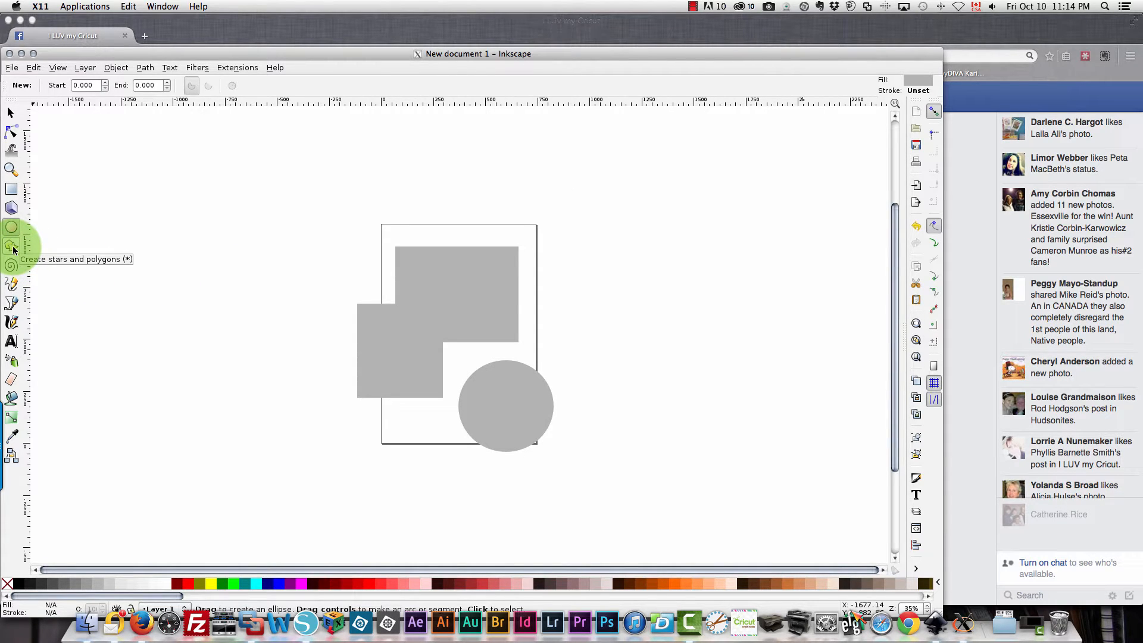
Select all the grey shapes on the page and delete them
click(11, 112)
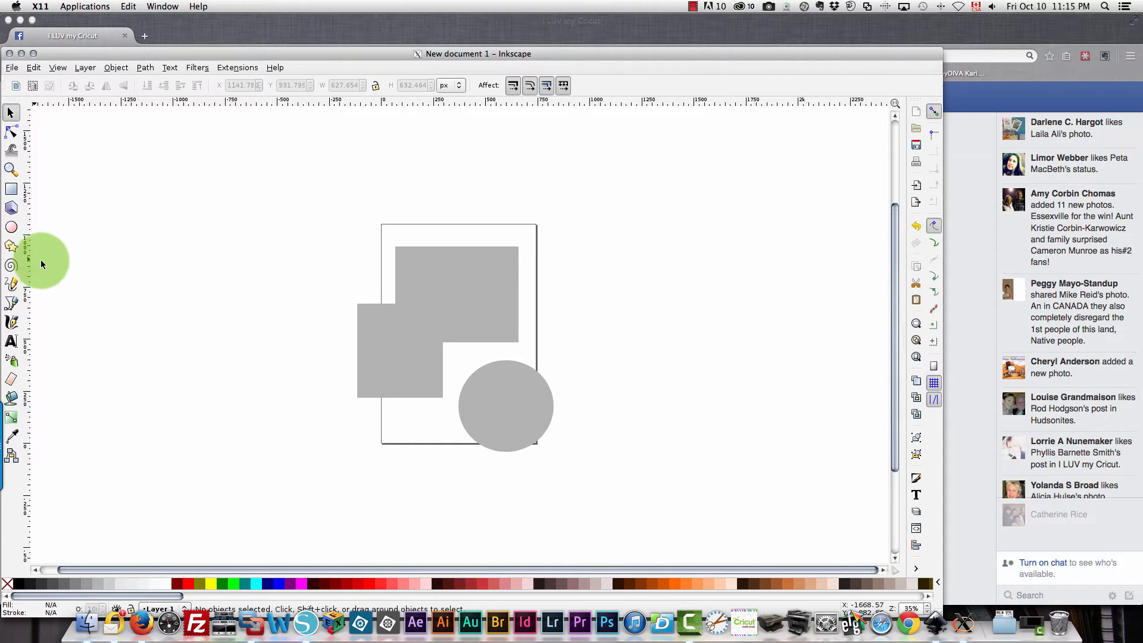
click(12, 245)
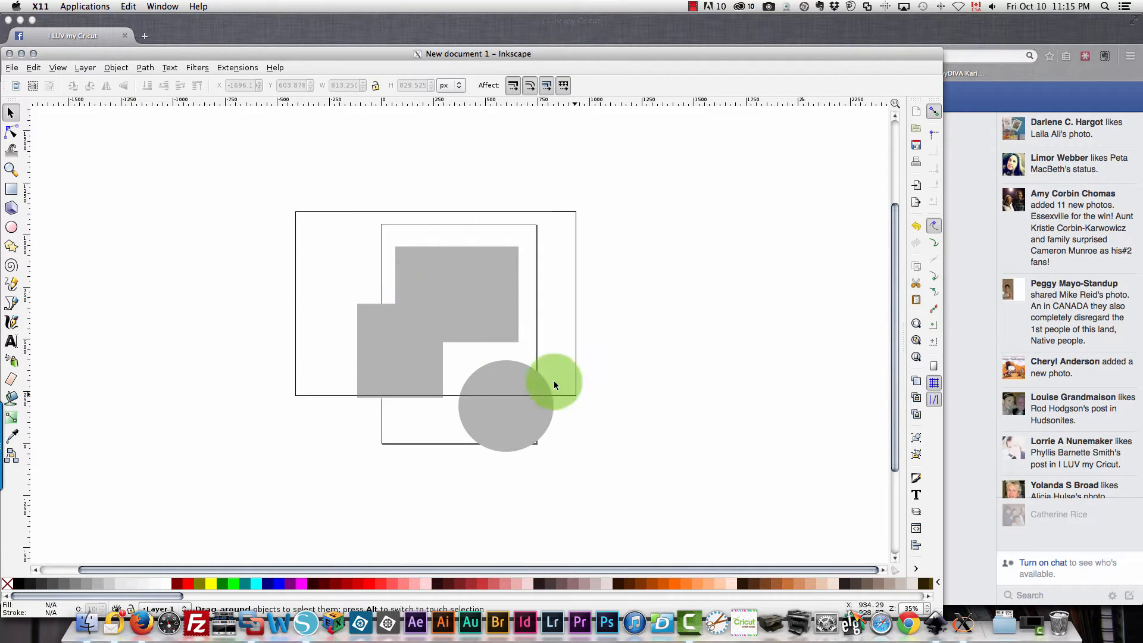
key(Delete)
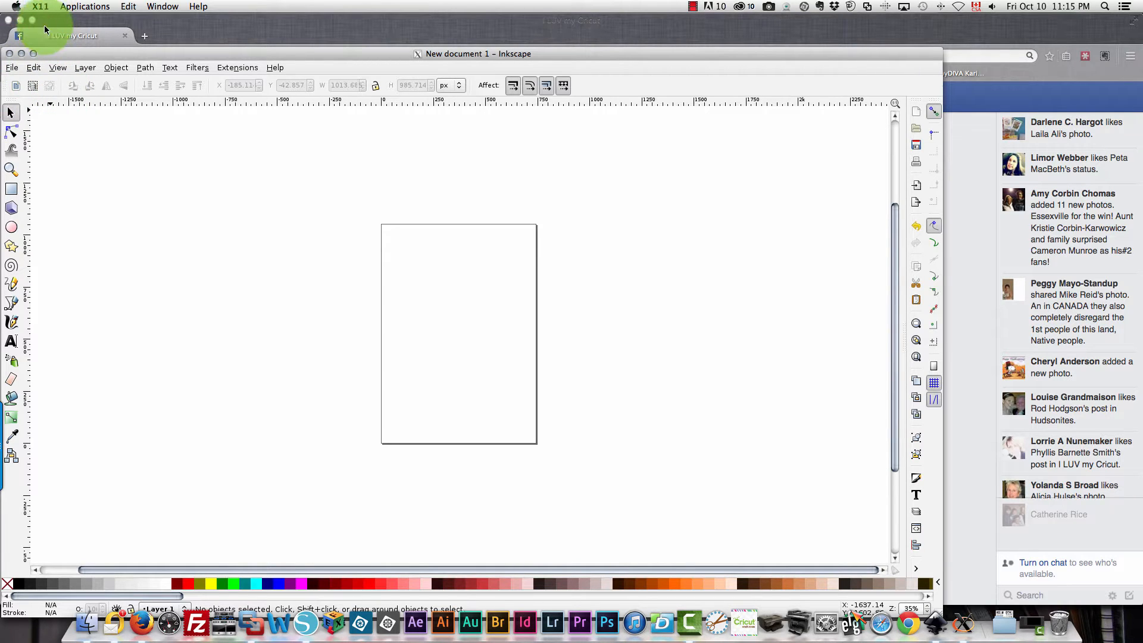
Open ladybug.png from File > Open and embed it in the document
click(12, 67)
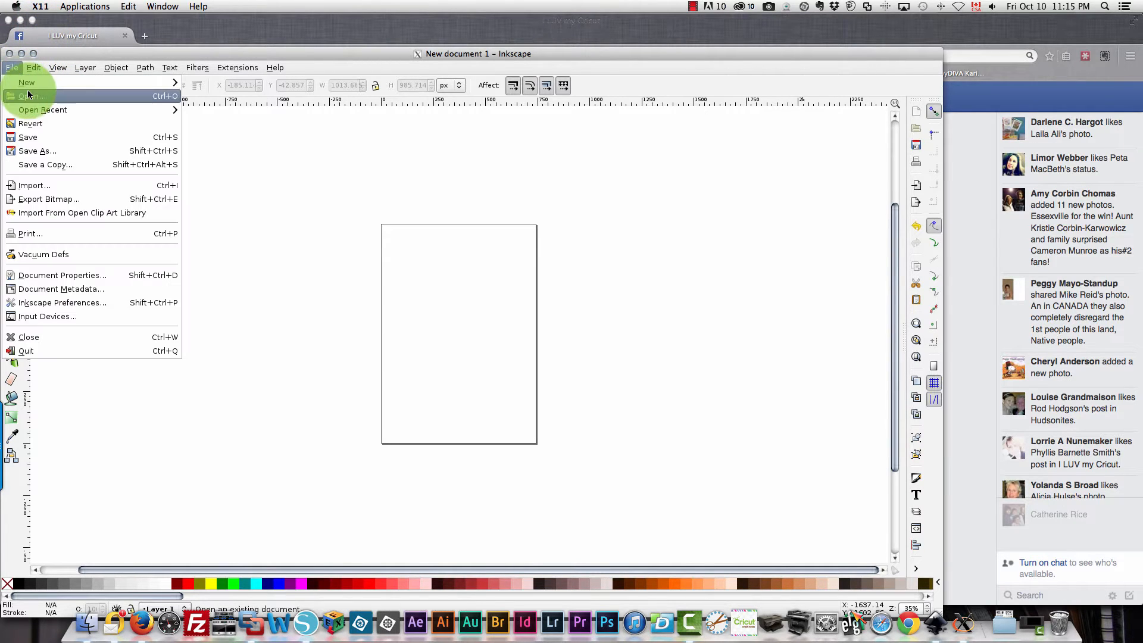
click(31, 95)
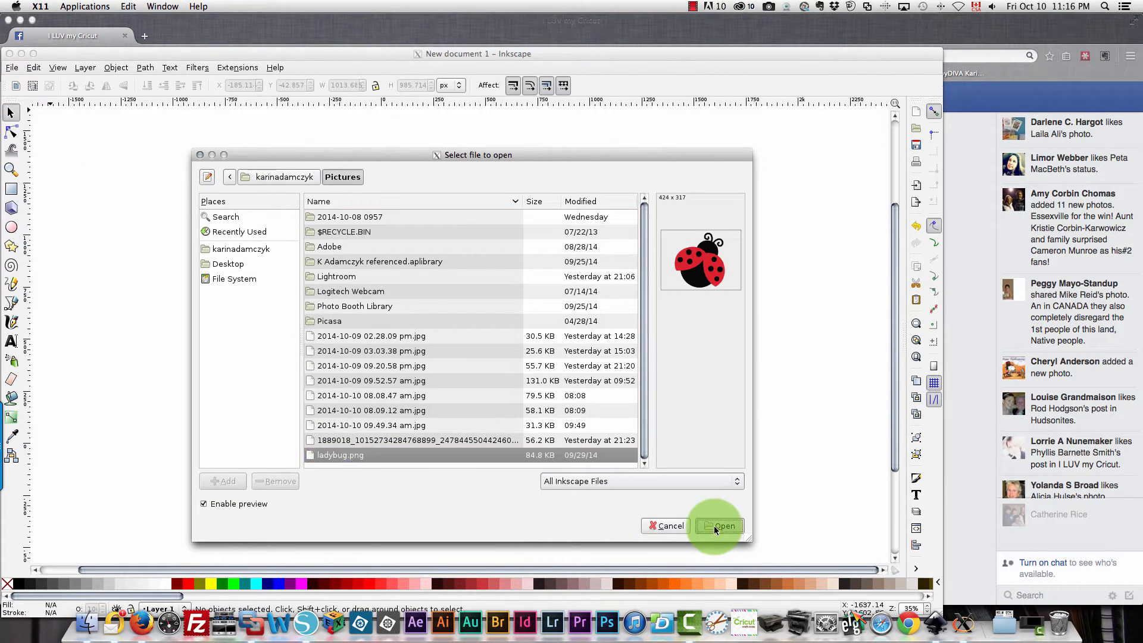
click(718, 525)
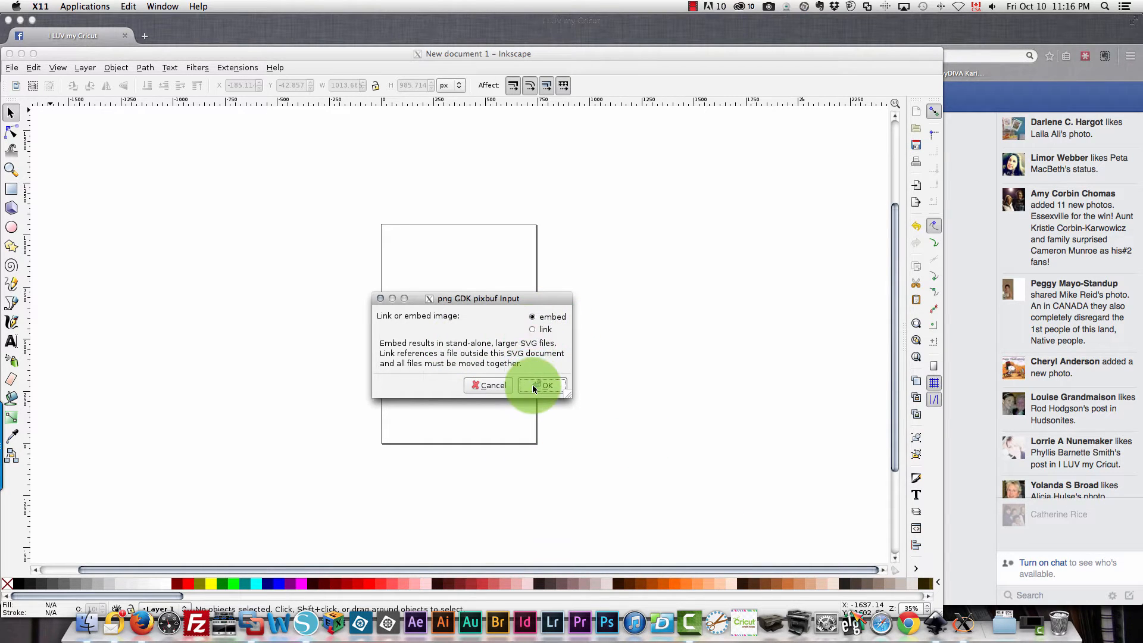
click(543, 385)
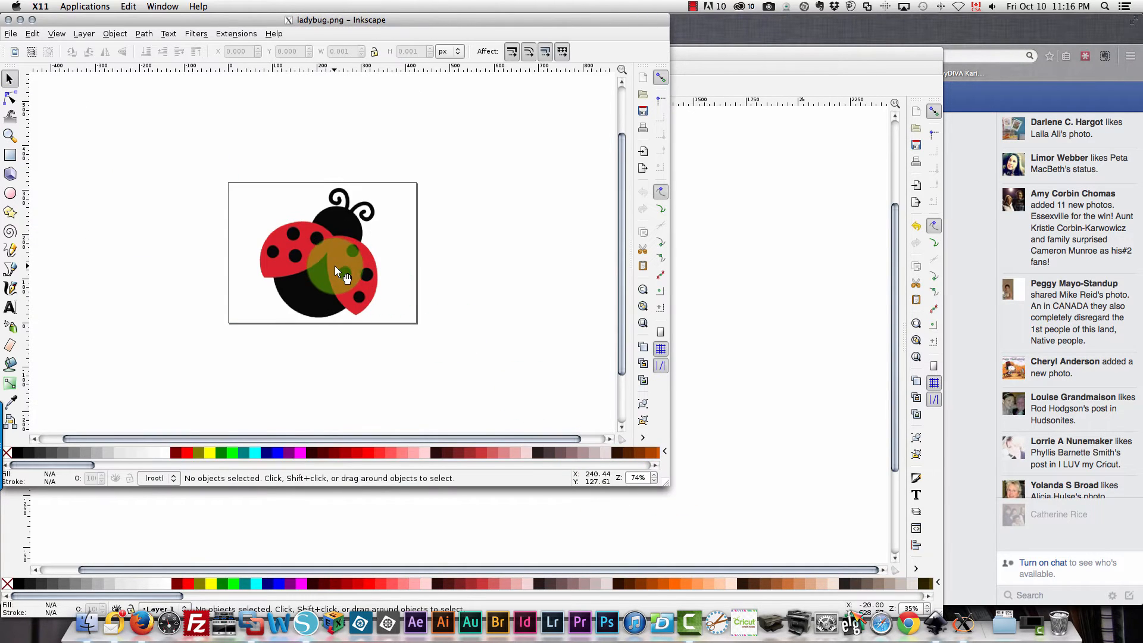
Select the ladybug image and preview a Trace Bitmap of it
click(336, 271)
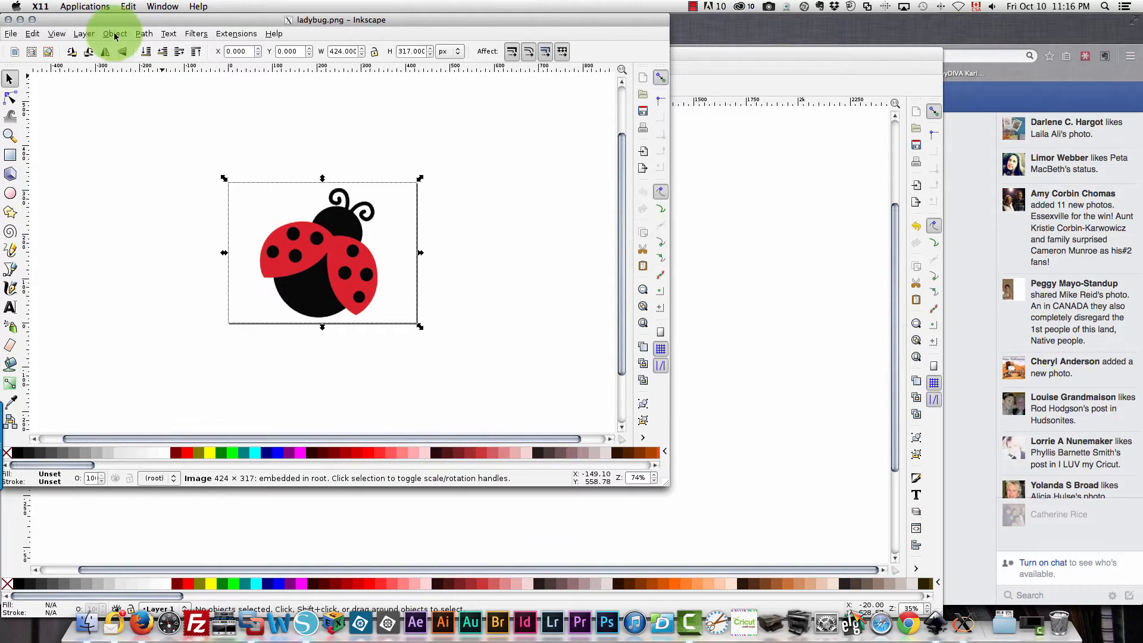
click(144, 33)
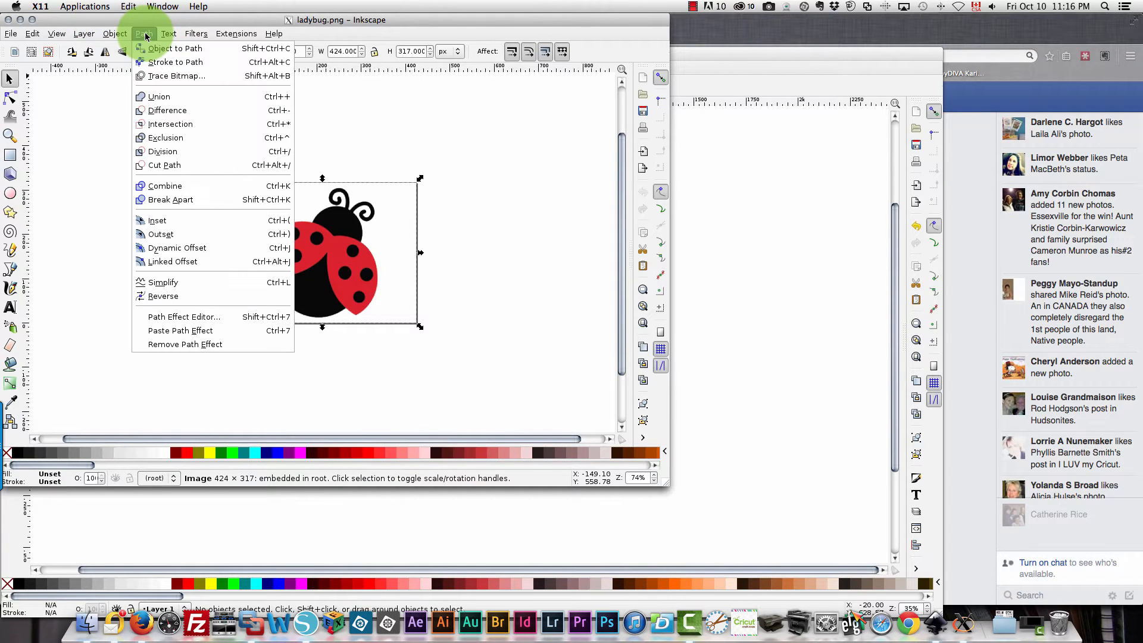
mouse_move(178, 76)
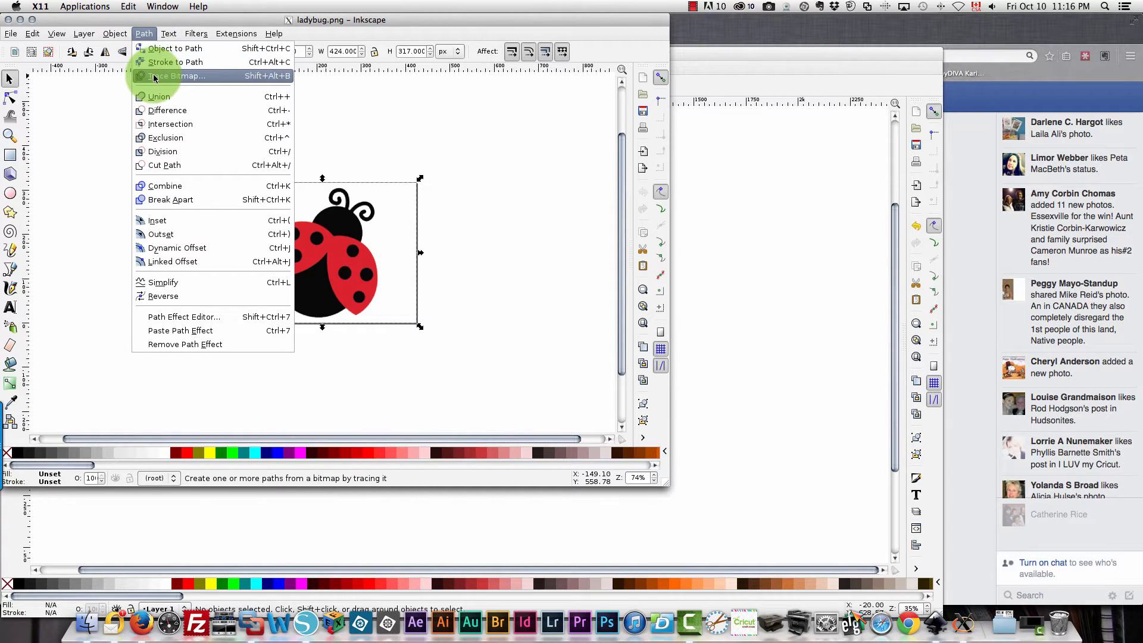
click(175, 77)
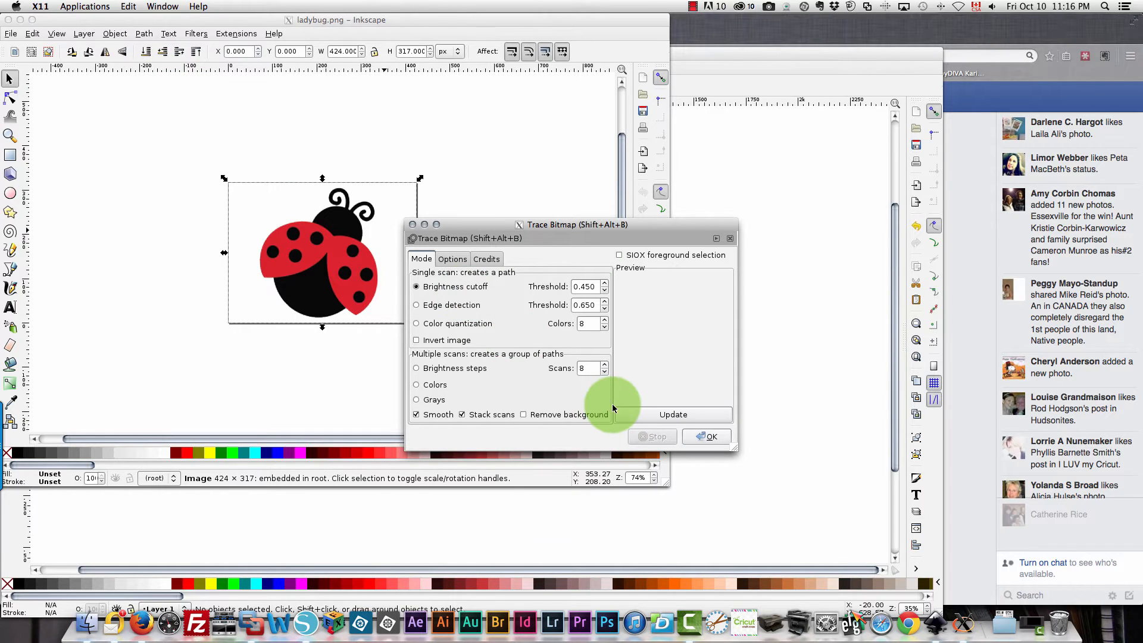
mouse_move(644, 417)
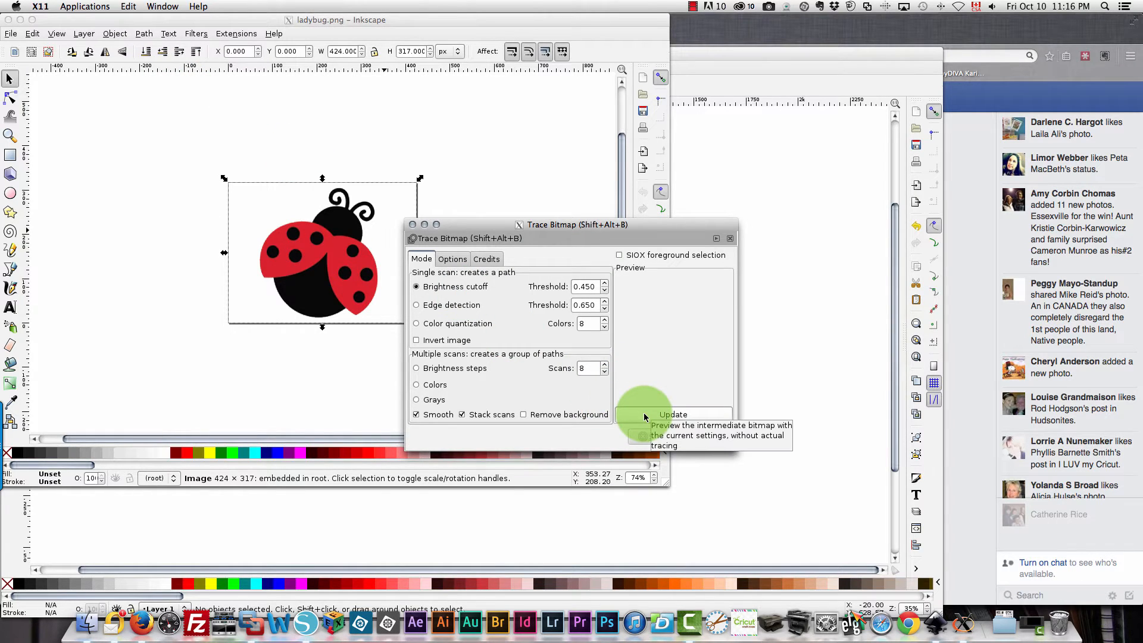
click(671, 415)
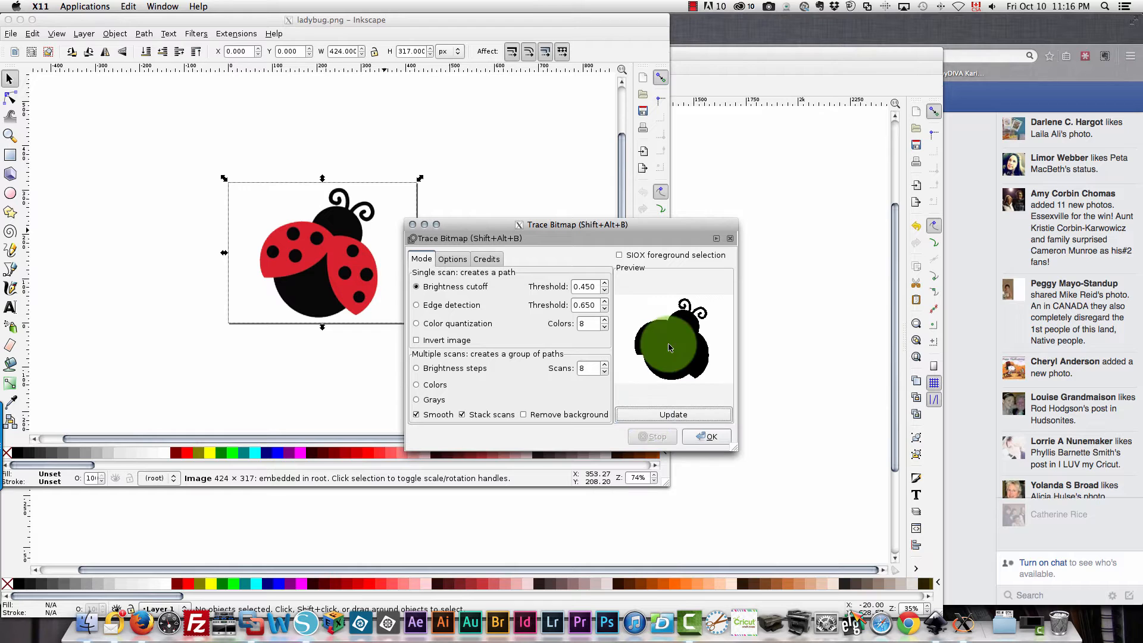
click(417, 400)
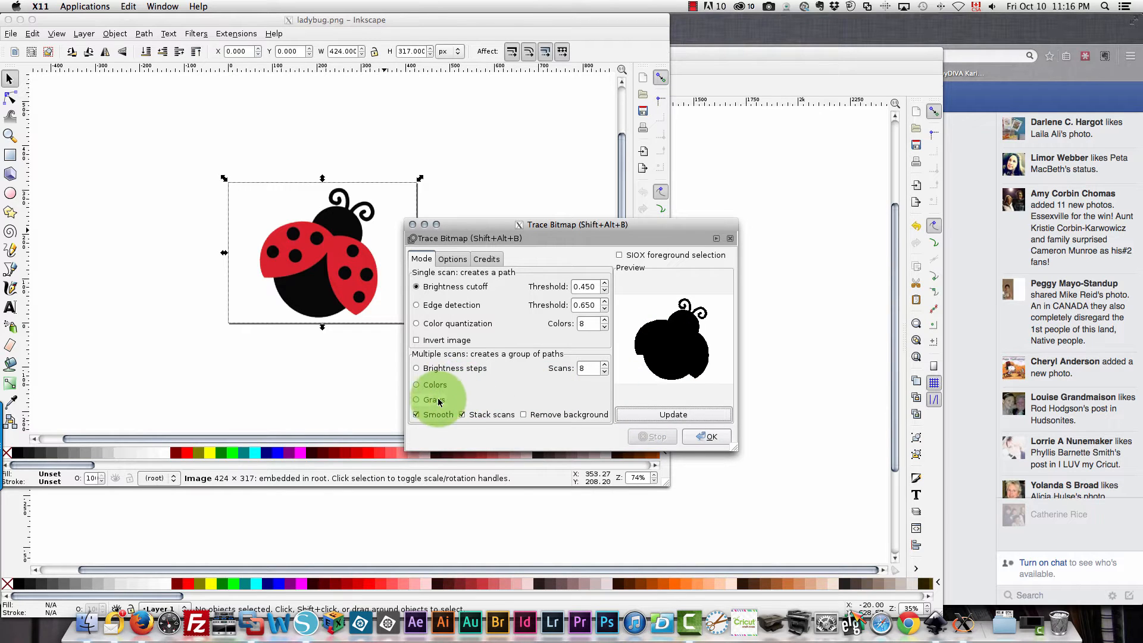
mouse_move(417, 385)
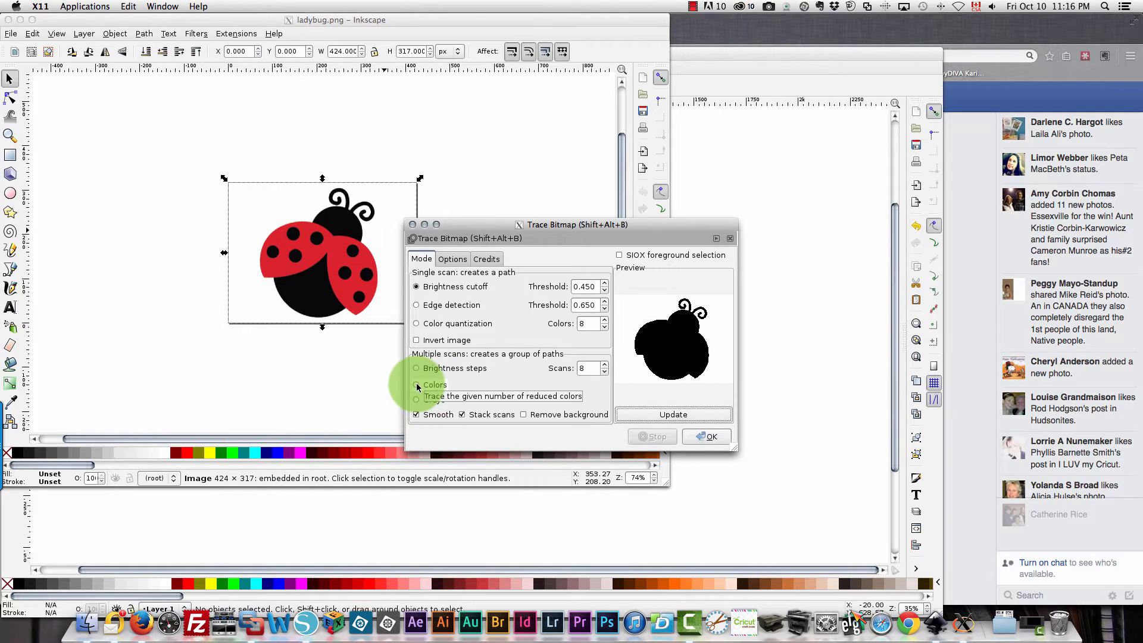
Trace the ladybug in Colors with 8 scans, producing a grouped vector copy
click(417, 384)
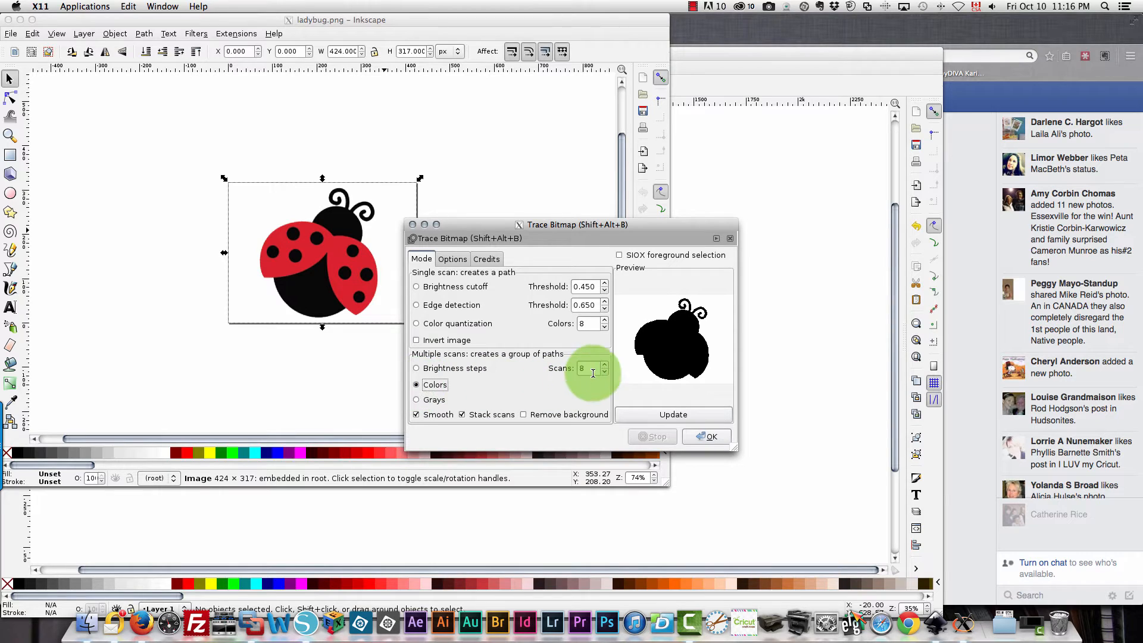
click(672, 415)
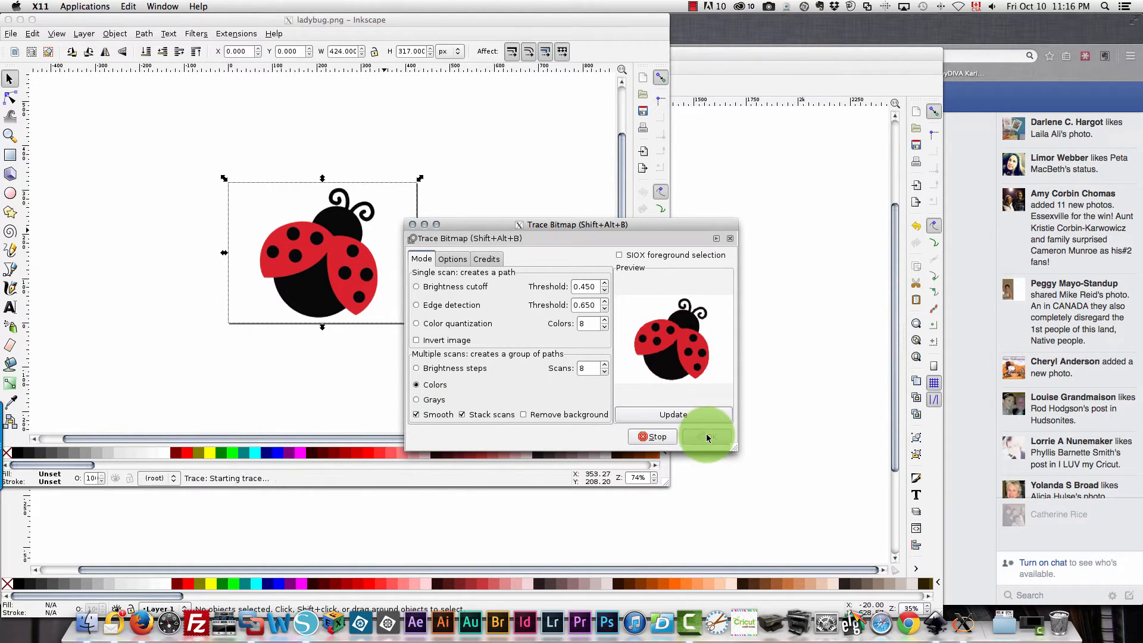
click(706, 436)
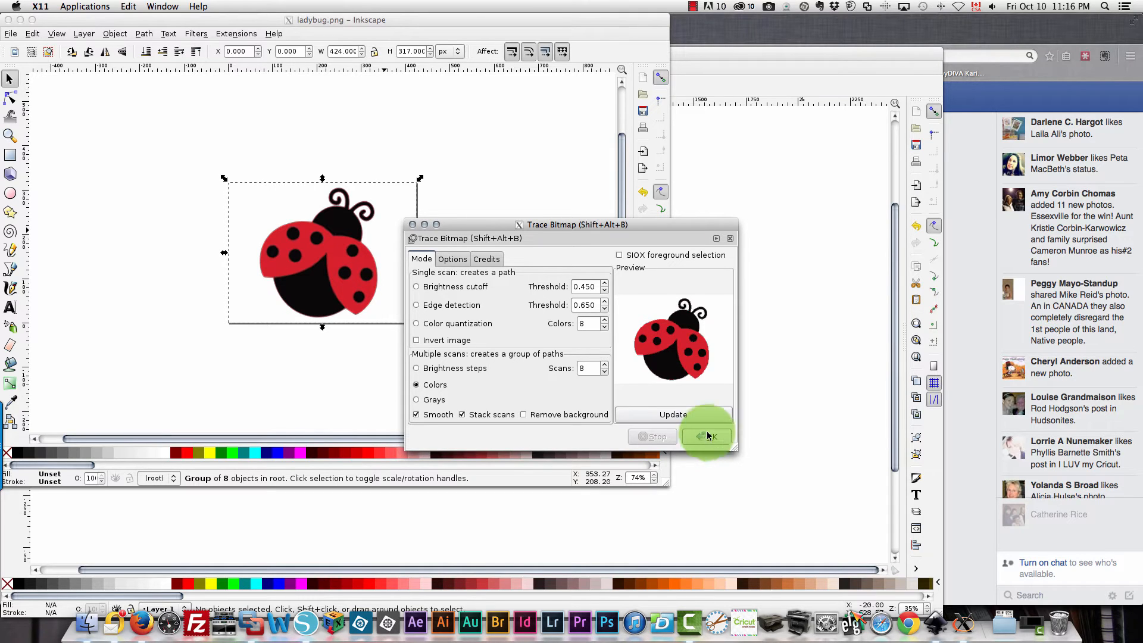
click(706, 436)
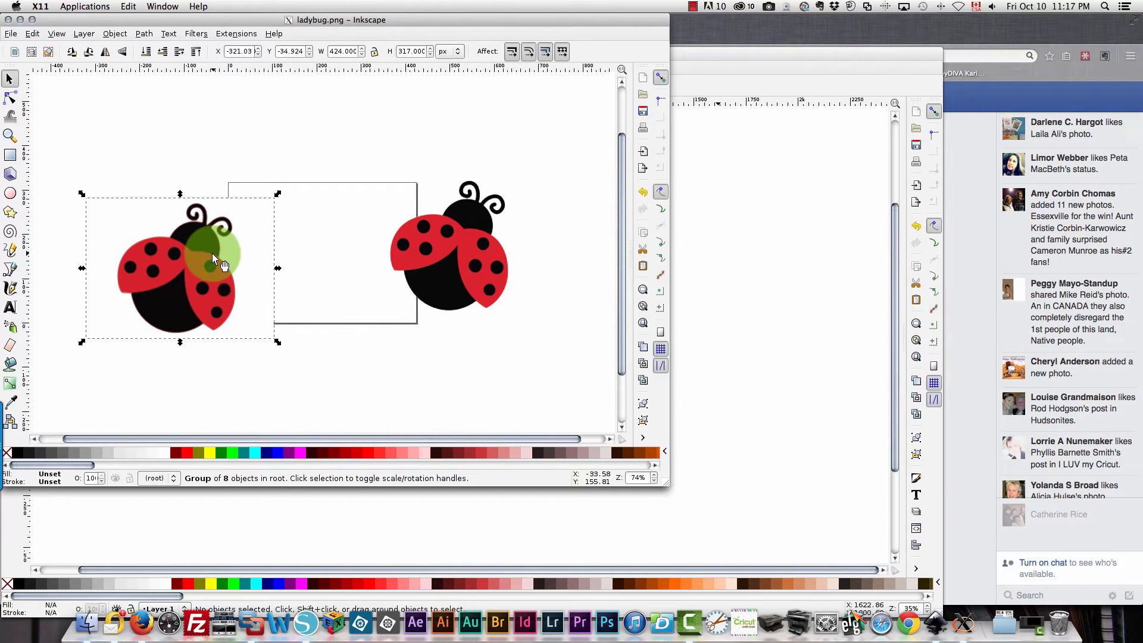
Move the traced ladybug aside, ungroup it and spread its colour layers apart
click(508, 272)
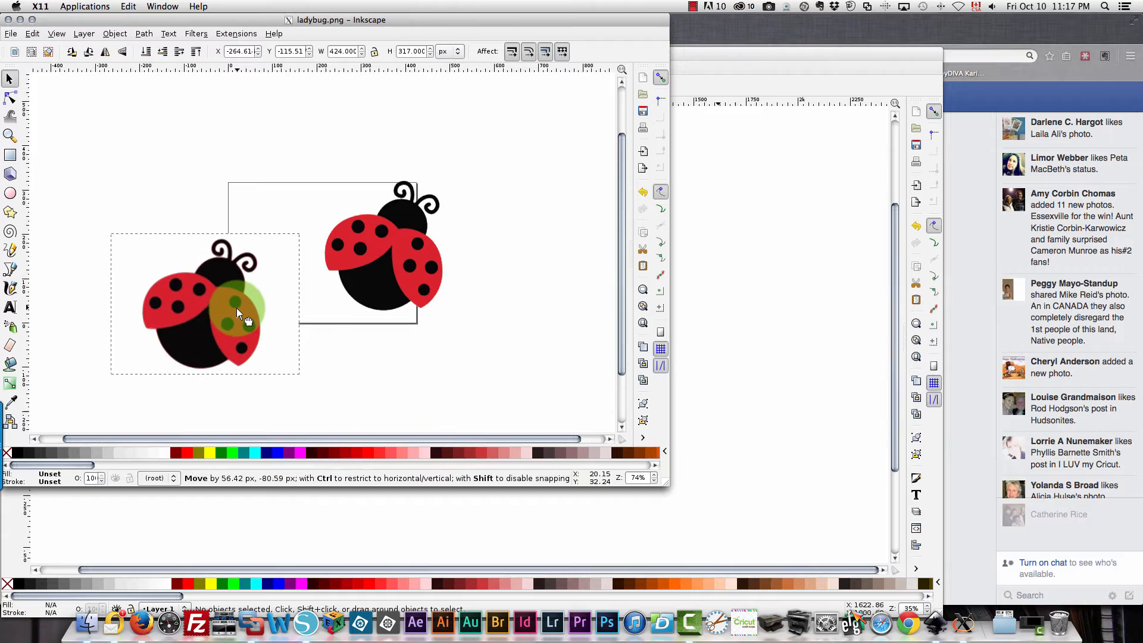
click(241, 314)
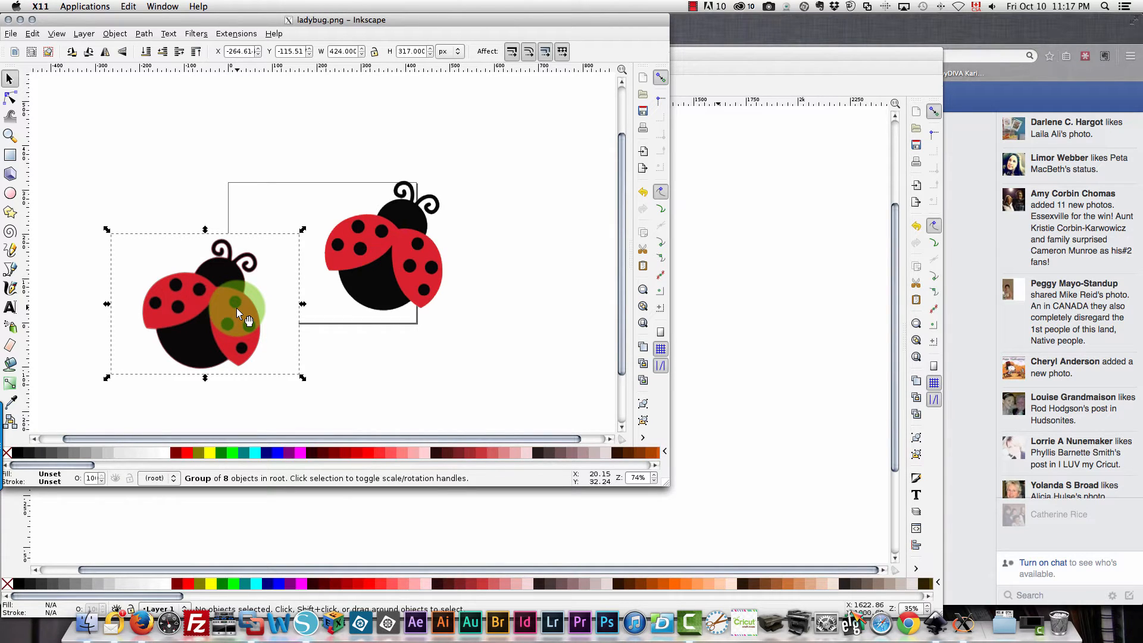
right_click(233, 310)
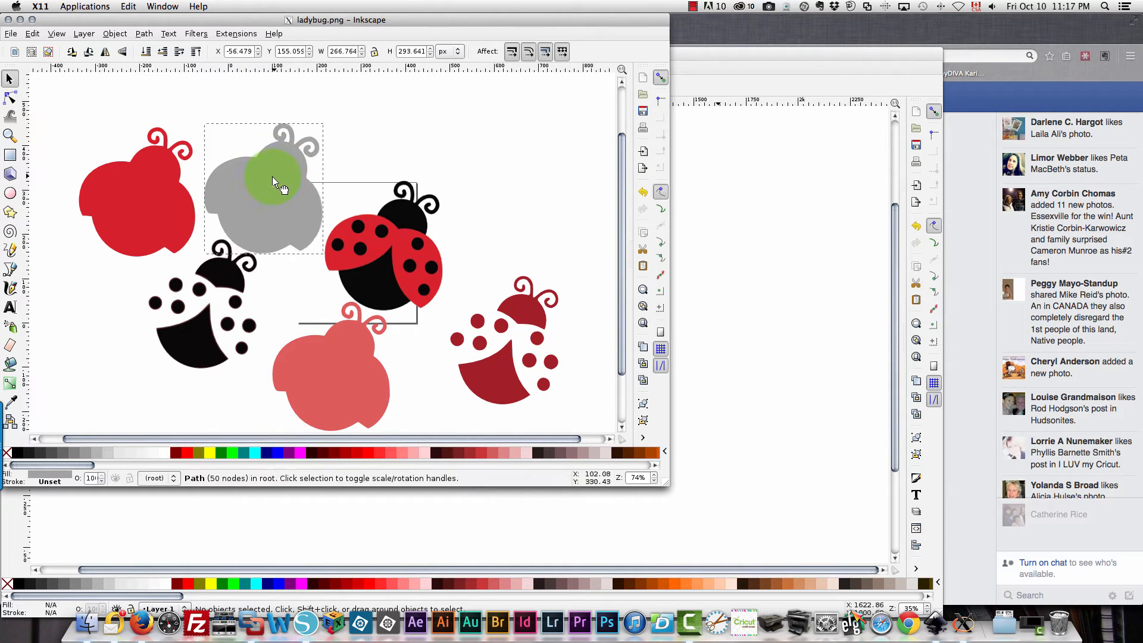
drag(276, 181, 268, 240)
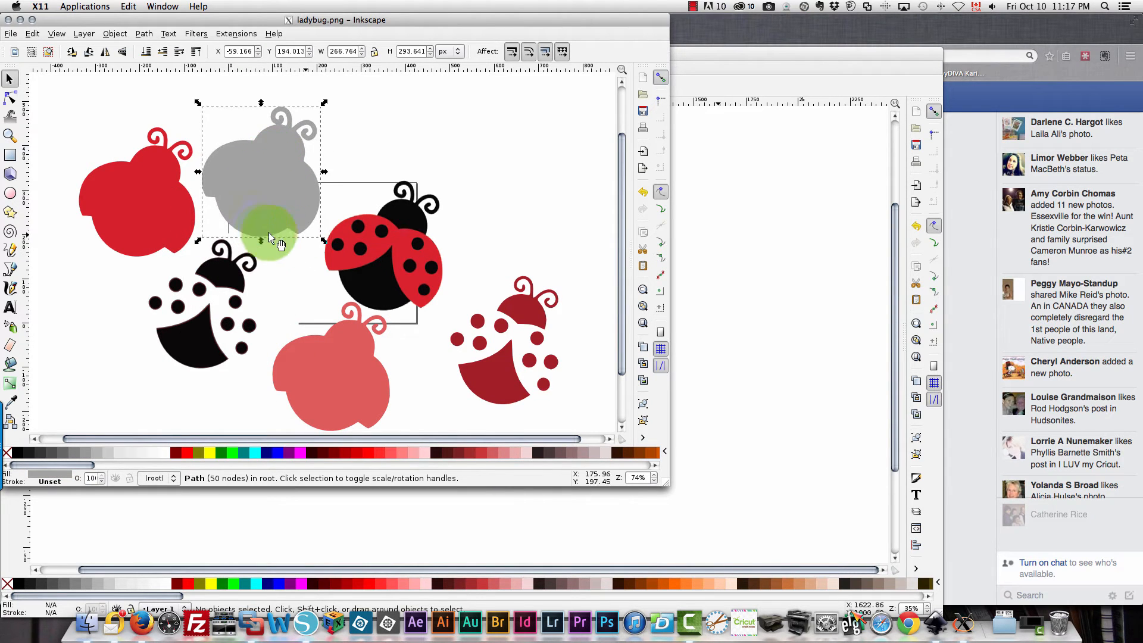
drag(275, 226, 398, 189)
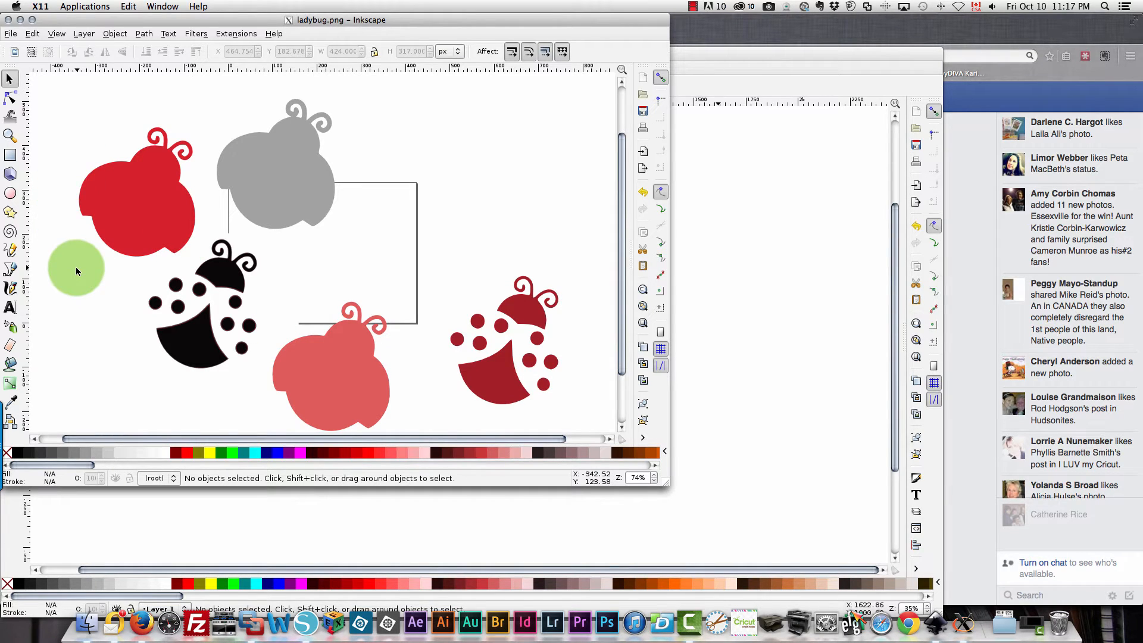
Save the drawing as ladybug.svg (Inkscape SVG) on the Desktop
click(11, 33)
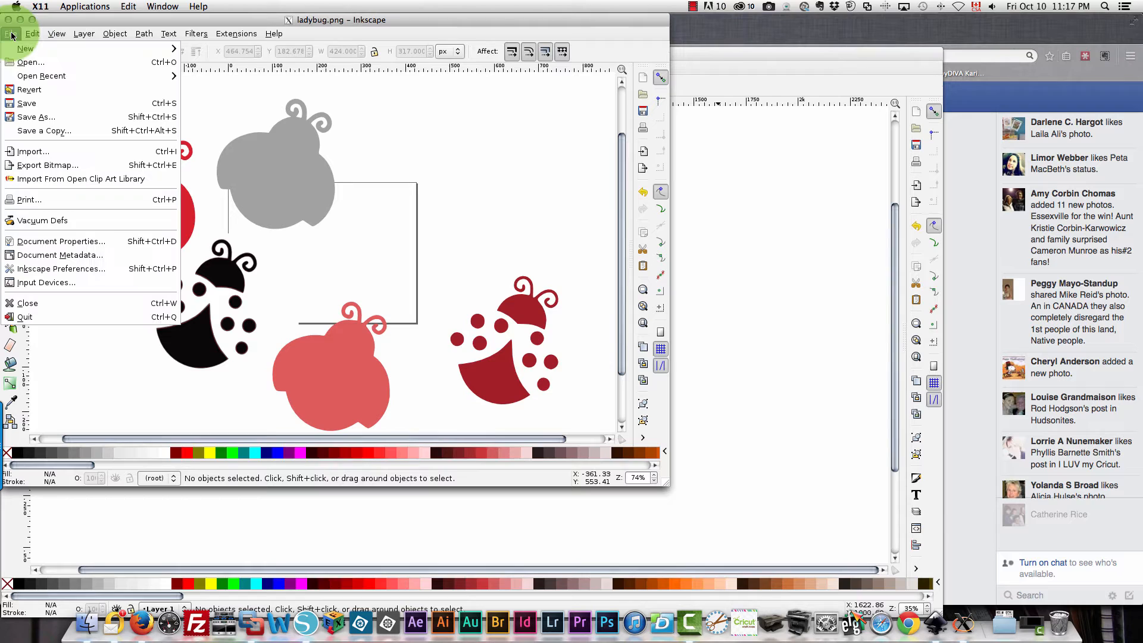
mouse_move(44, 131)
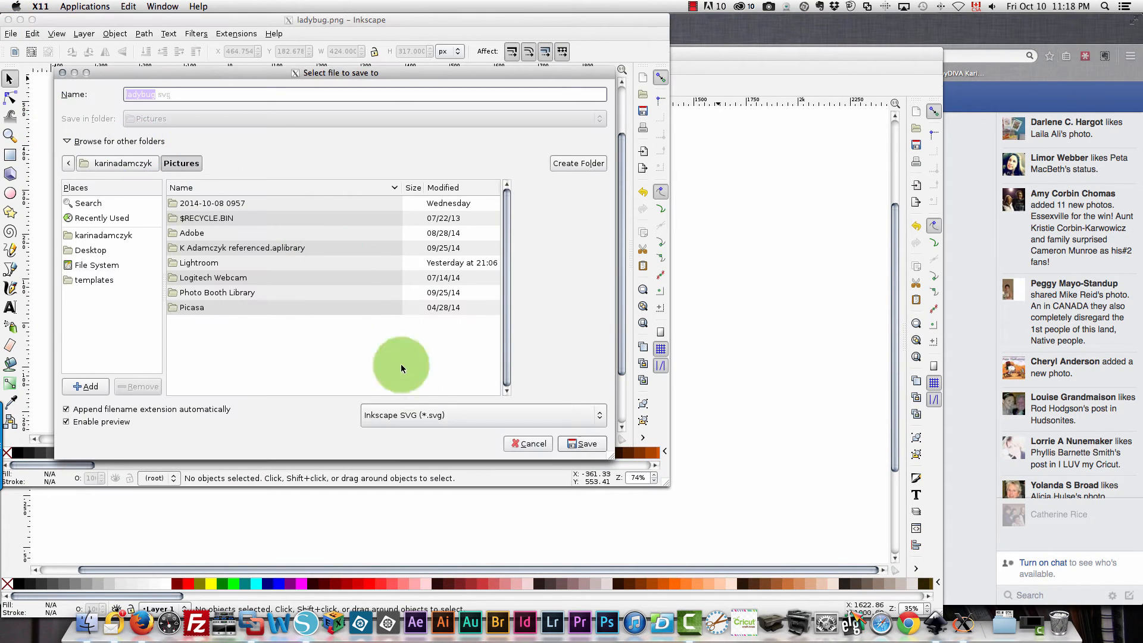
mouse_move(487, 421)
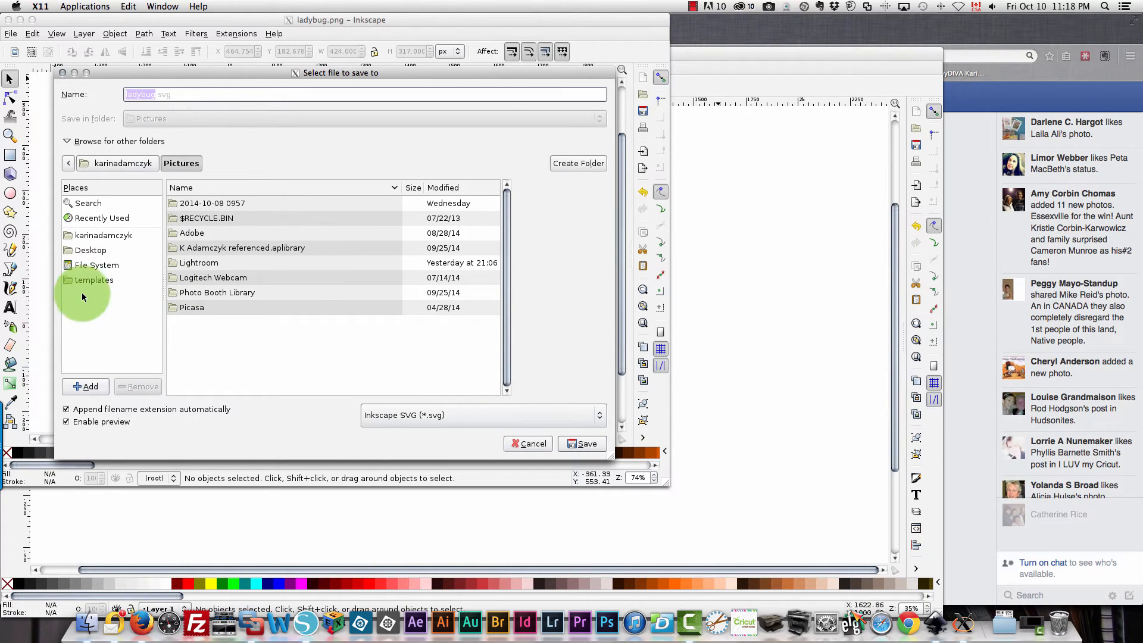
click(89, 250)
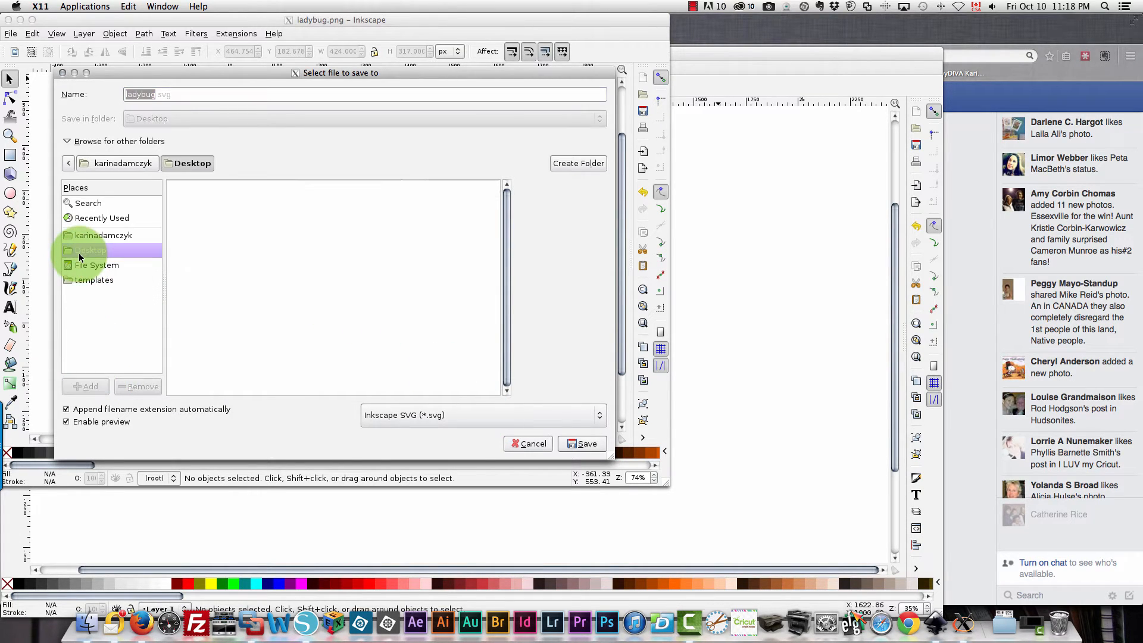
click(90, 250)
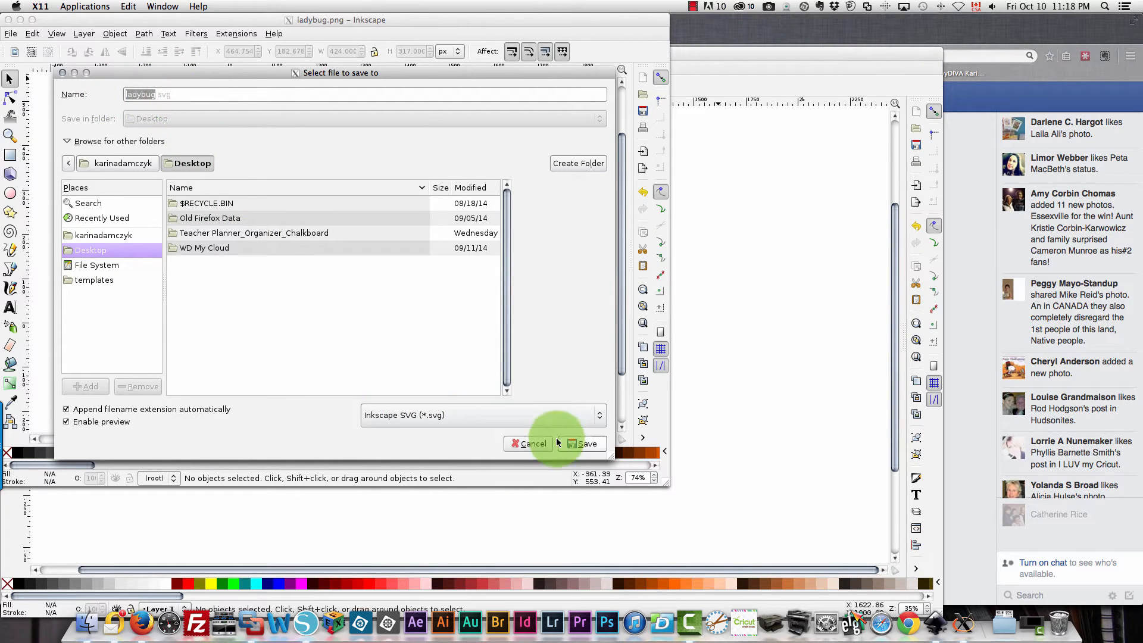
click(588, 443)
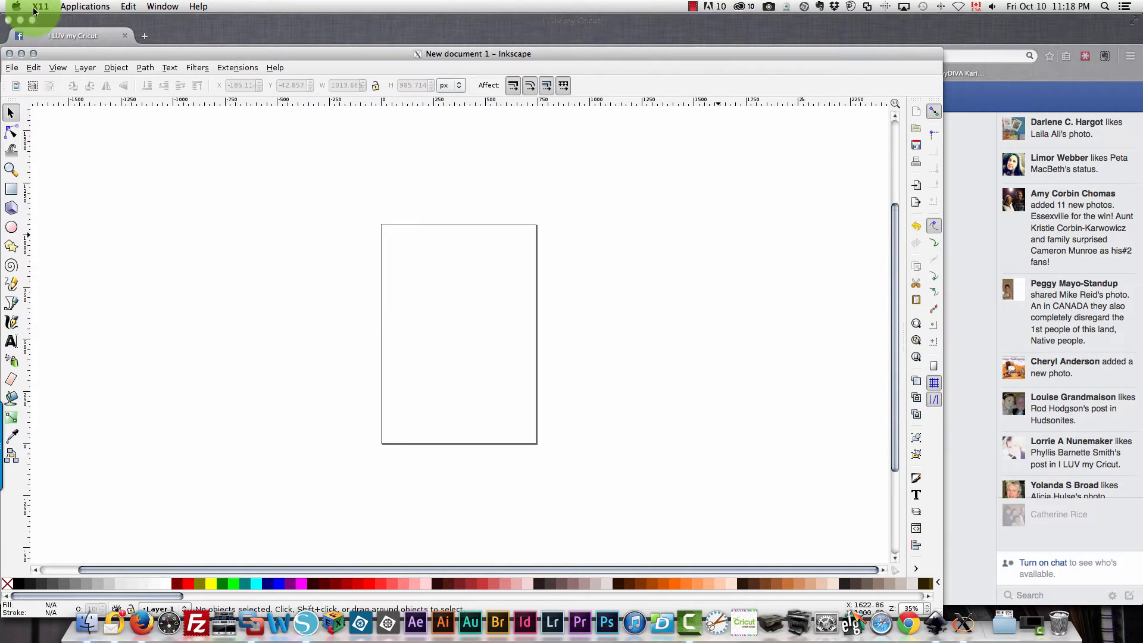
Switch to Cricut Design Space and start a new blank project
click(40, 6)
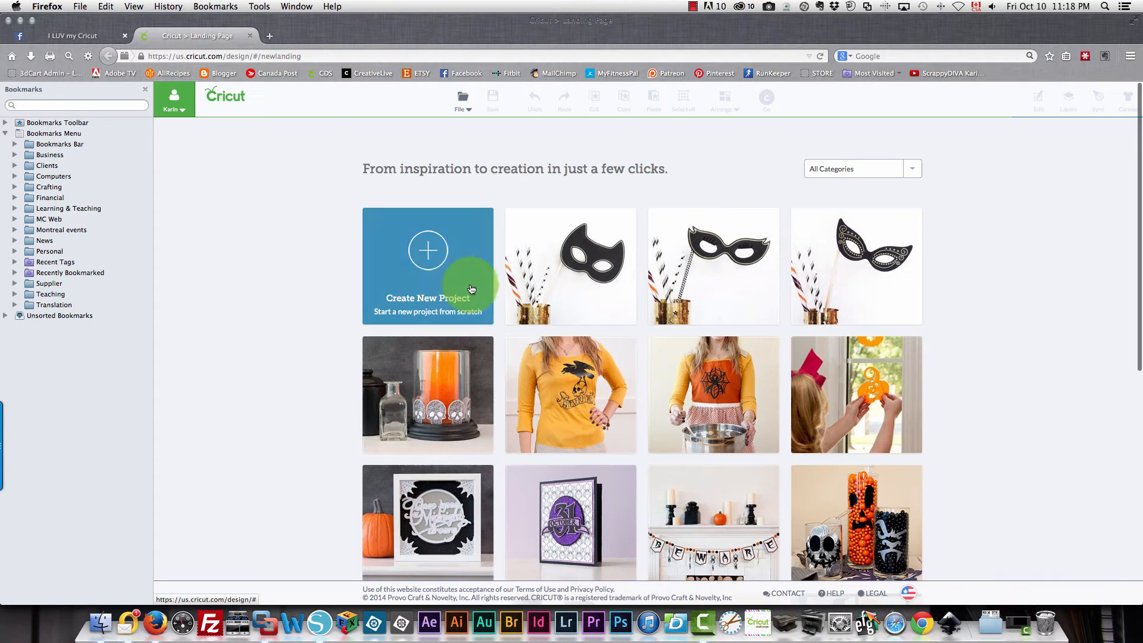
click(428, 266)
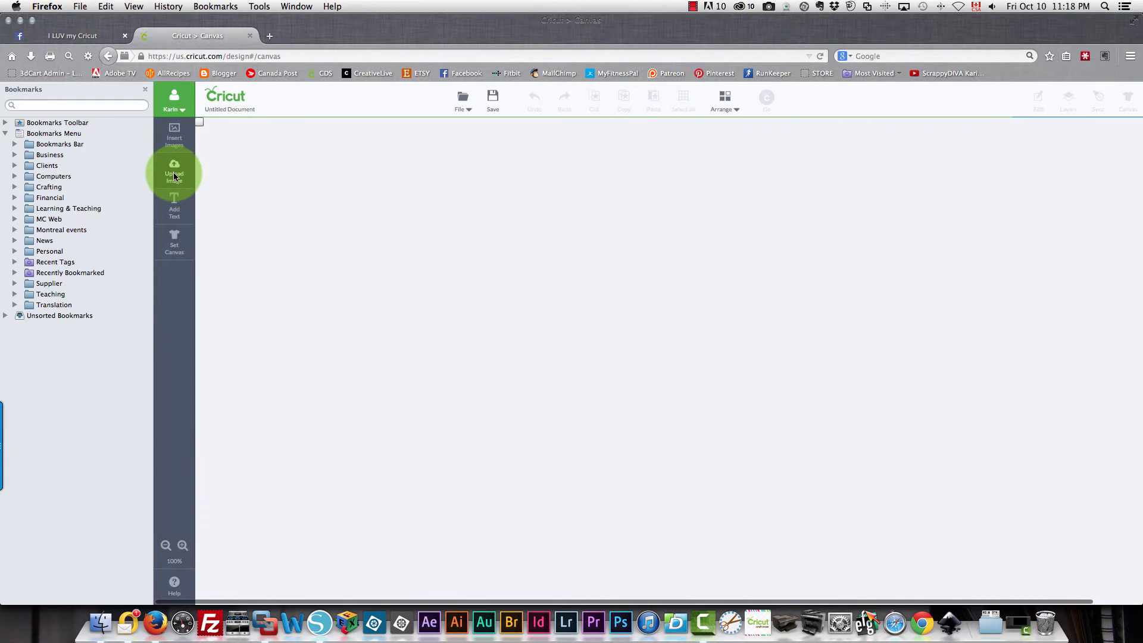
Start a Vector Upload and browse to the Desktop for the file
click(174, 173)
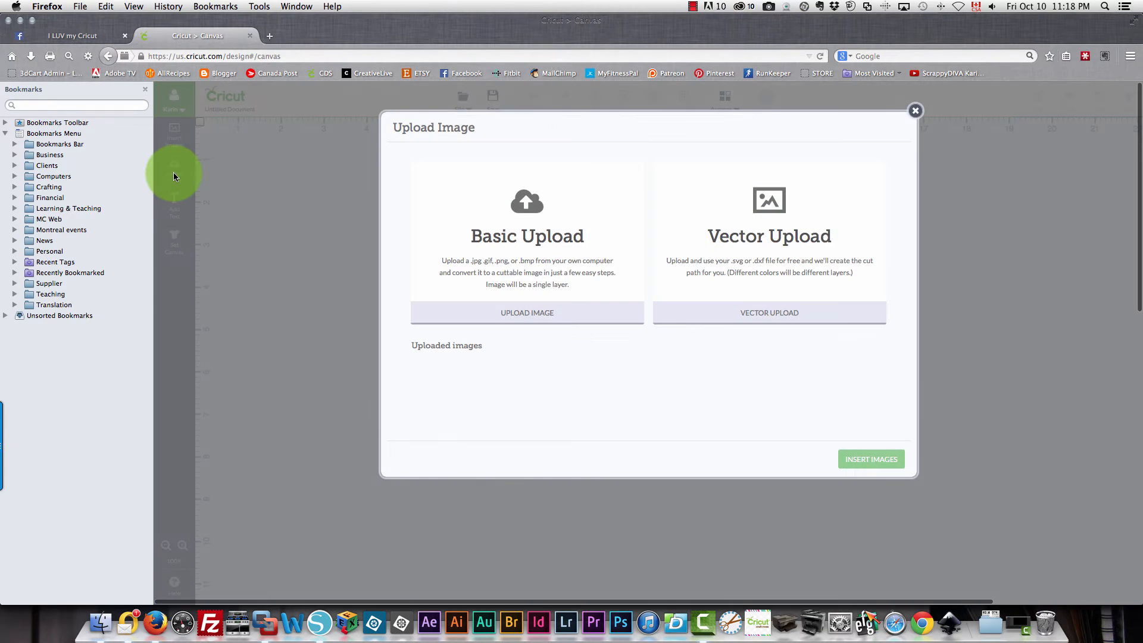
click(770, 312)
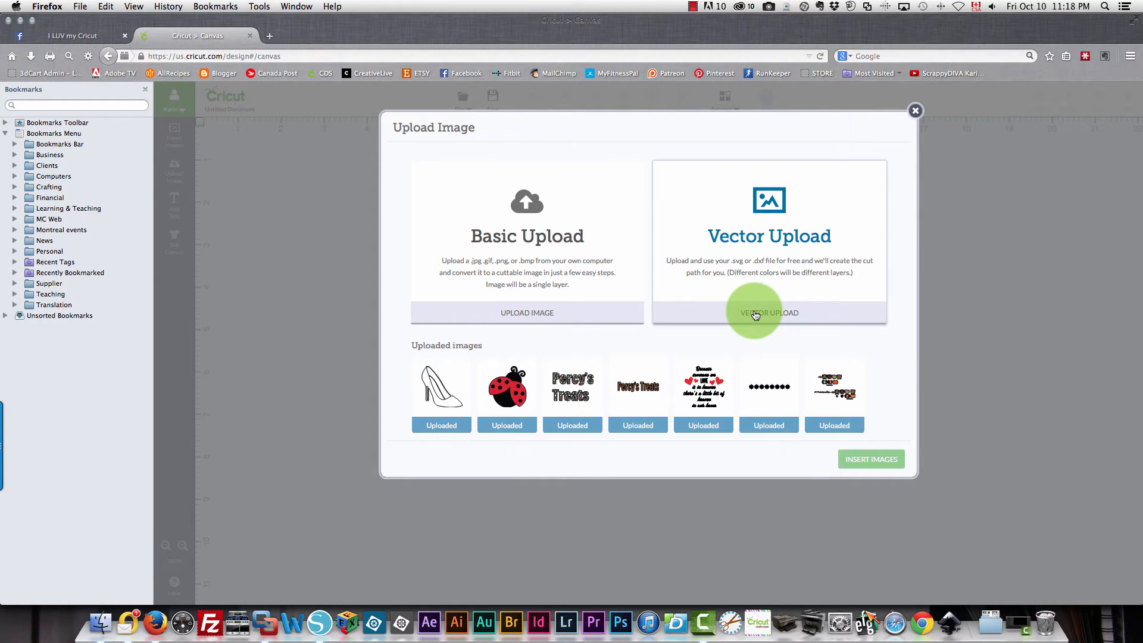
click(770, 312)
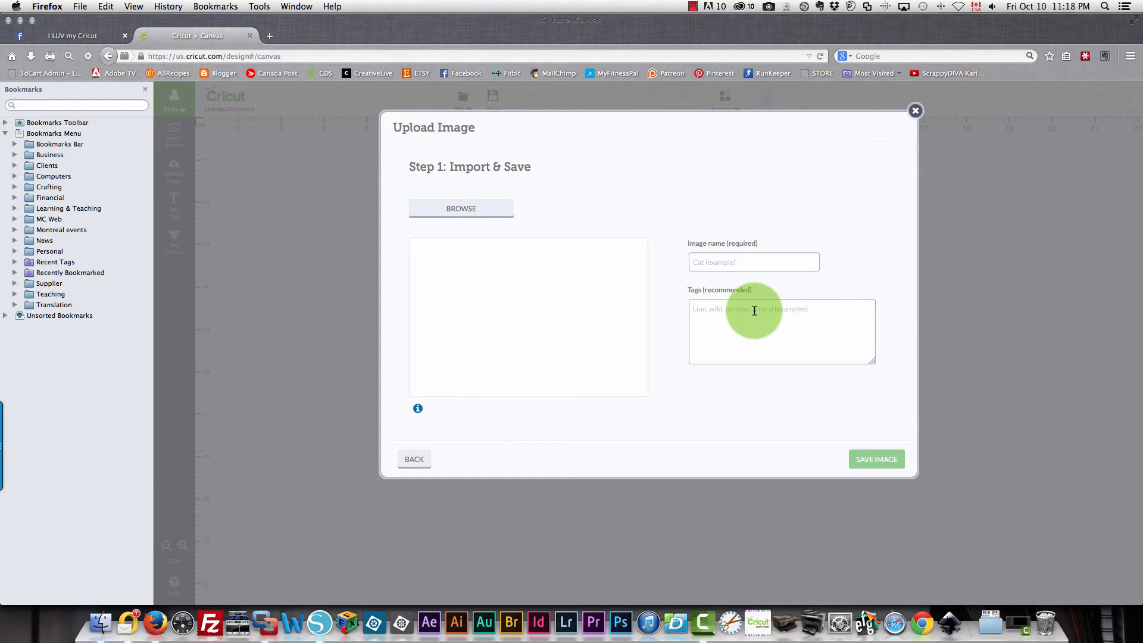
mouse_move(501, 275)
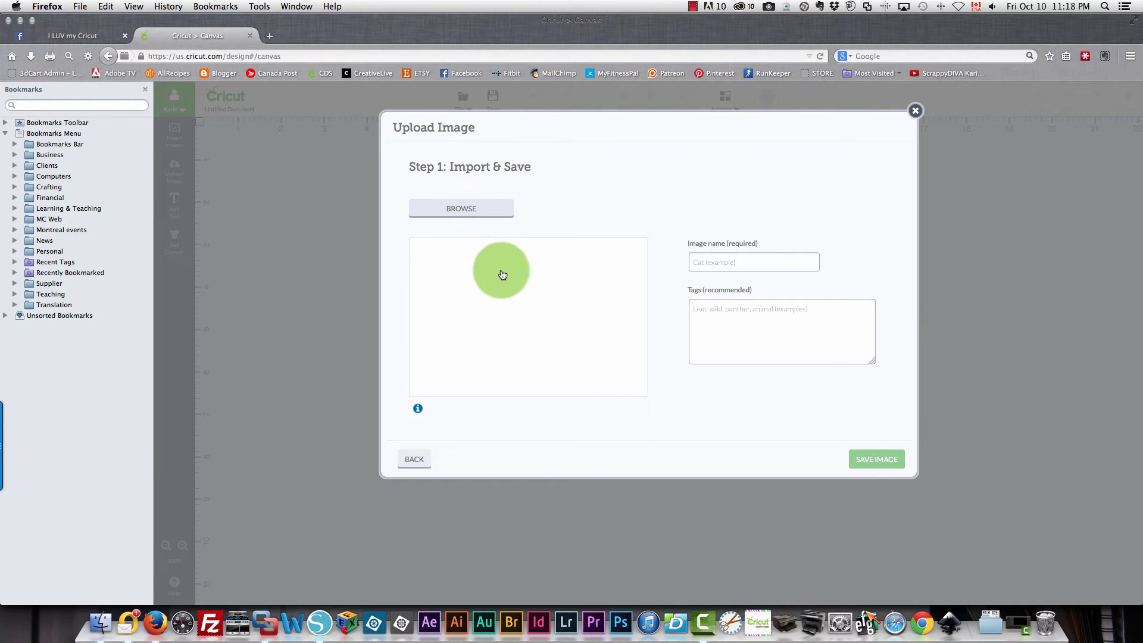
mouse_move(364, 277)
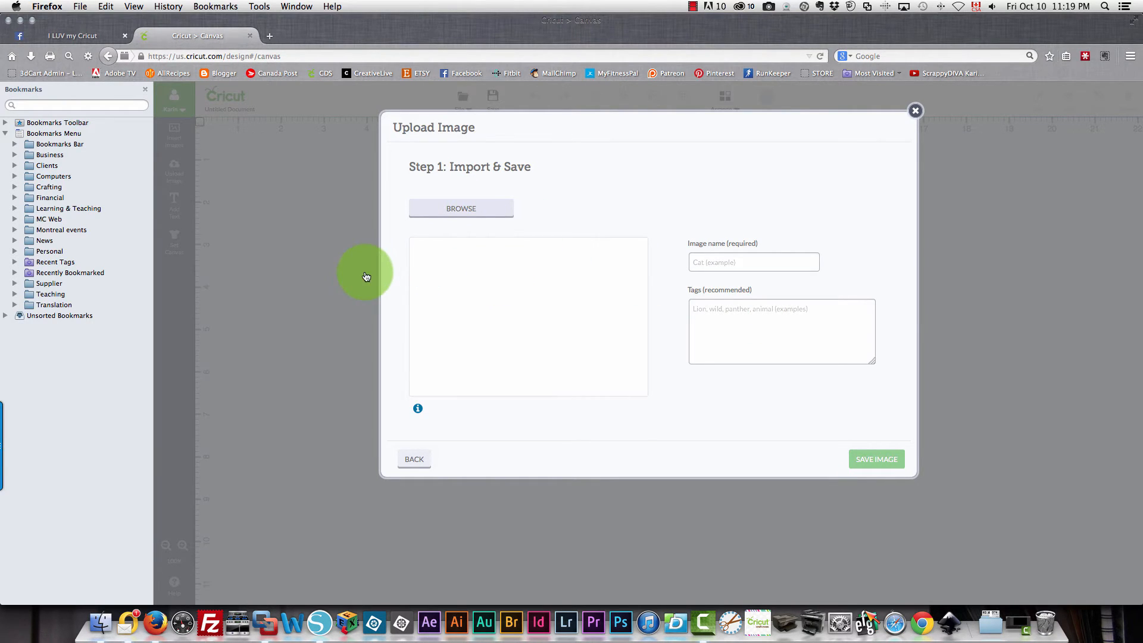
mouse_move(691, 230)
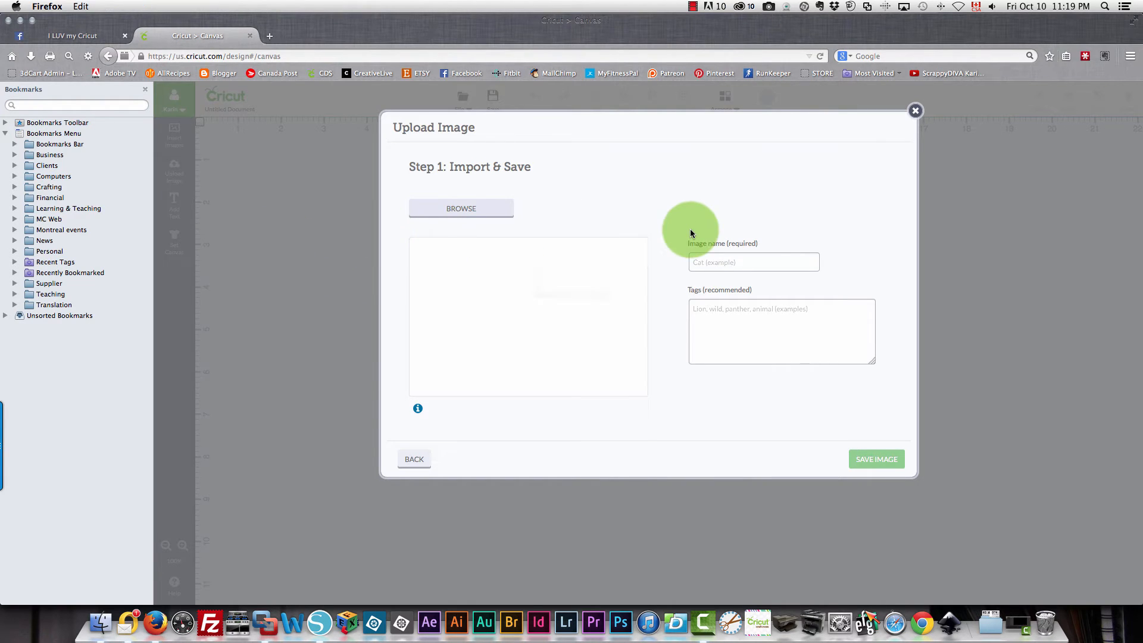
click(461, 207)
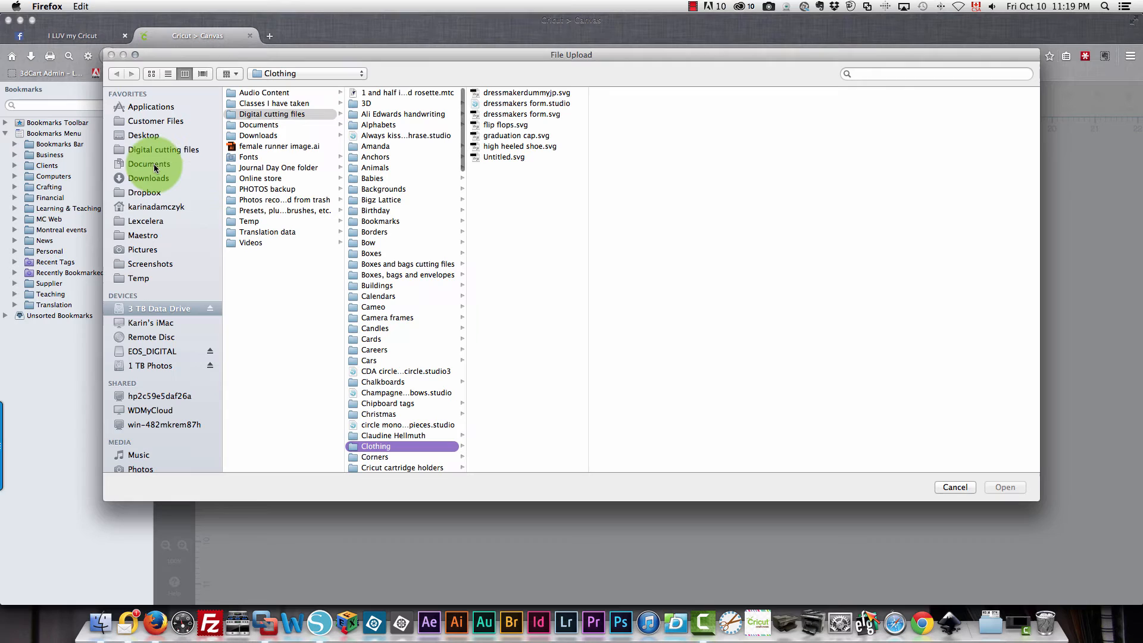
click(144, 135)
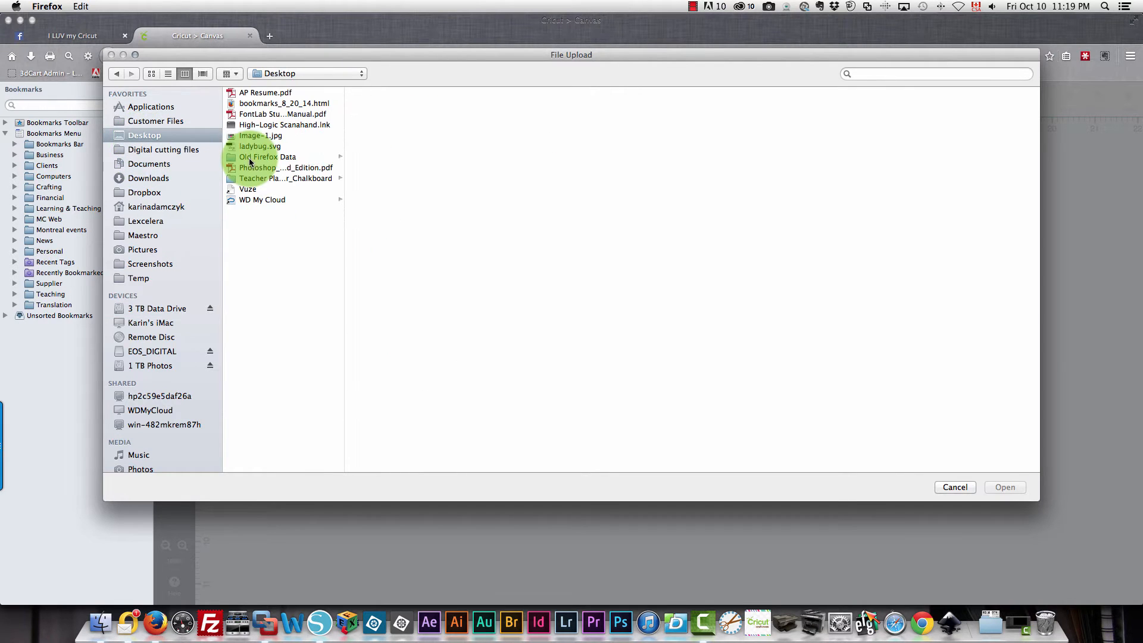
Upload ladybug.svg and save it as an image named ladybug
click(260, 146)
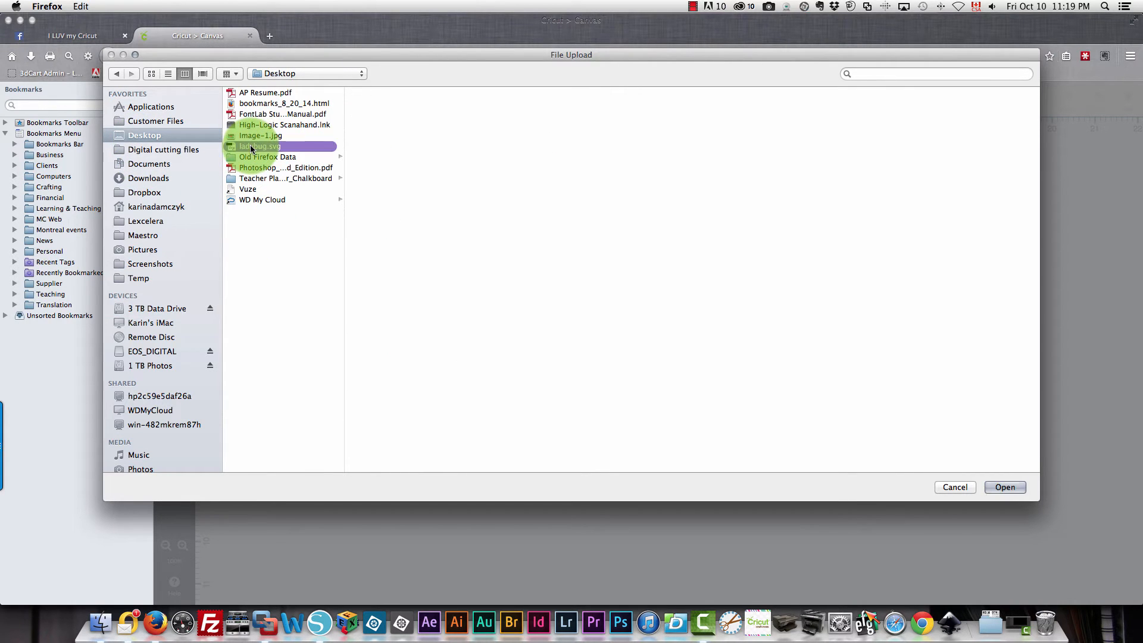
click(260, 145)
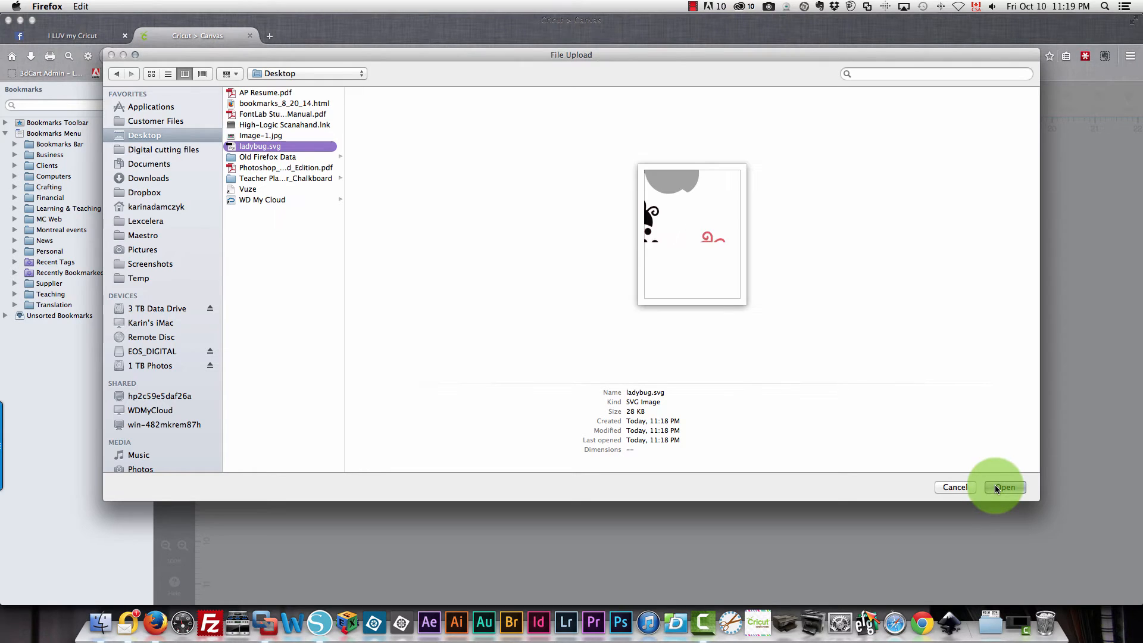
click(1005, 488)
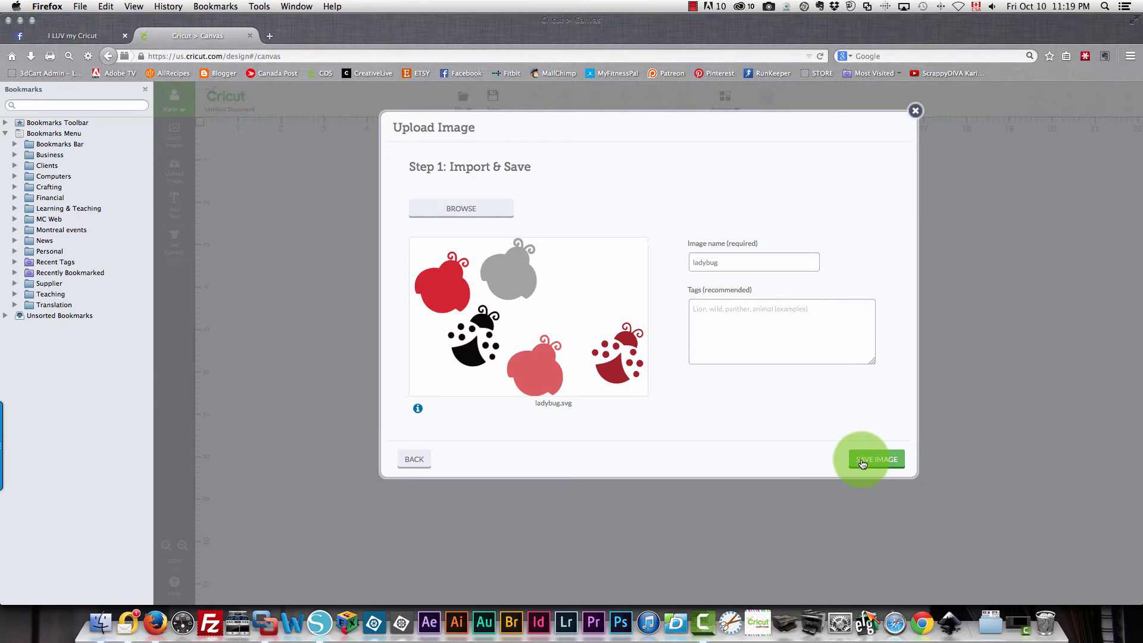
click(875, 459)
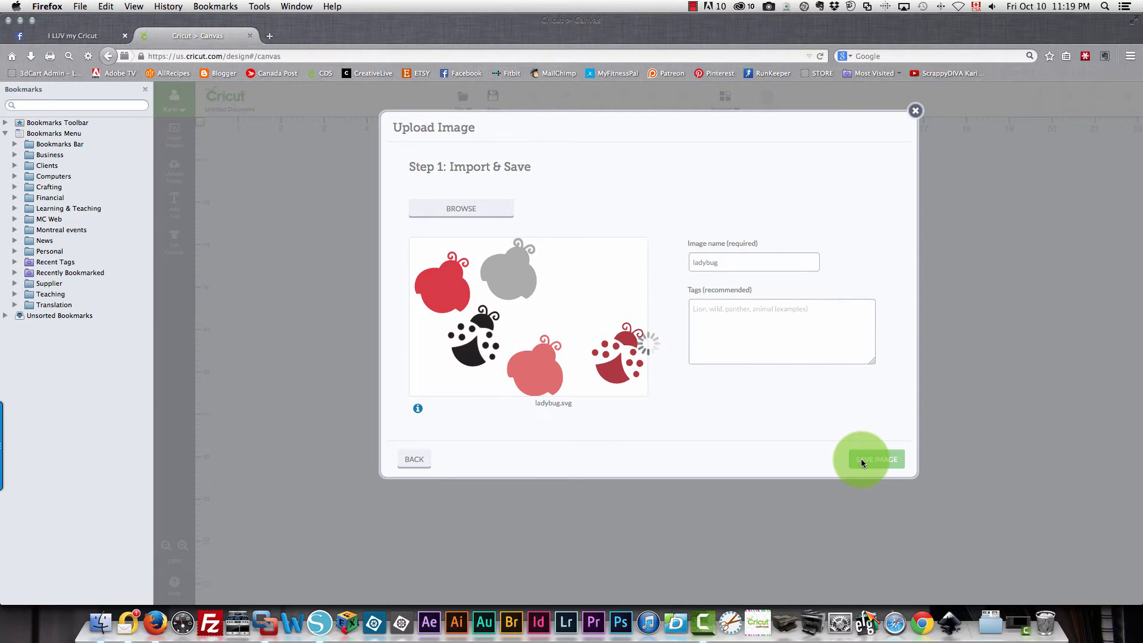
click(872, 459)
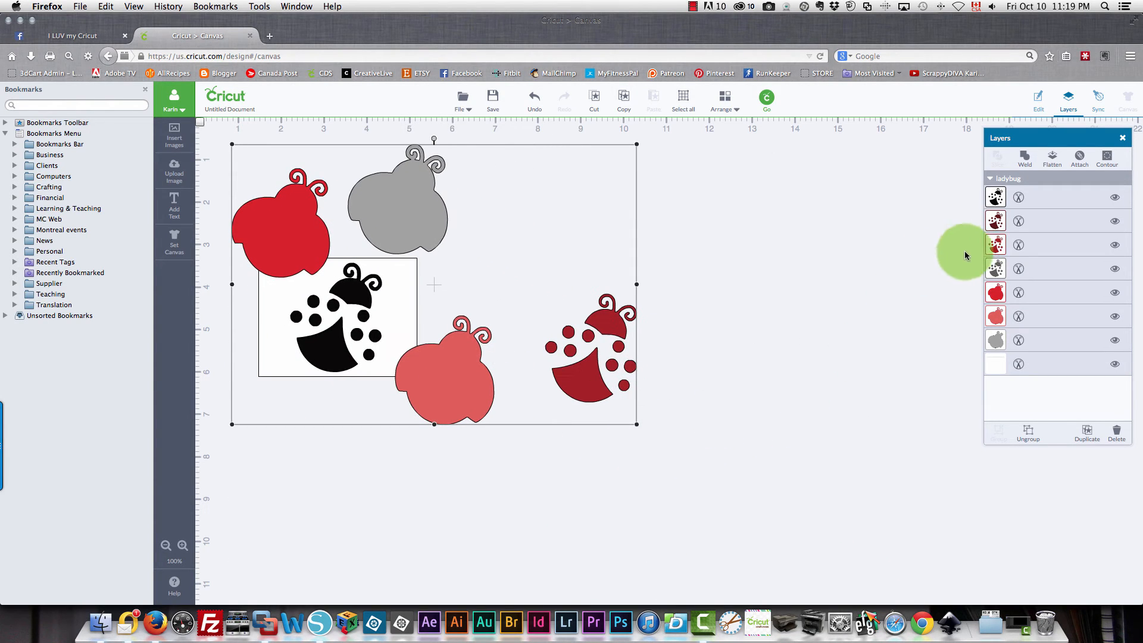
Show the ladybug group's Edit panel with its 9.45 × 6.54 in size
click(1038, 99)
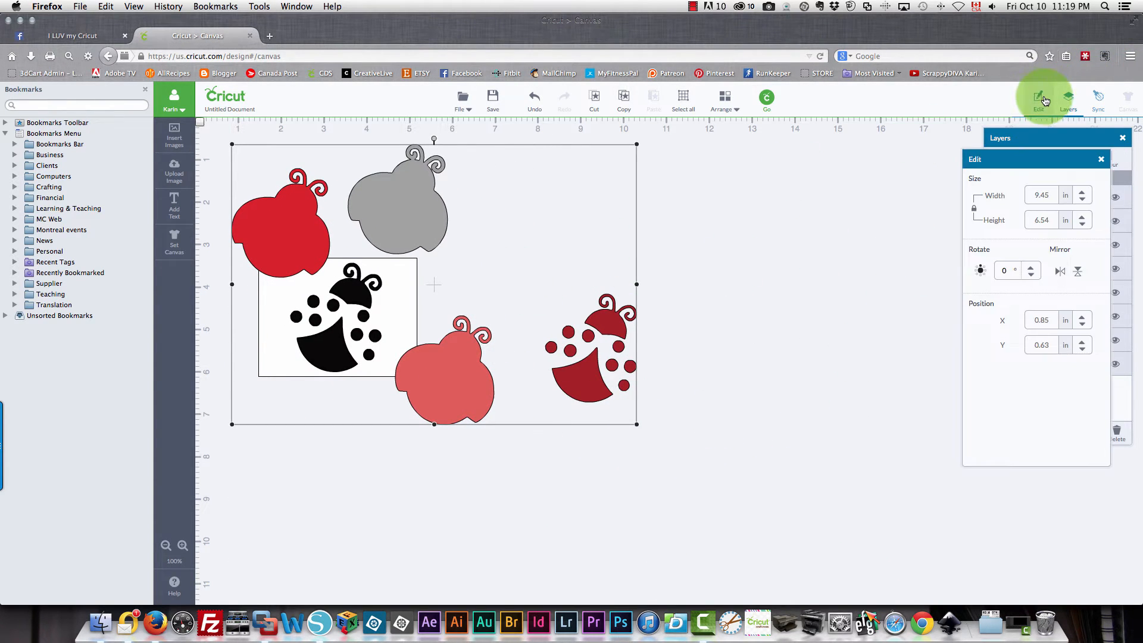
click(1045, 99)
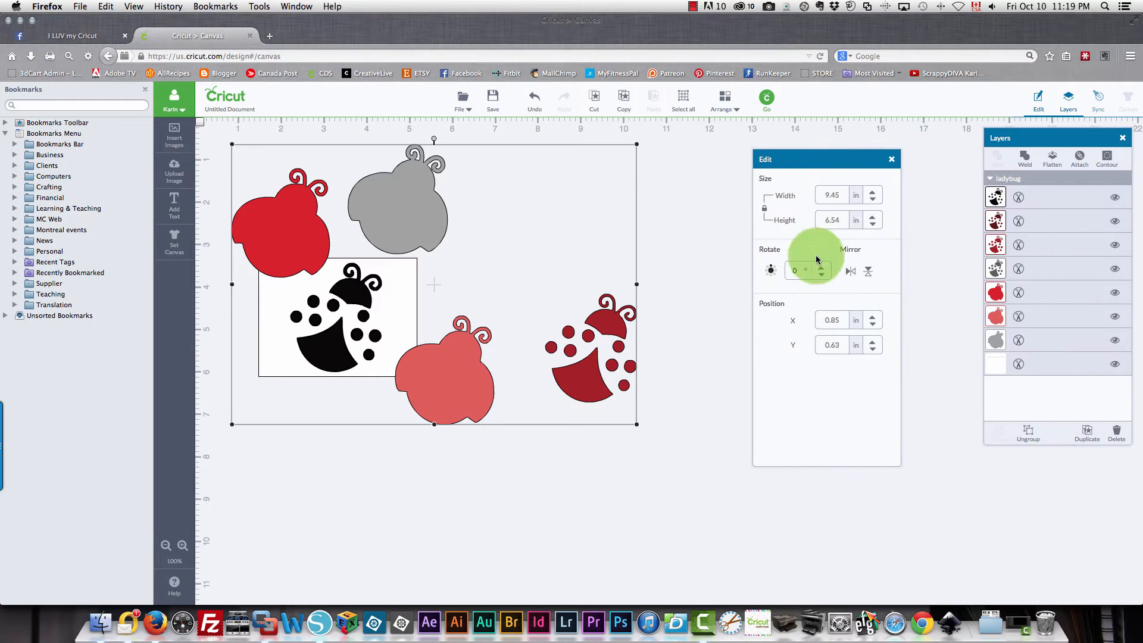
mouse_move(560, 431)
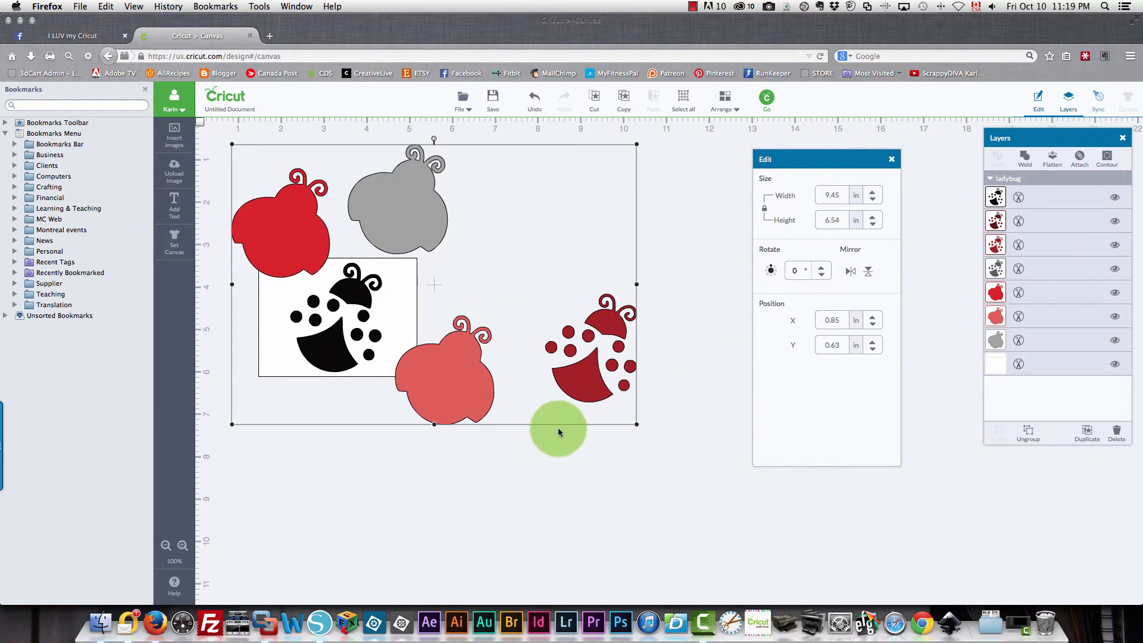
mouse_move(515, 418)
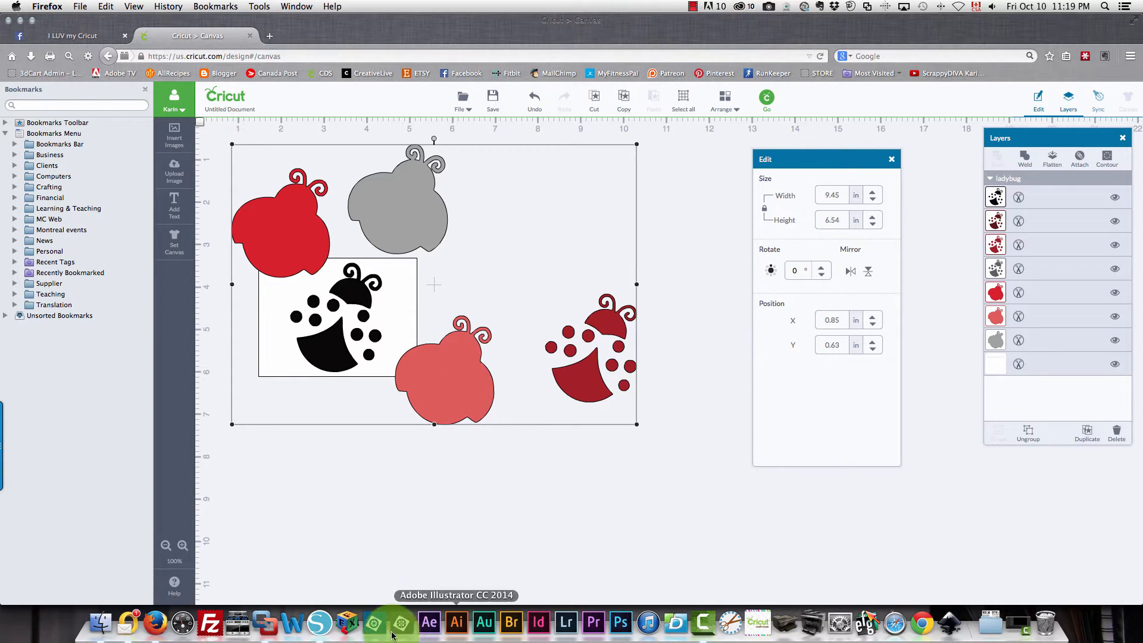
mouse_move(726, 625)
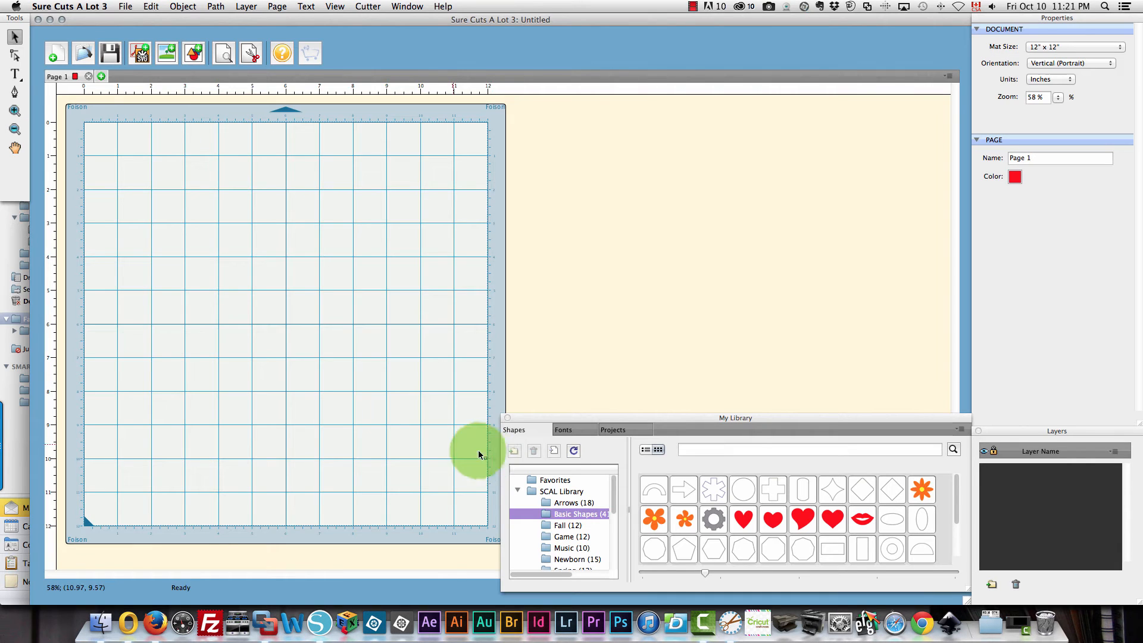
mouse_move(556, 243)
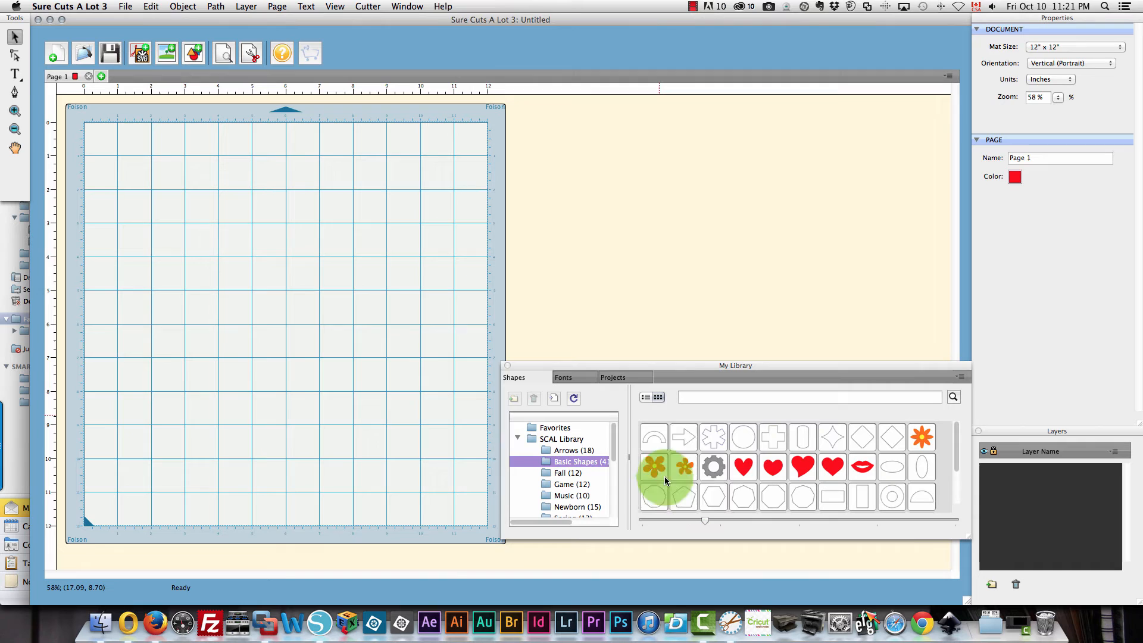
Add an arrow, asterisk, lips and a Music quarter note to the mat and spread them apart
double_click(683, 440)
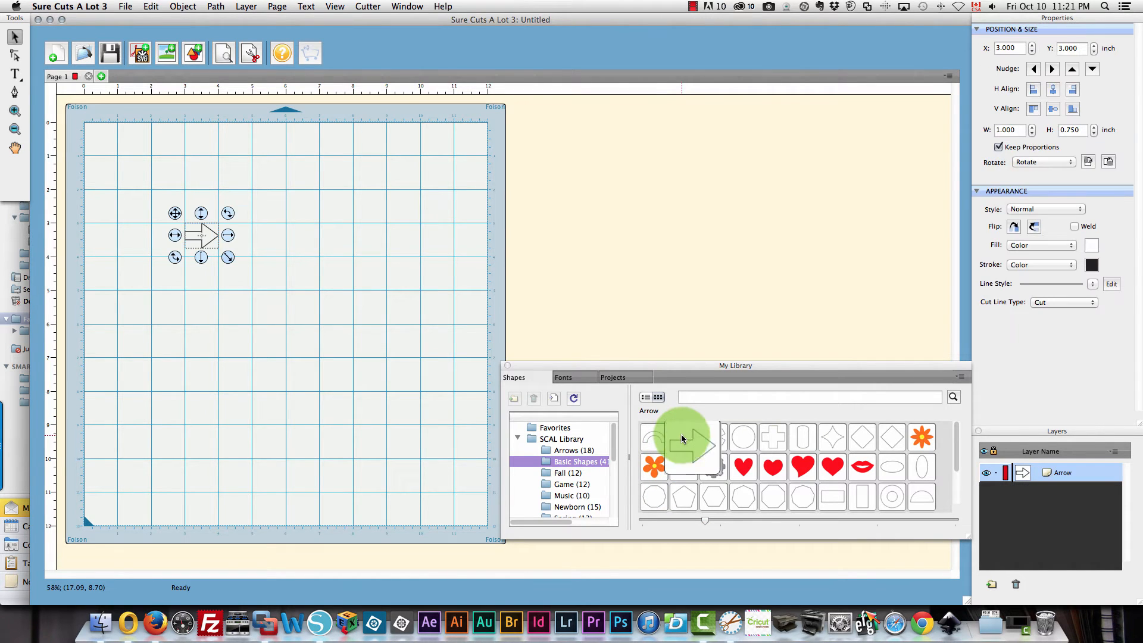
double_click(713, 467)
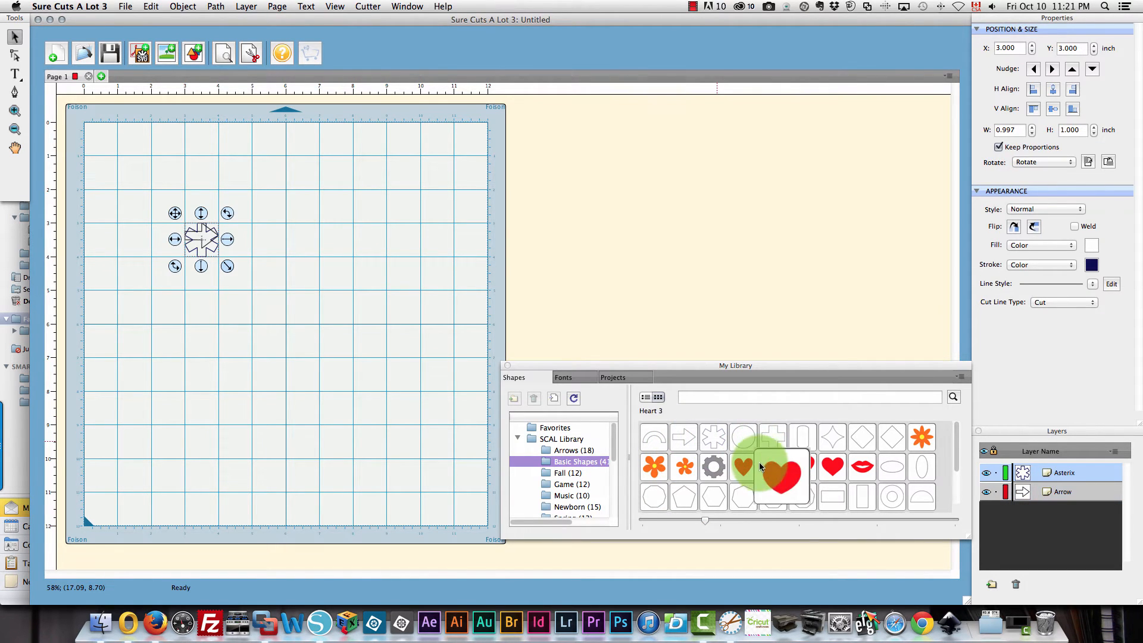
double_click(861, 467)
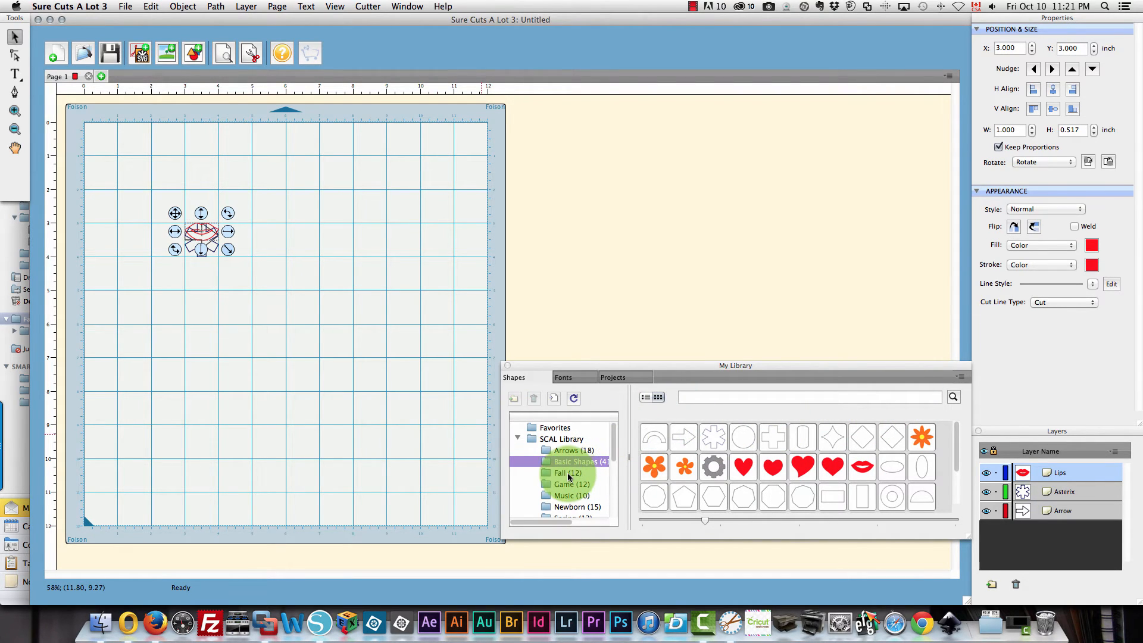
click(568, 485)
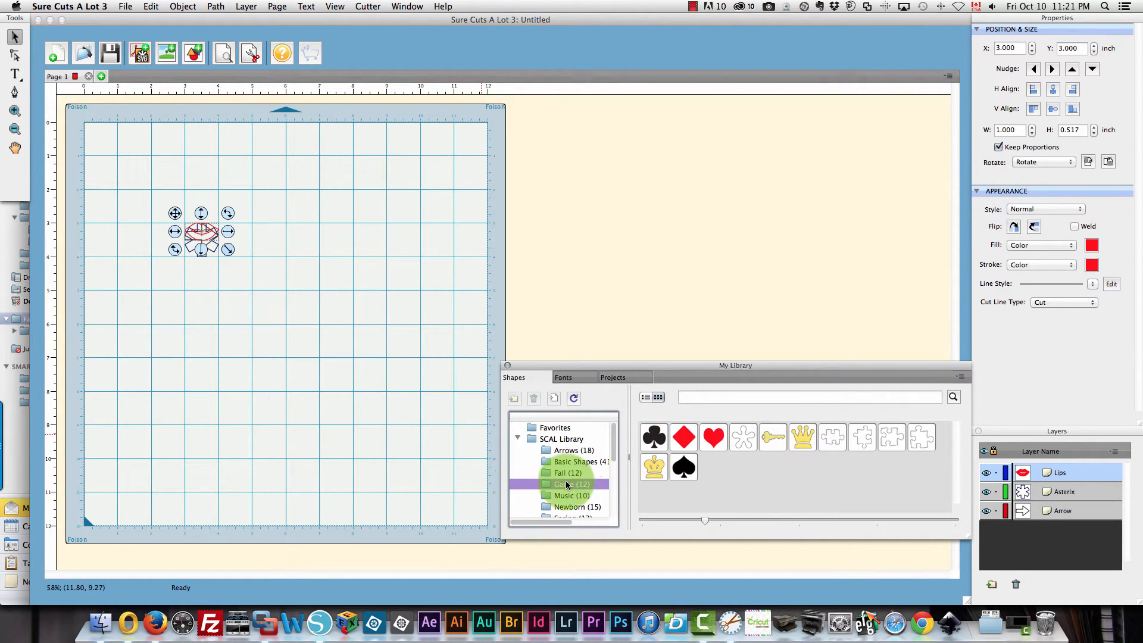
click(572, 496)
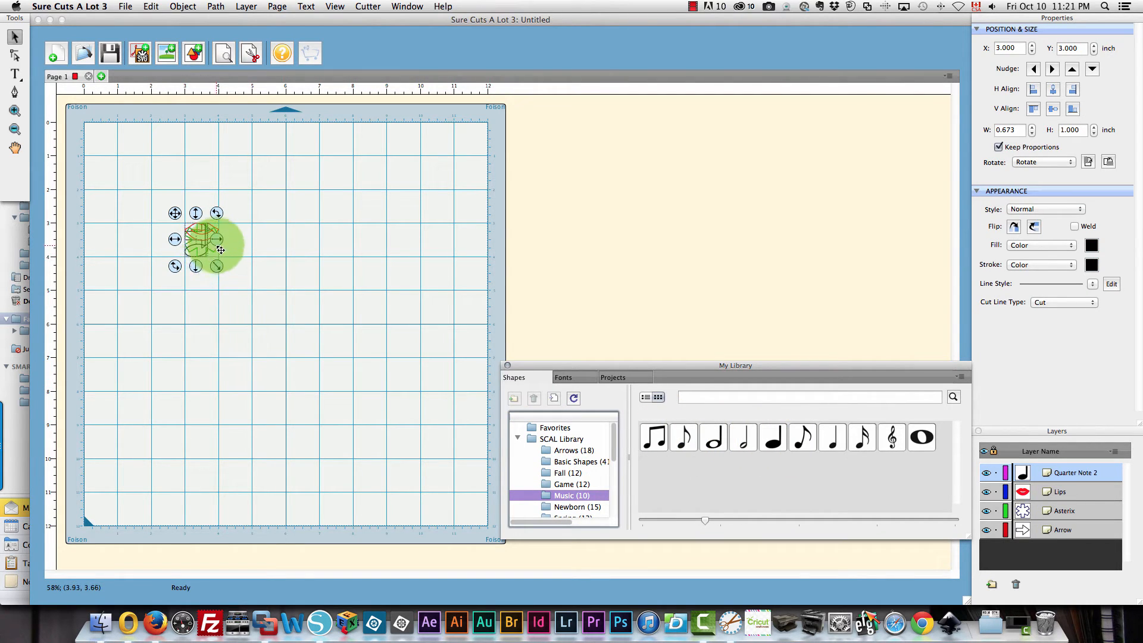
drag(212, 241, 319, 223)
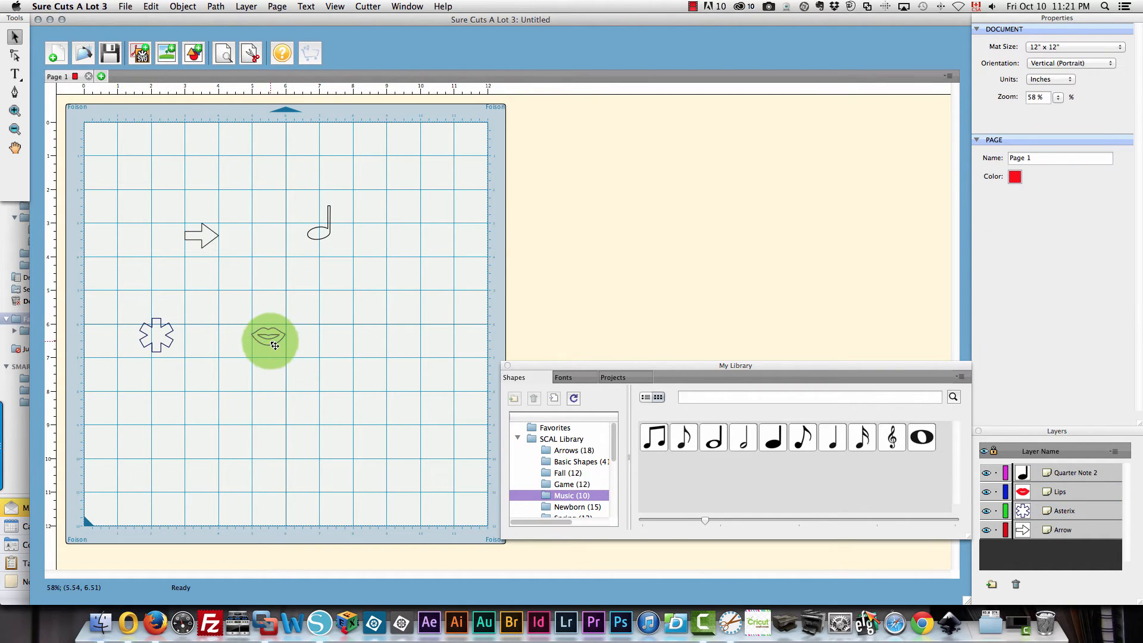
Resize the lips shape, then clear every shape so the mat and Layers panel are empty
click(272, 340)
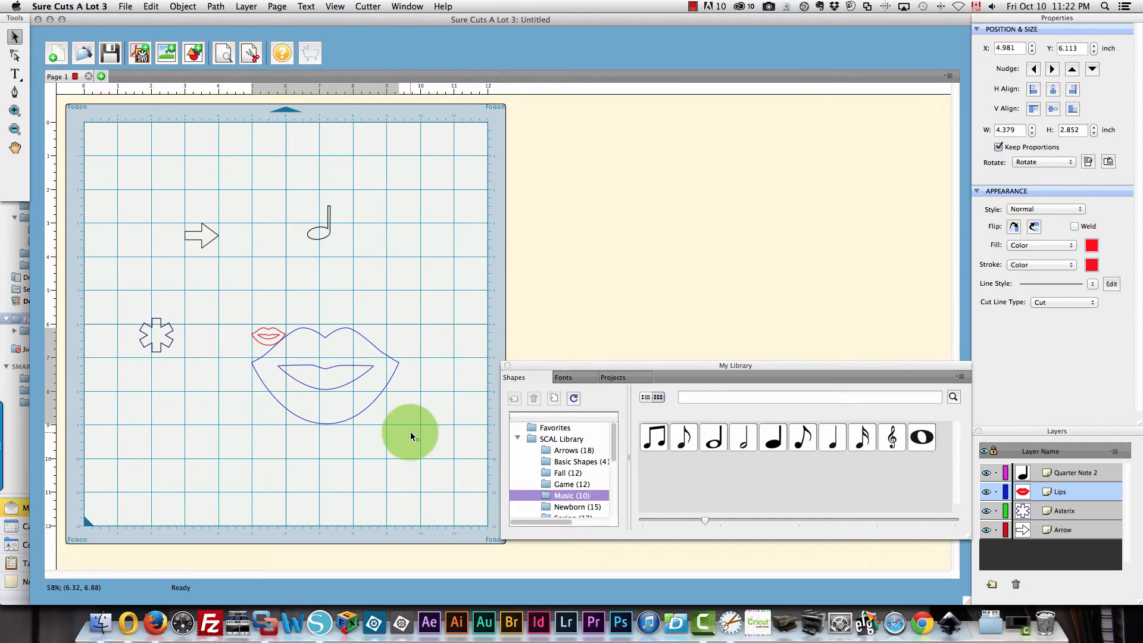
click(324, 375)
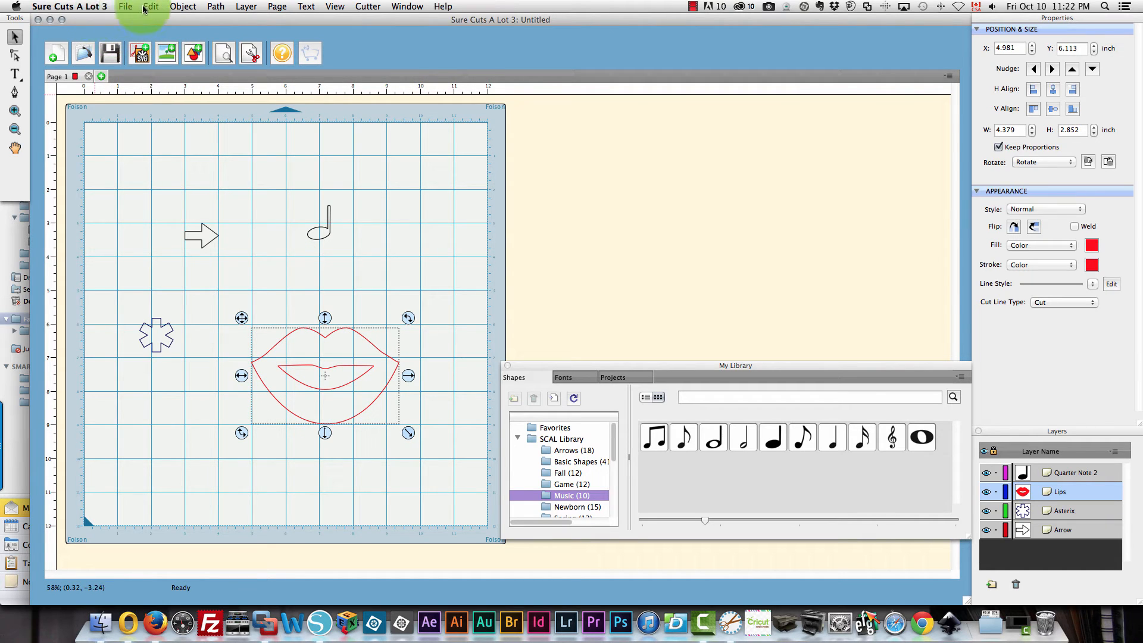
click(151, 7)
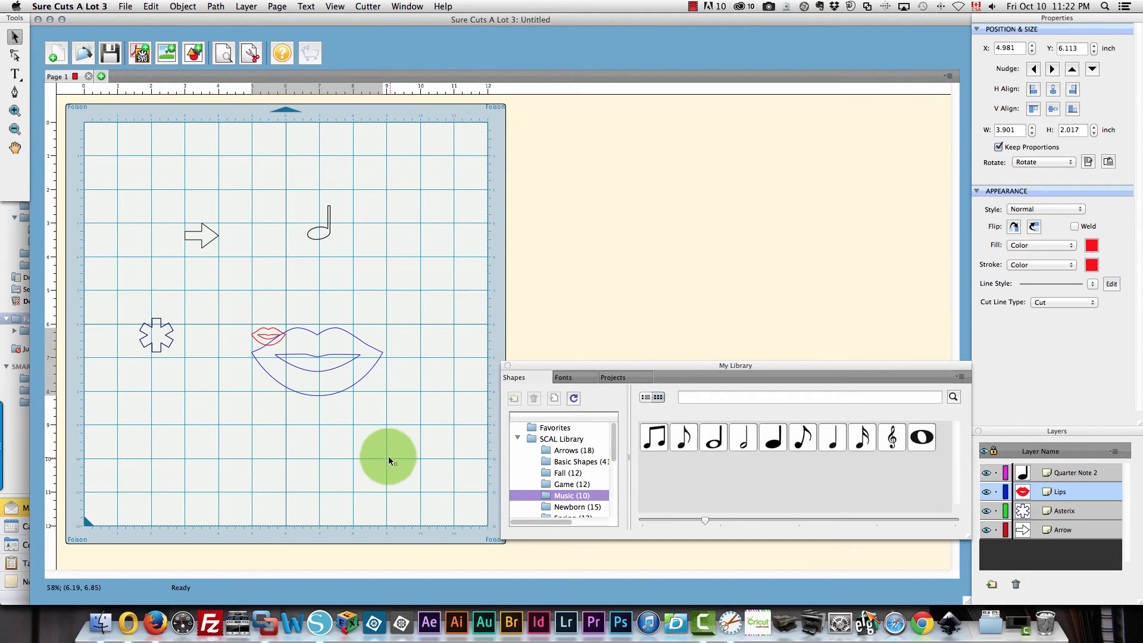
click(317, 357)
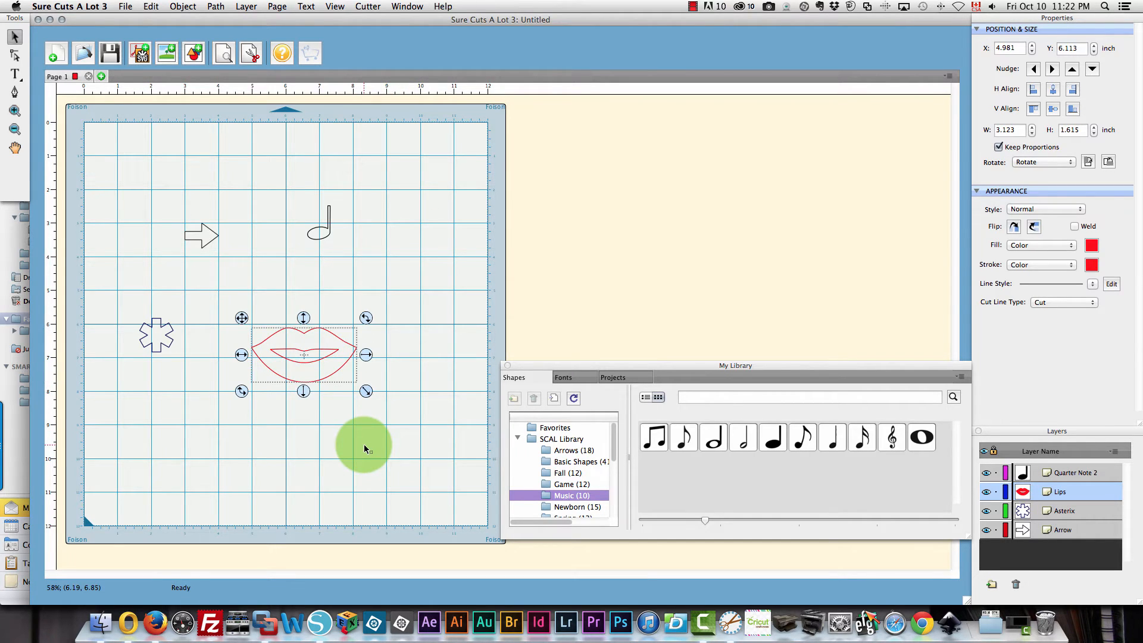
click(155, 336)
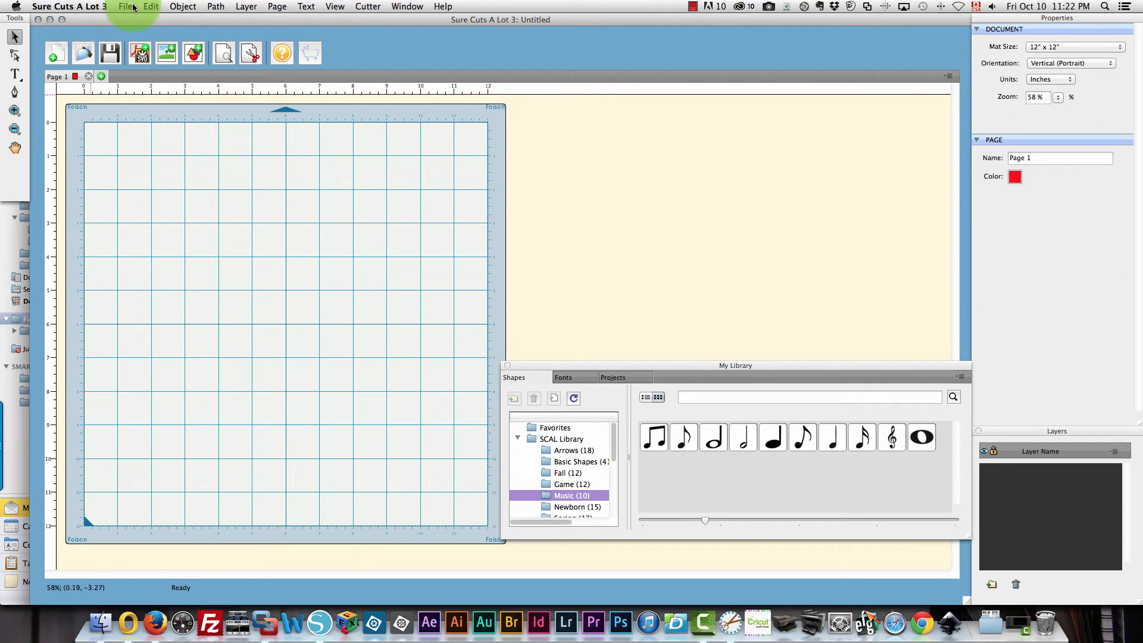
Start Trace Image and browse through Documents to the Pictures folder
click(128, 6)
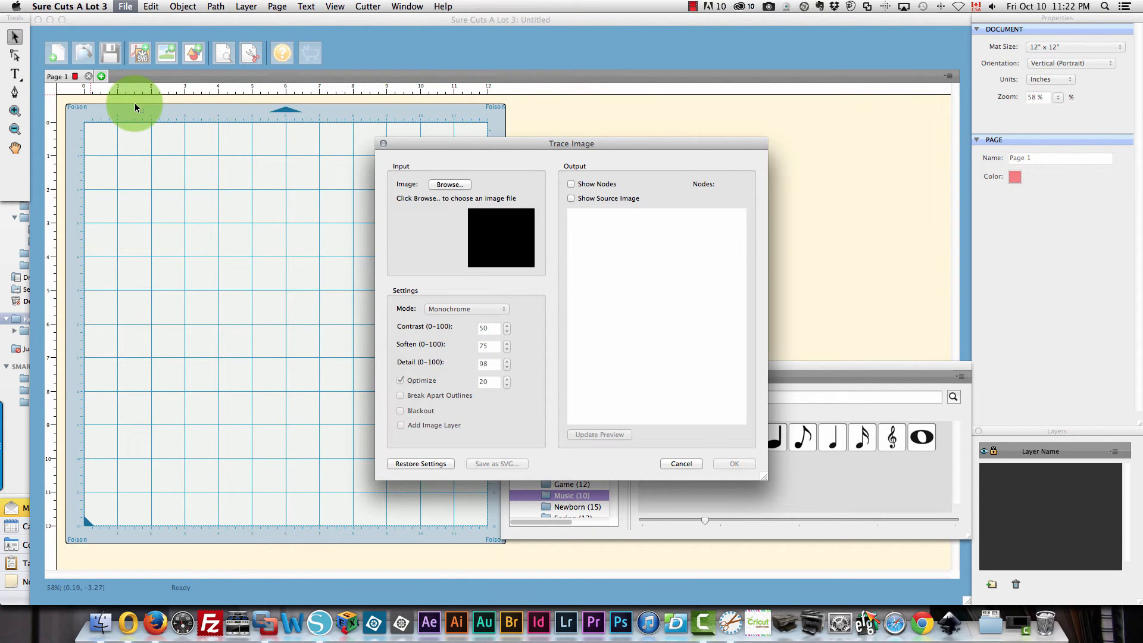
mouse_move(449, 185)
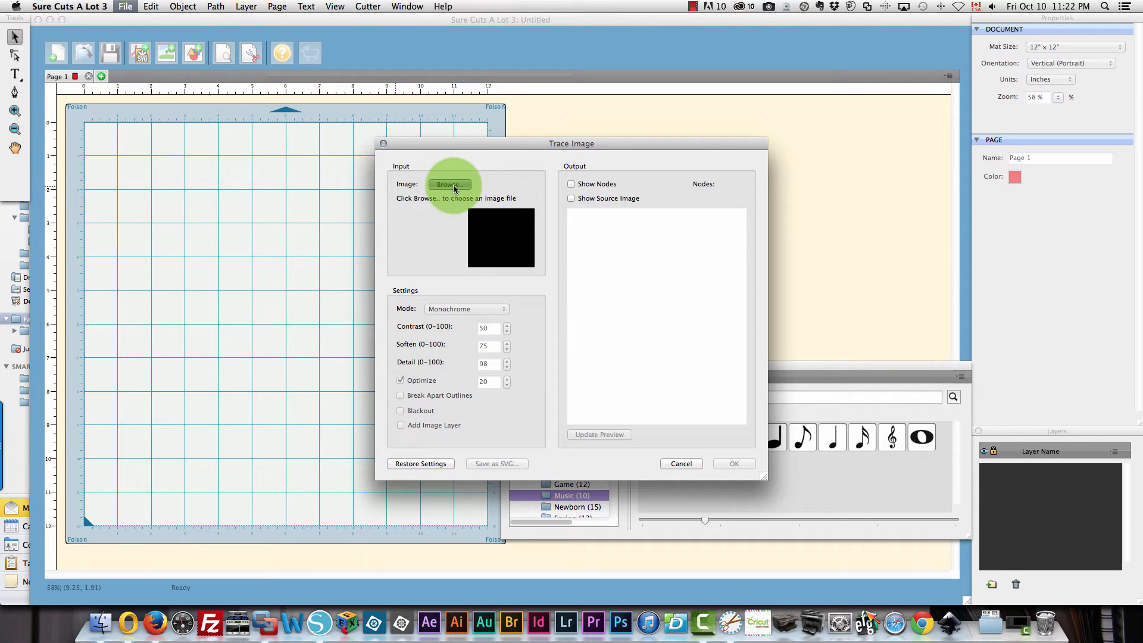
click(450, 185)
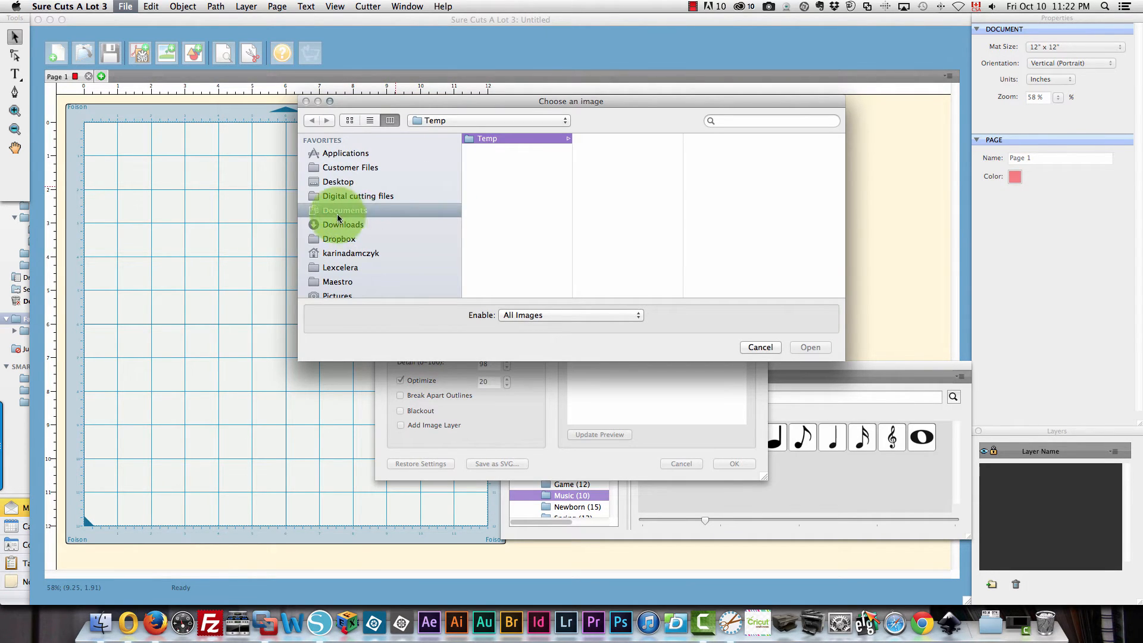
click(344, 209)
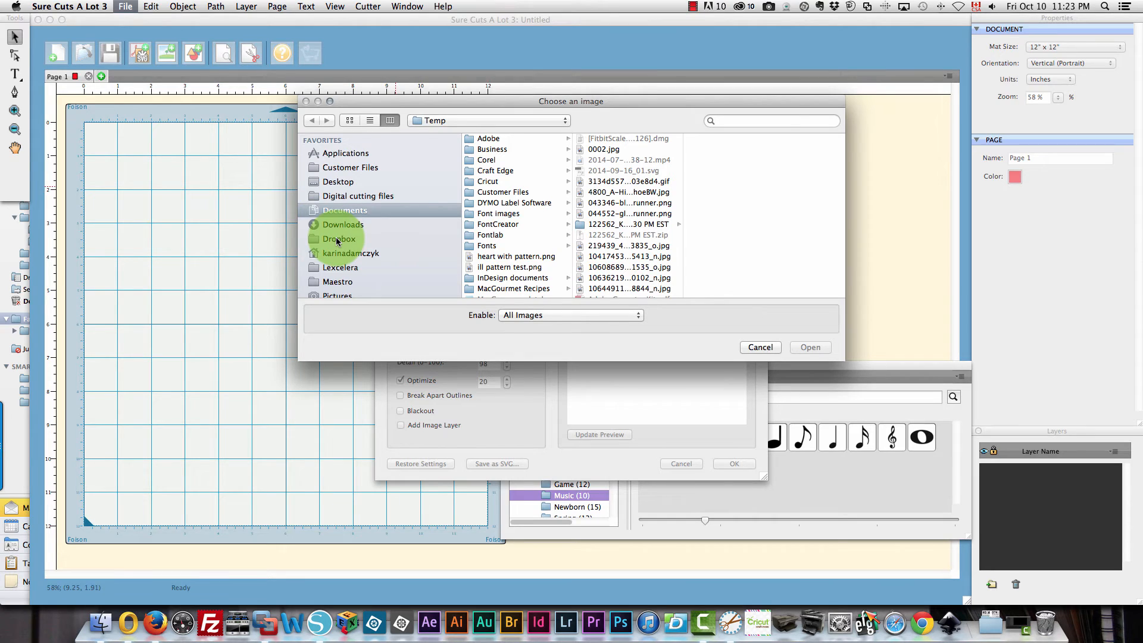
click(337, 243)
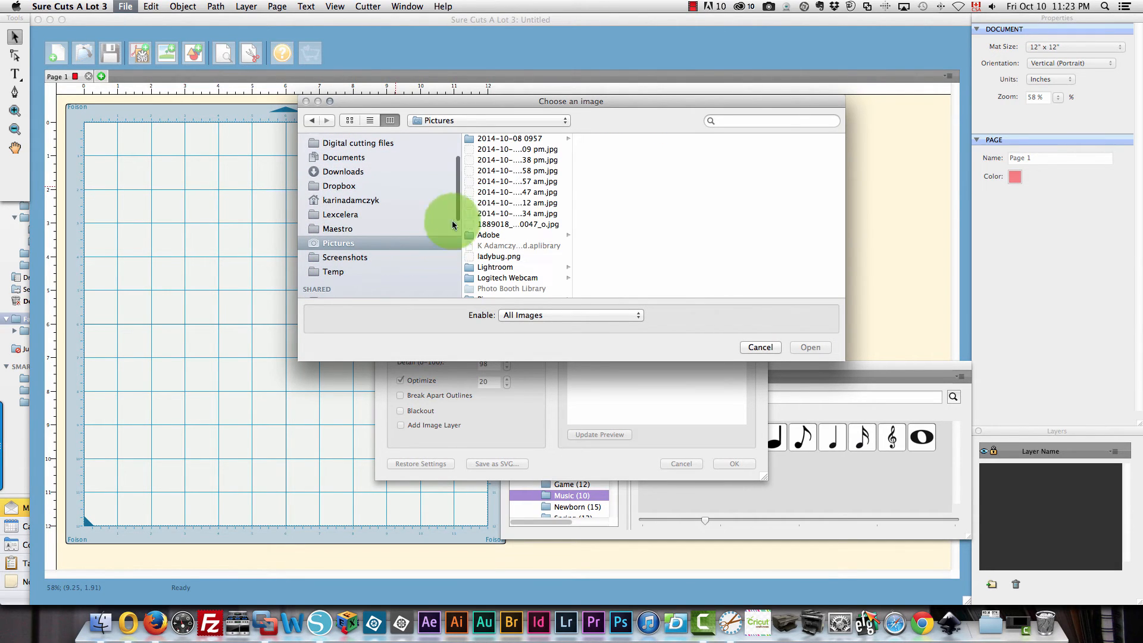
Load ladybug.png into the trace tool, previewing a single red outline
click(499, 256)
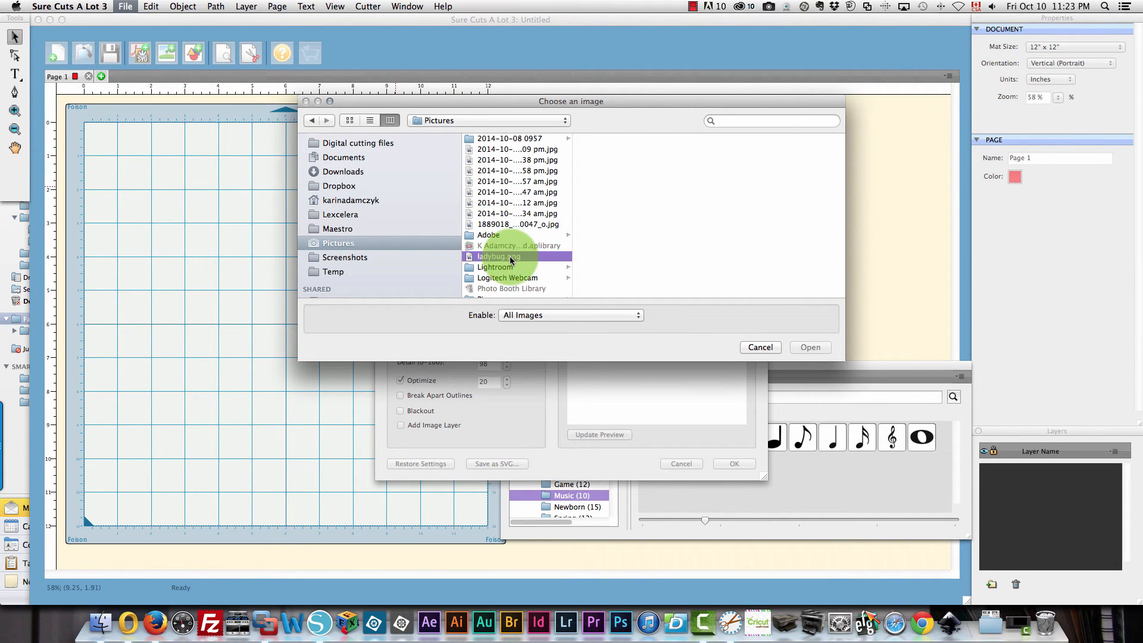
click(498, 256)
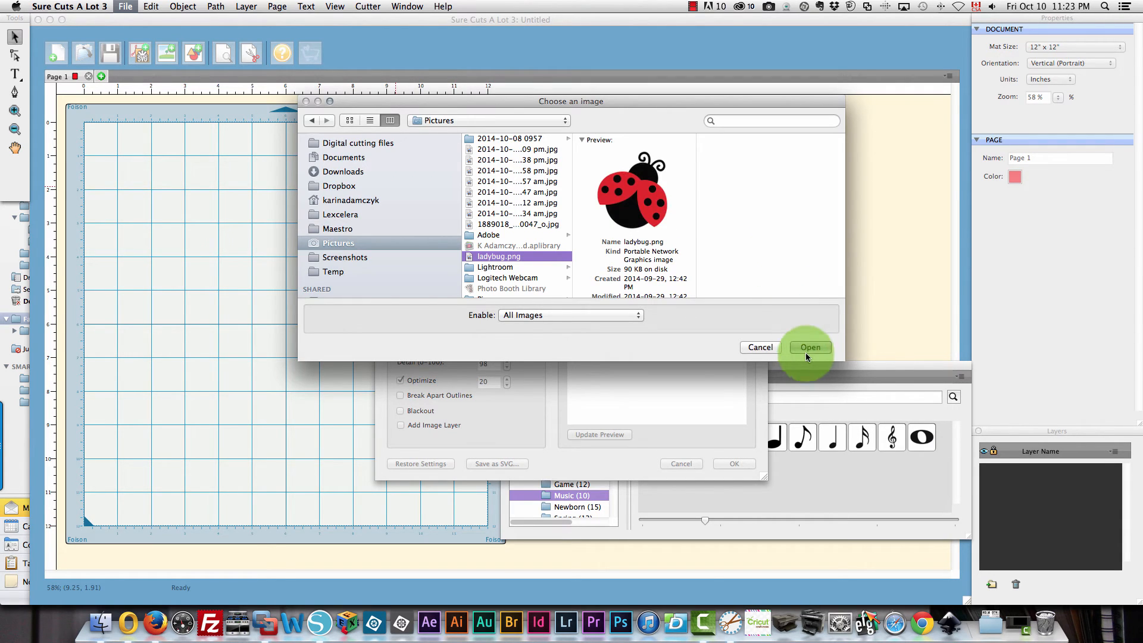
click(810, 346)
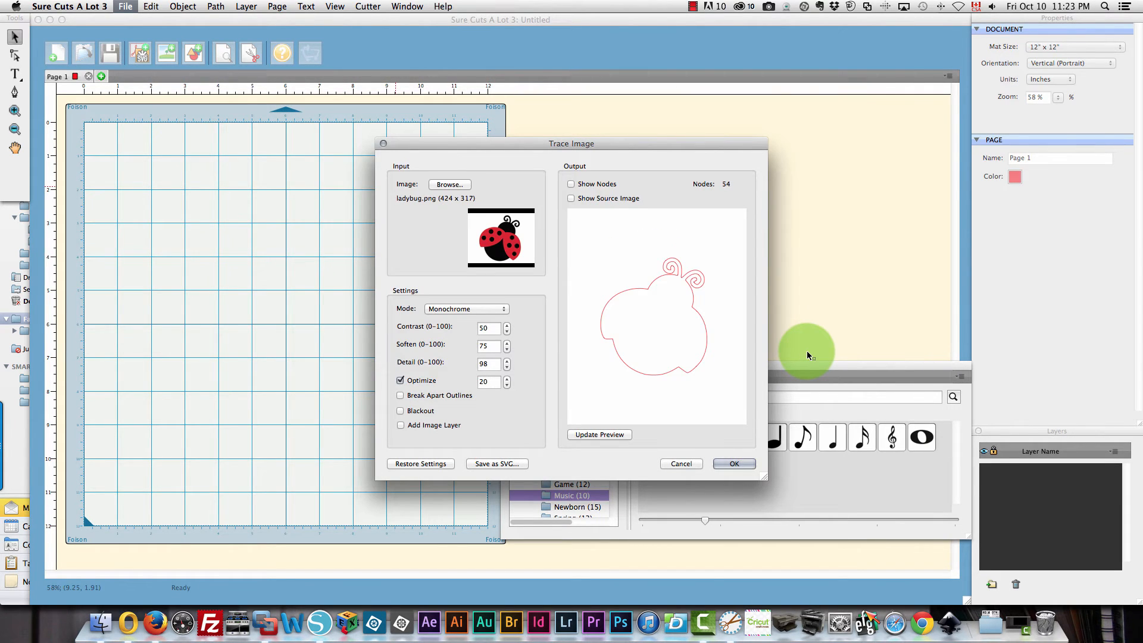
mouse_move(429, 387)
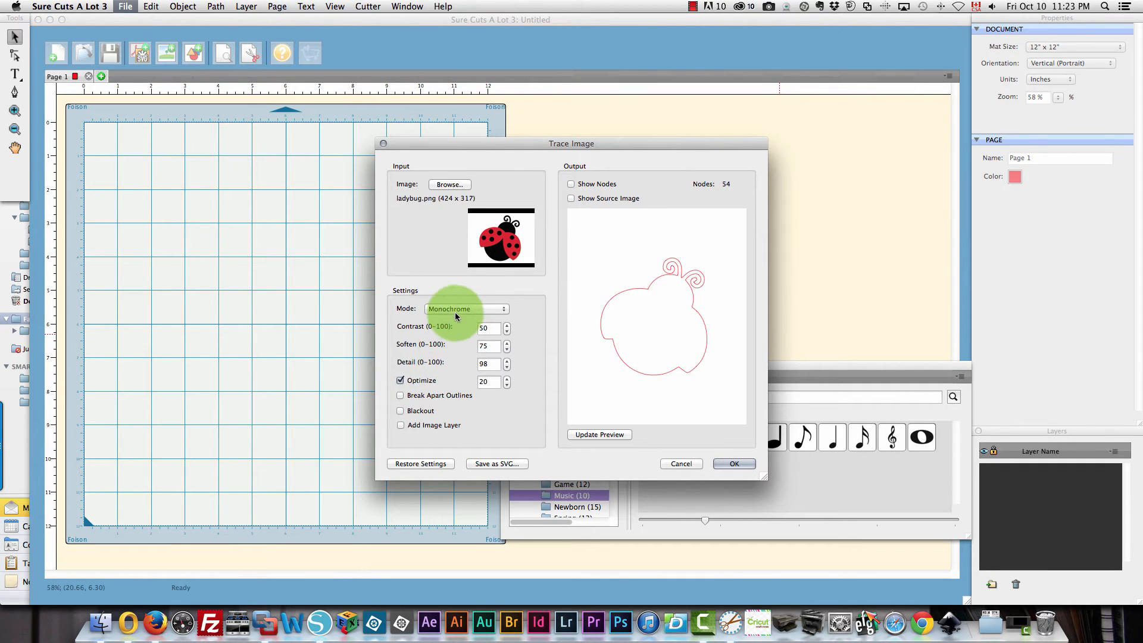
mouse_move(466, 308)
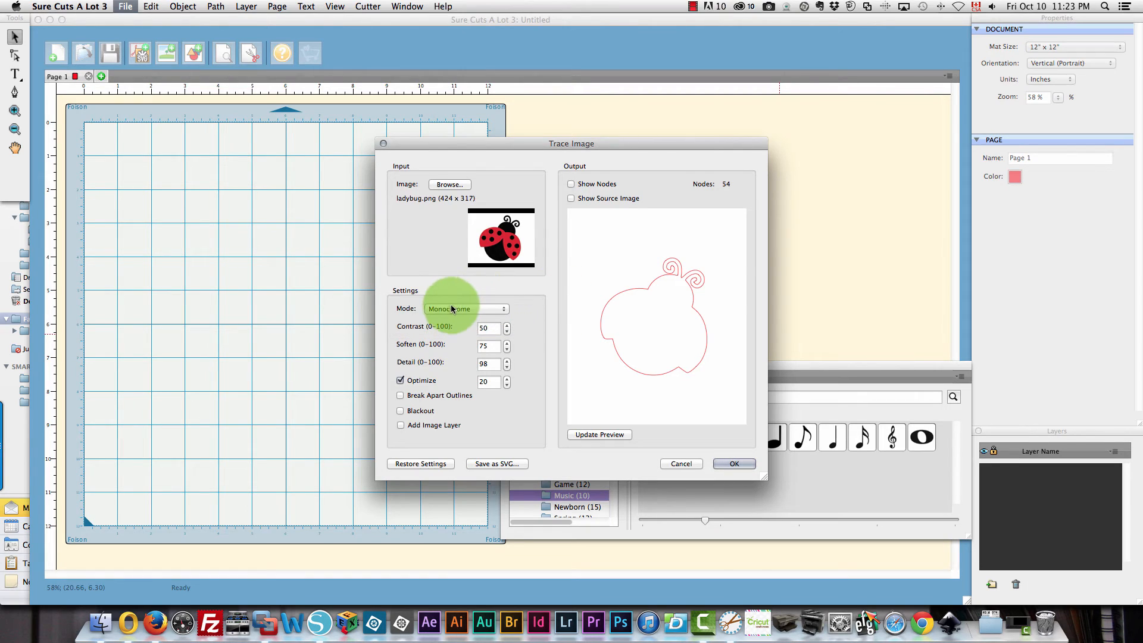
Switch tracing to Color mode with Max Colors 2 and refresh the preview
click(466, 309)
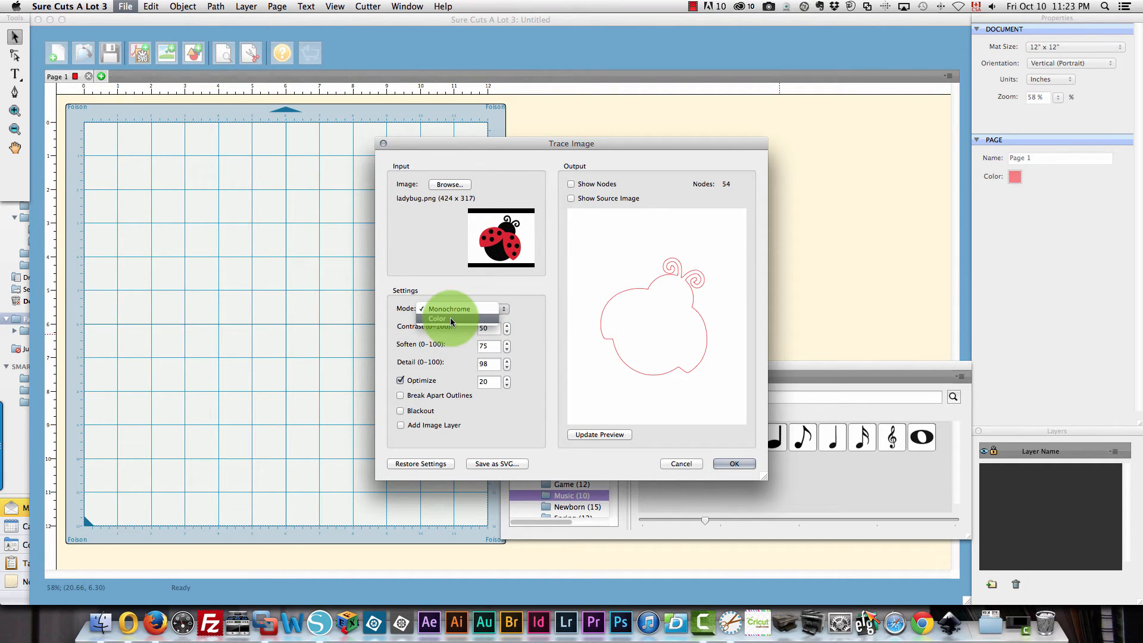
click(437, 319)
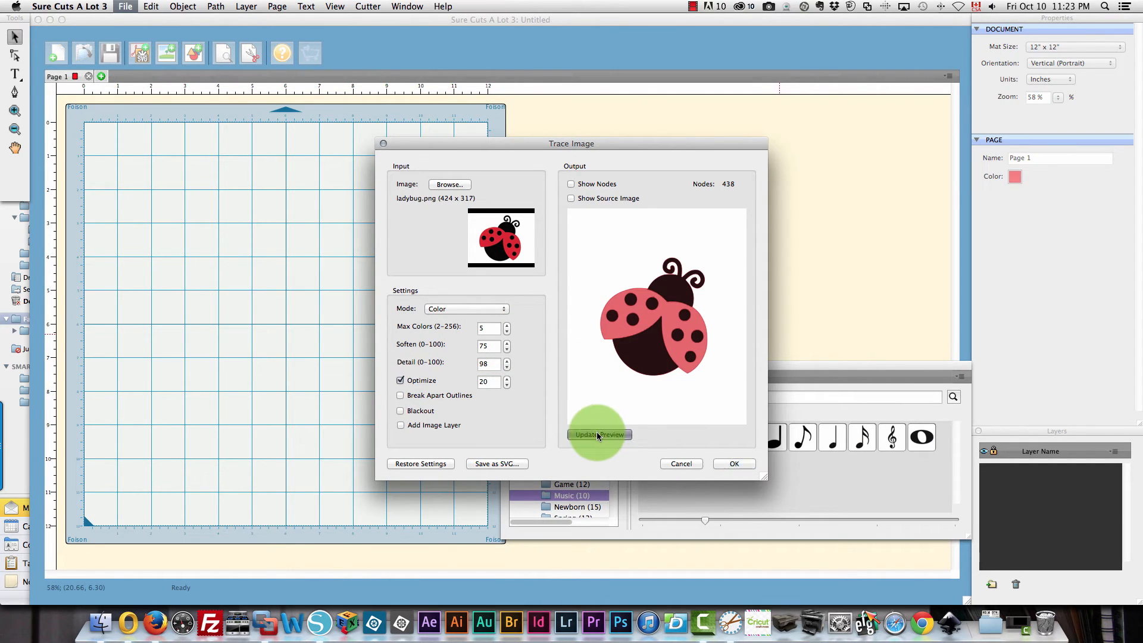
mouse_move(681, 415)
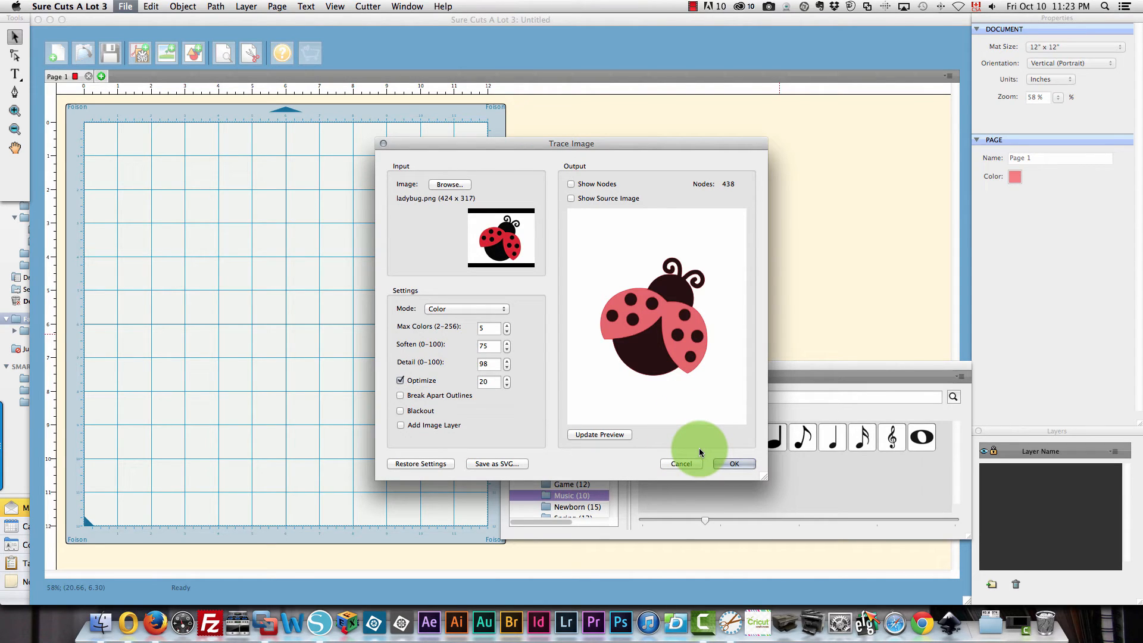
click(507, 330)
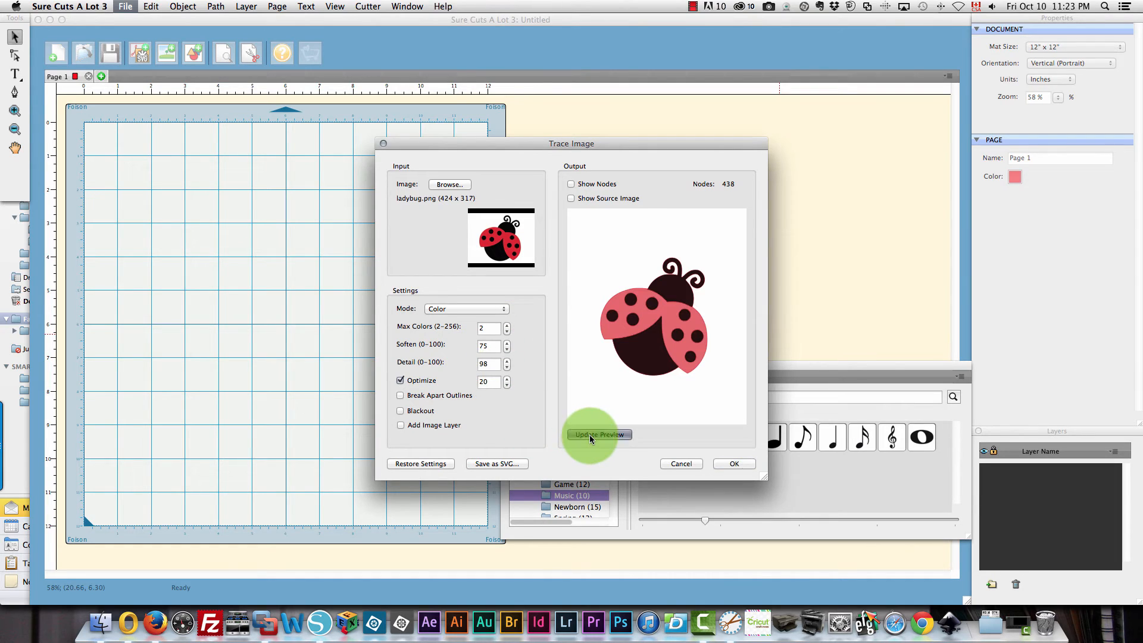
click(599, 435)
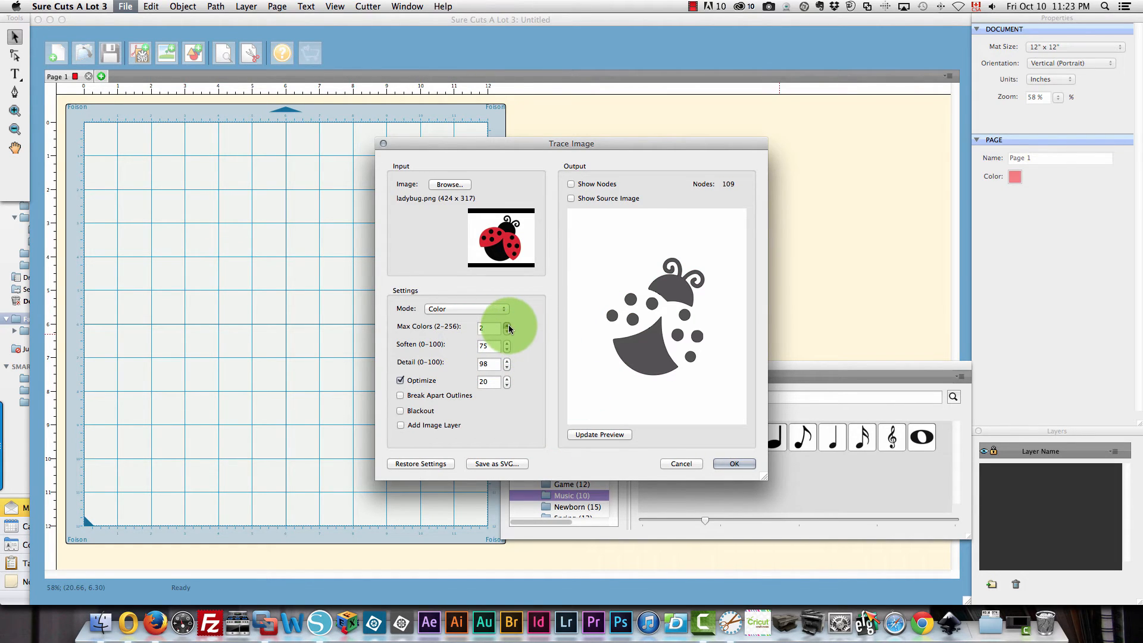
Raise Max Colors to 3 and accept the trace, placing the ladybug on the mat
click(508, 324)
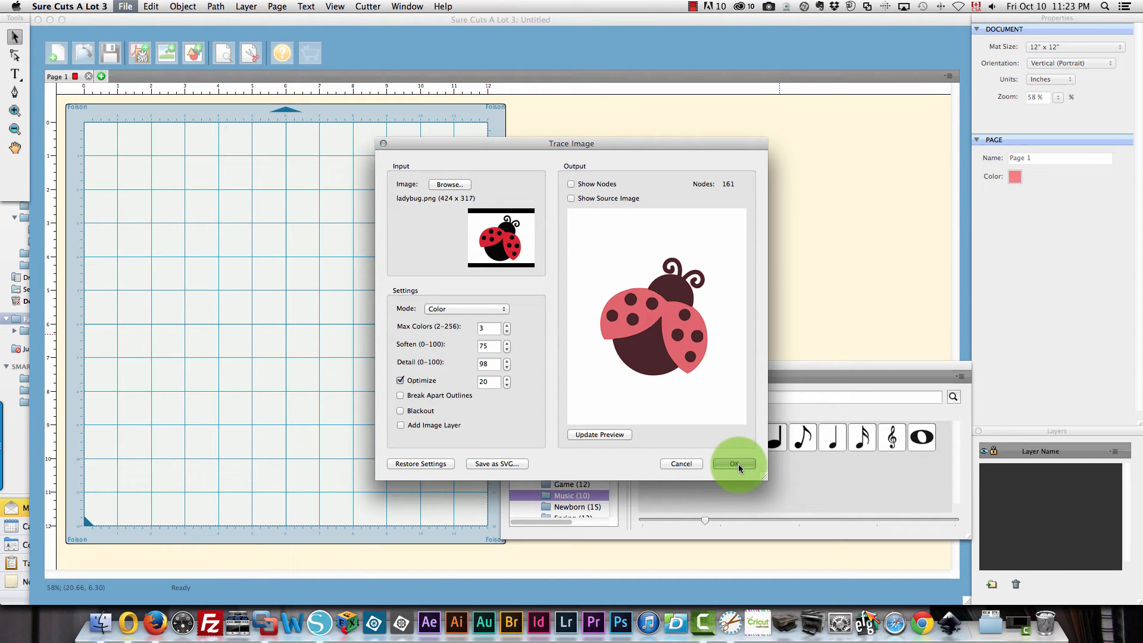
click(734, 463)
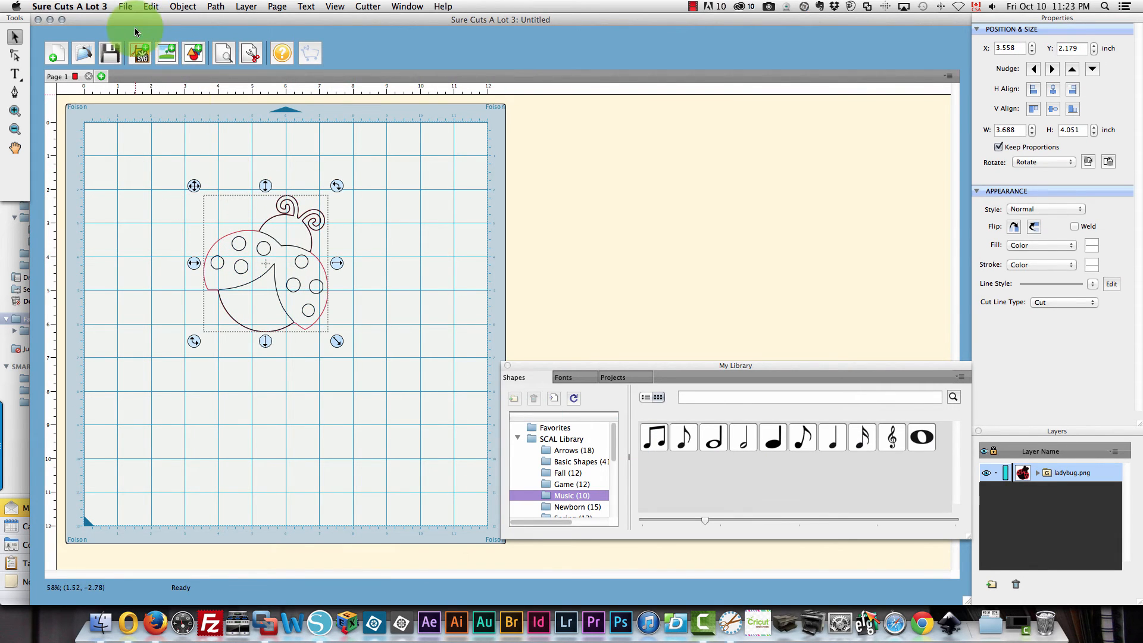
Turn off Show Outlines Only so the ladybug shows its fills, then ungroup it
click(334, 6)
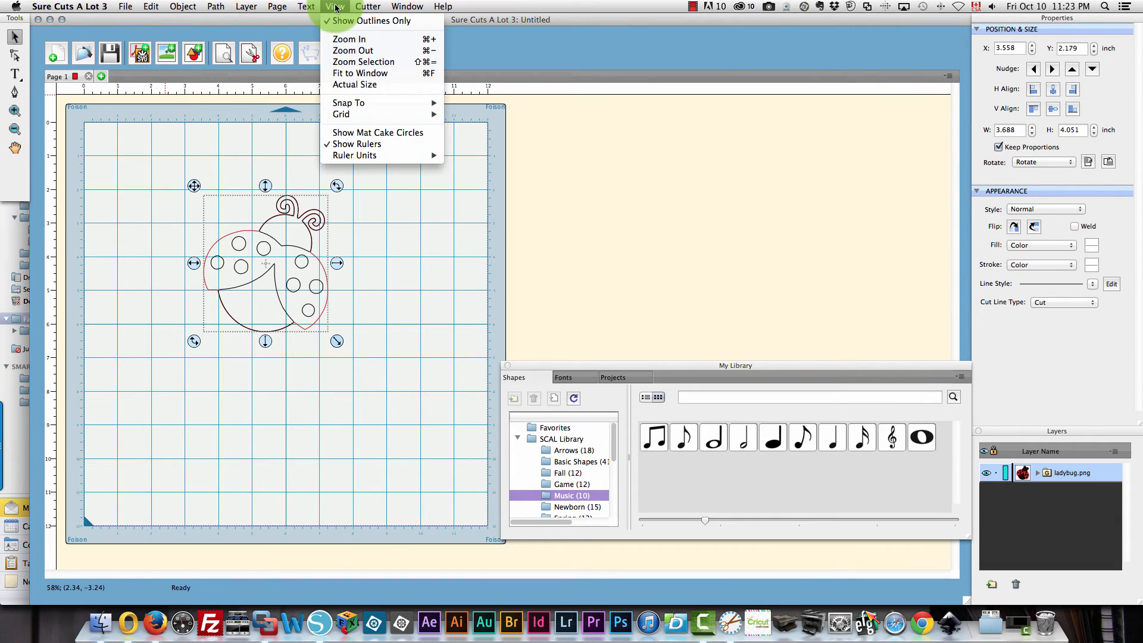
mouse_move(365, 22)
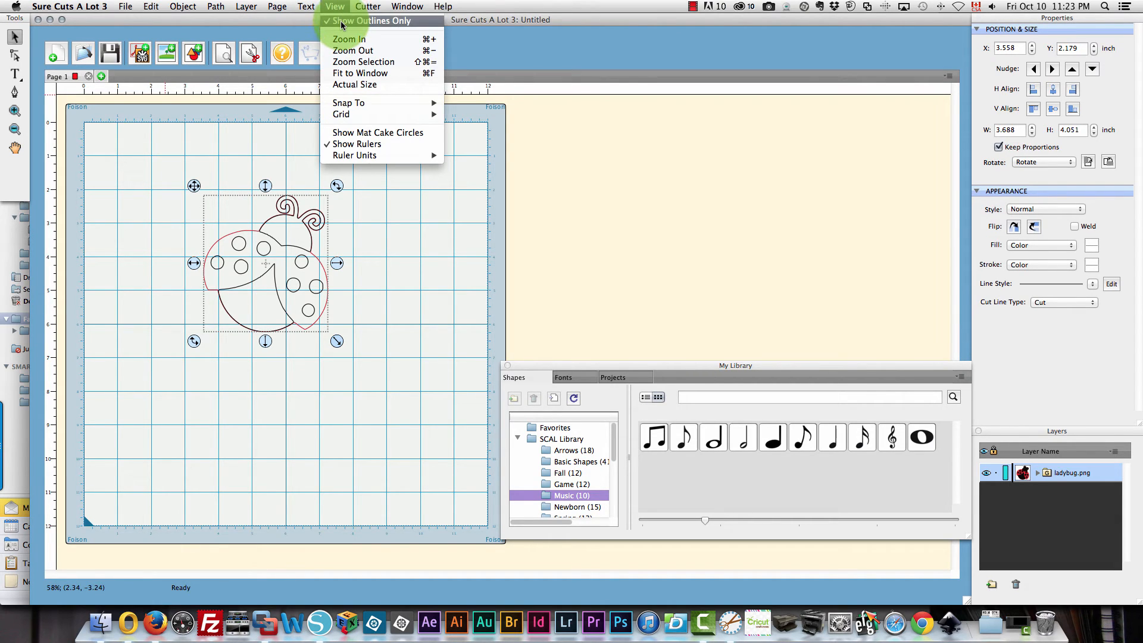
click(372, 20)
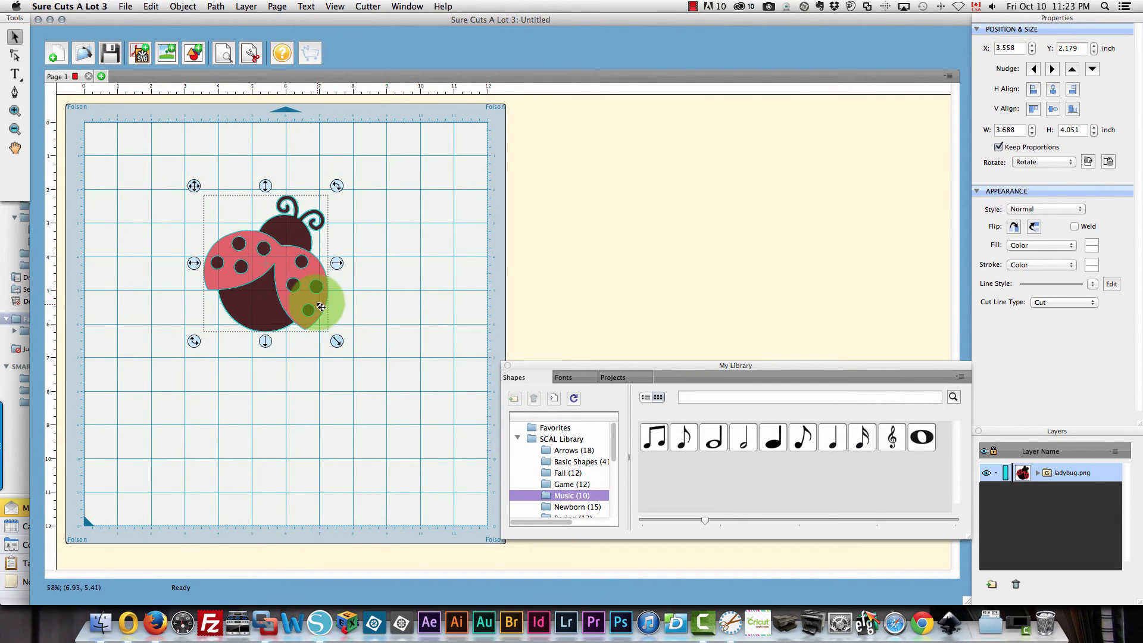
right_click(320, 306)
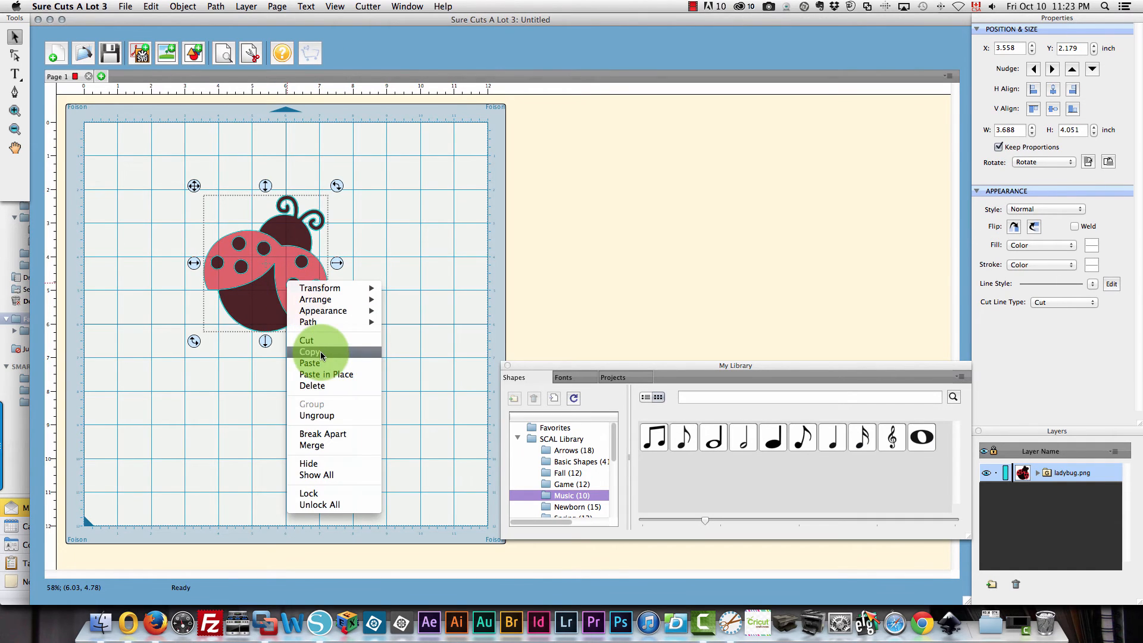
mouse_move(317, 415)
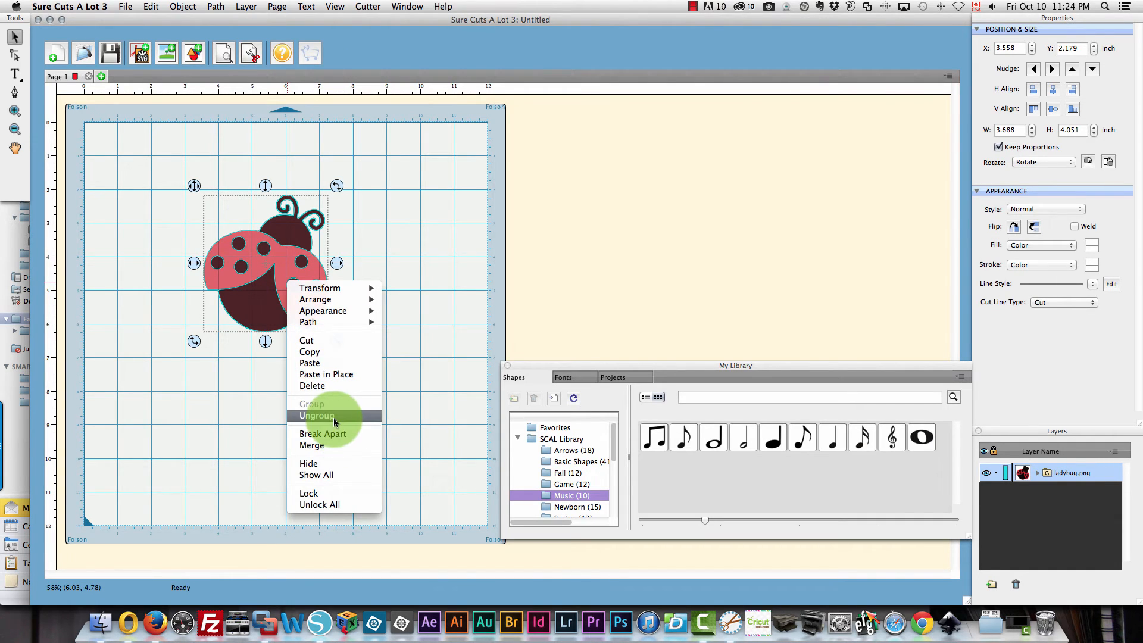
click(317, 416)
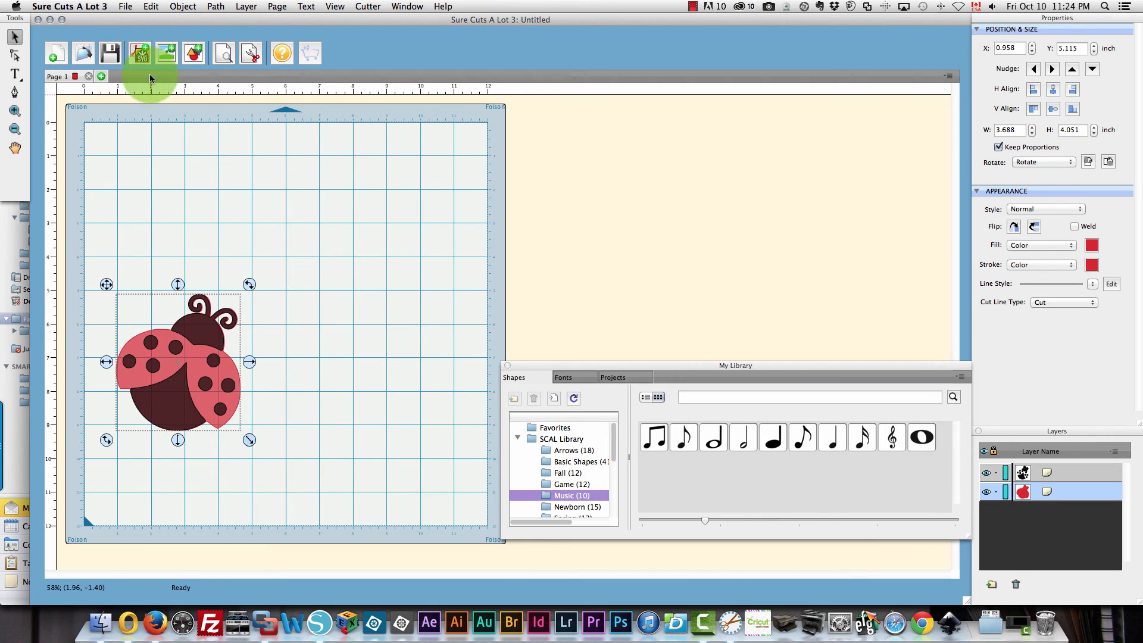
Undo the ungroup so the ladybug is one grouped layer again
click(151, 6)
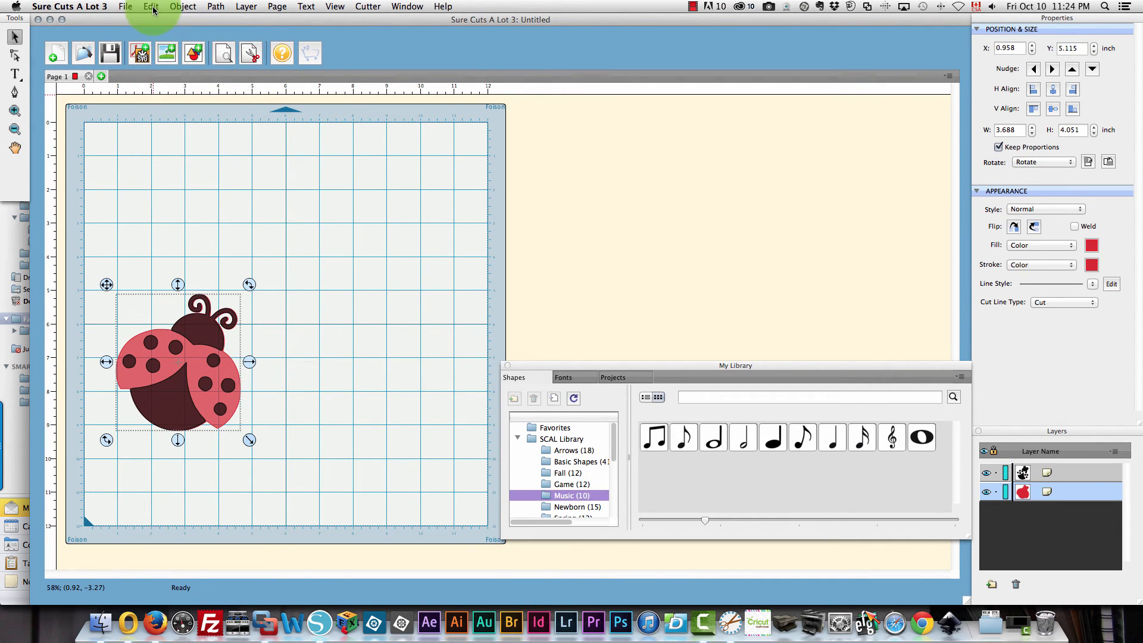
click(151, 6)
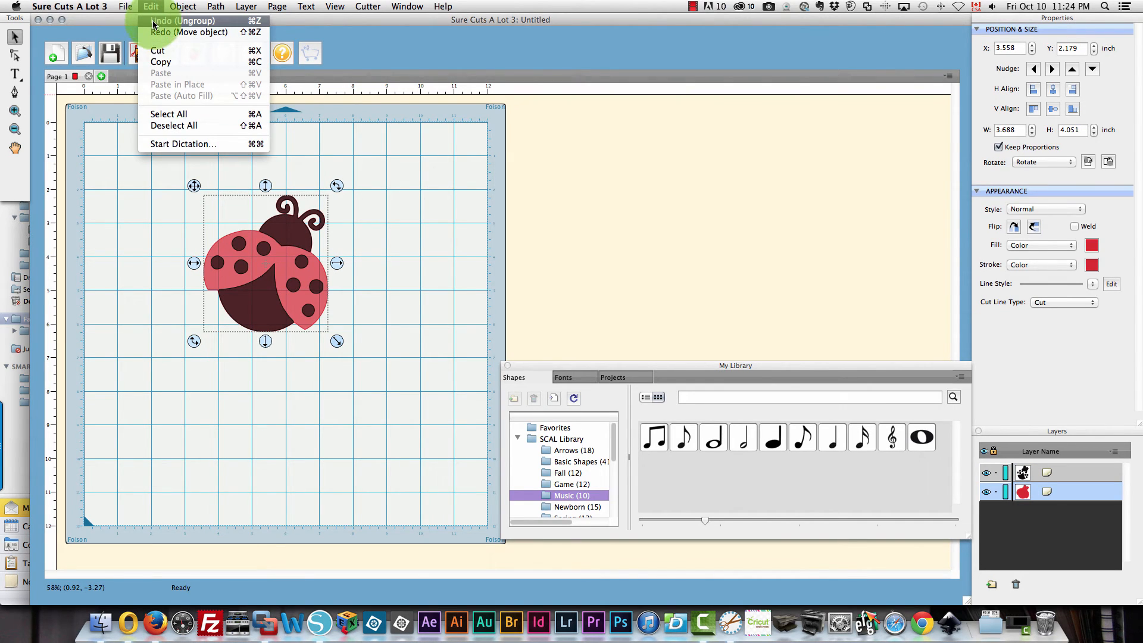
click(181, 20)
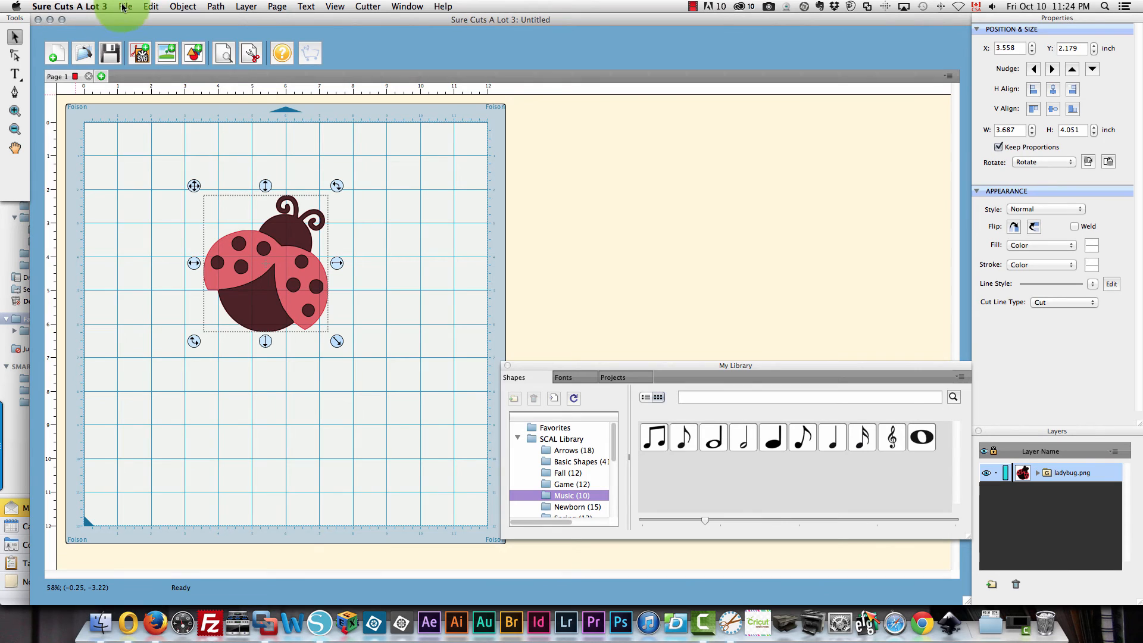
Export the ladybug as ladybug.svg to the Desktop
click(125, 6)
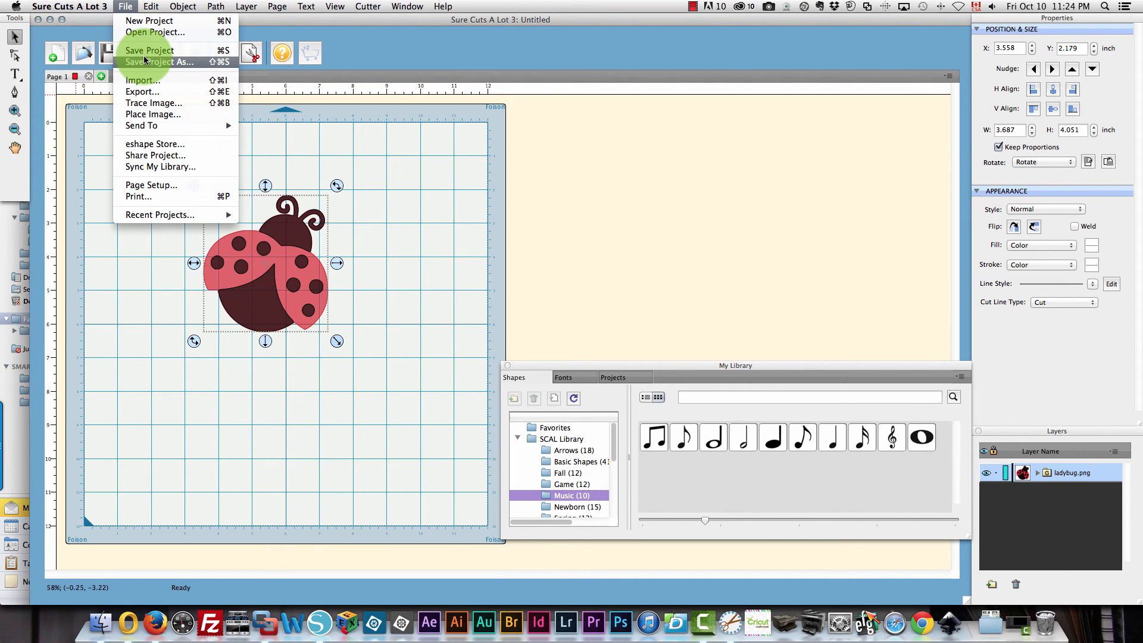
mouse_move(154, 155)
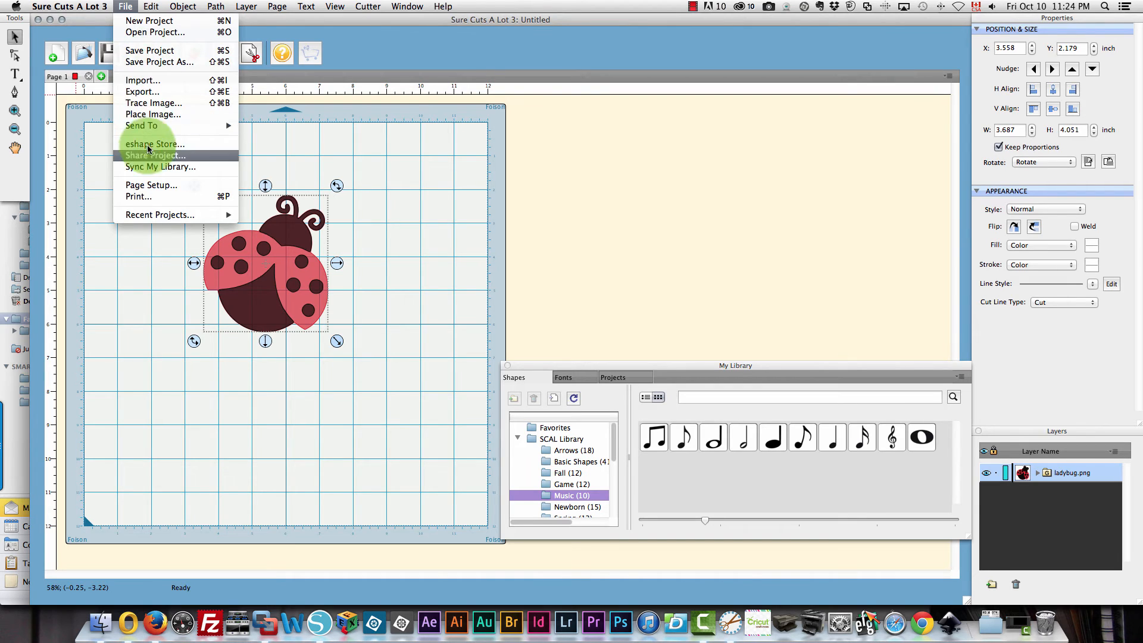
mouse_move(142, 92)
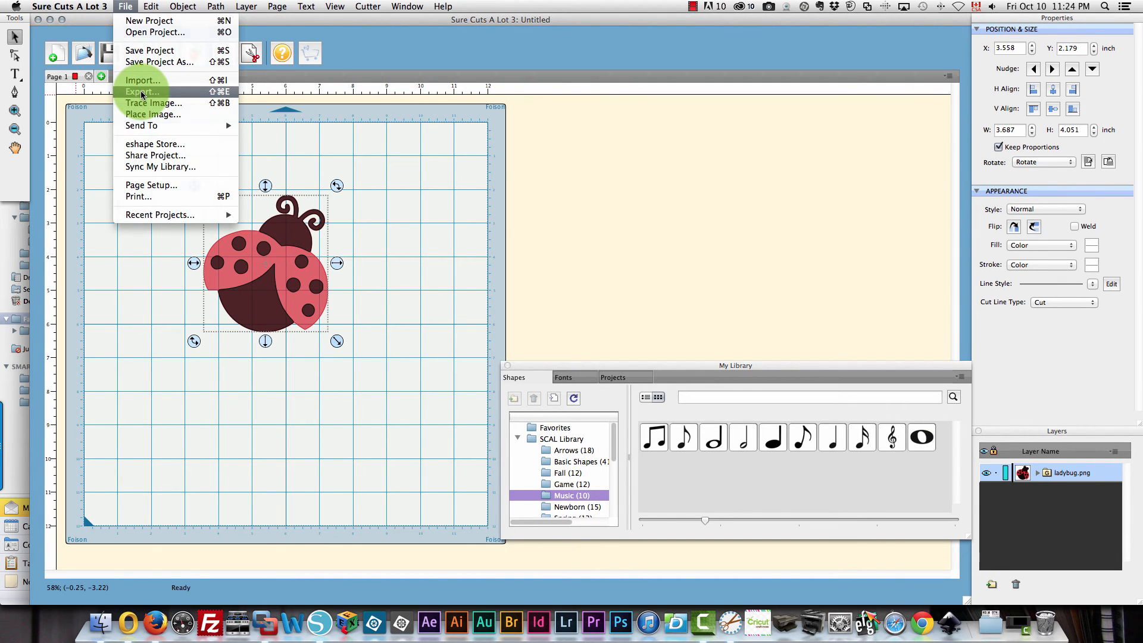
click(141, 92)
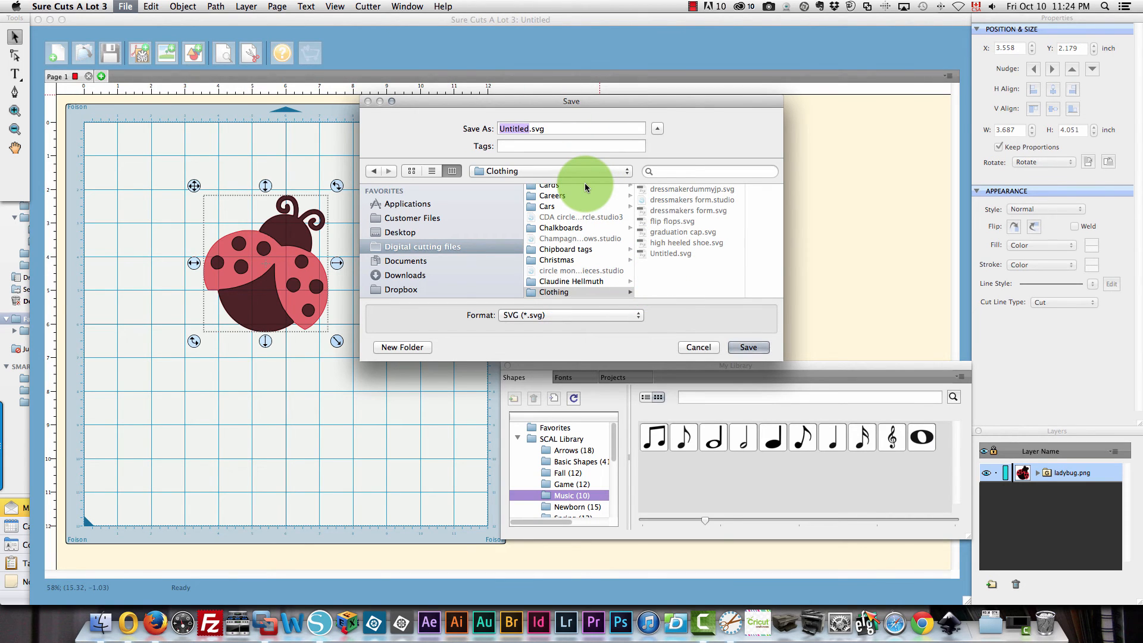
click(400, 233)
text(adyb)
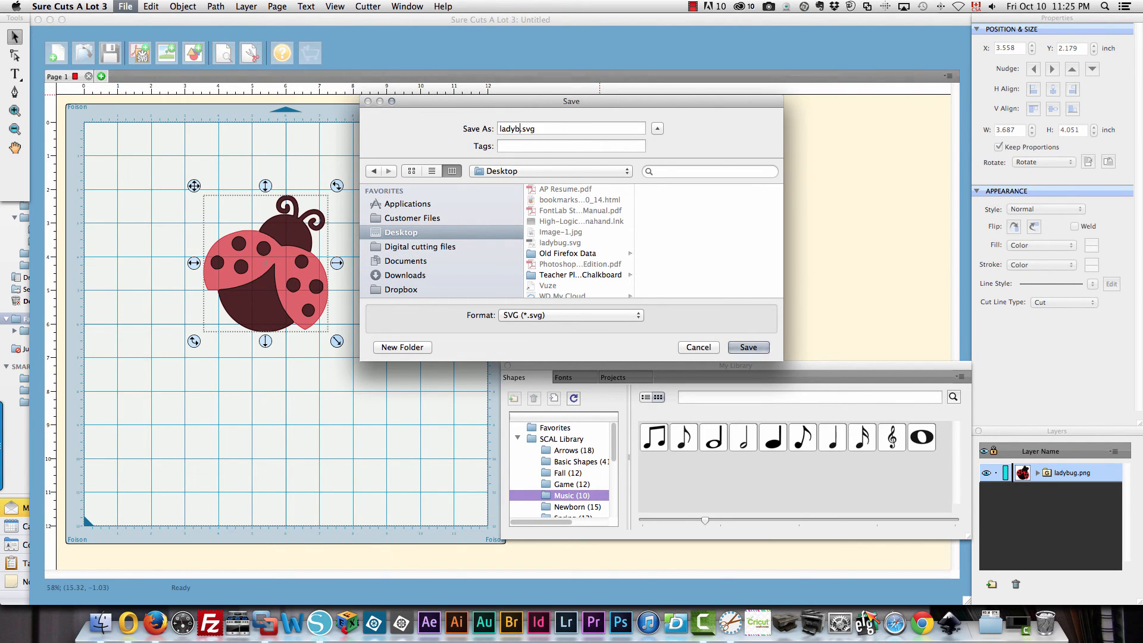
click(748, 347)
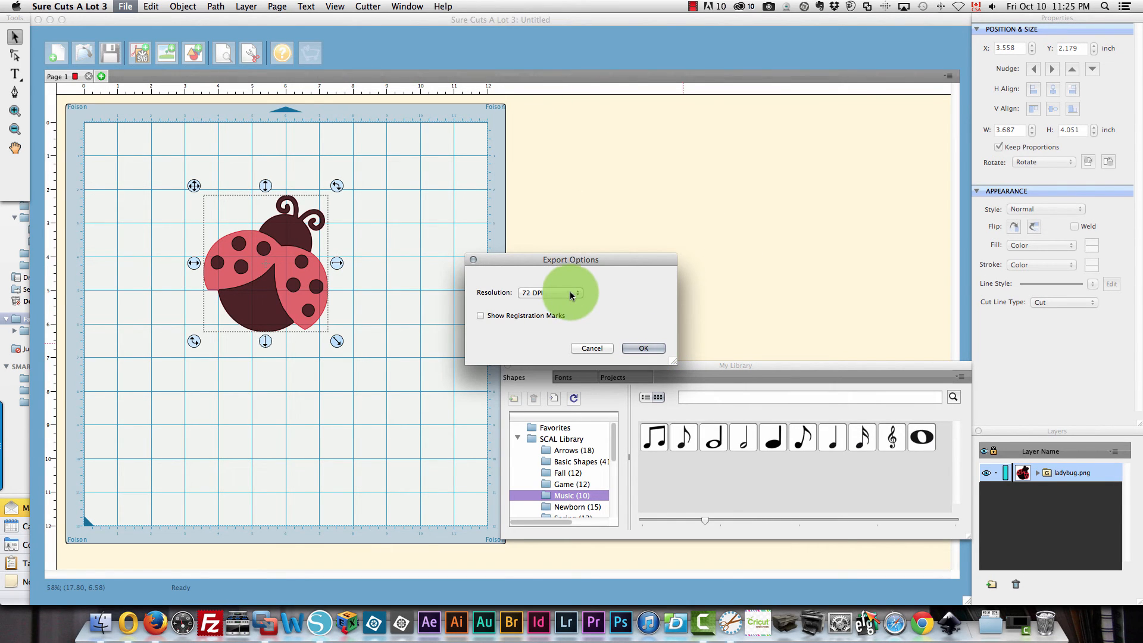
Accept the Export Options with the chosen resolution to finish the export
click(550, 292)
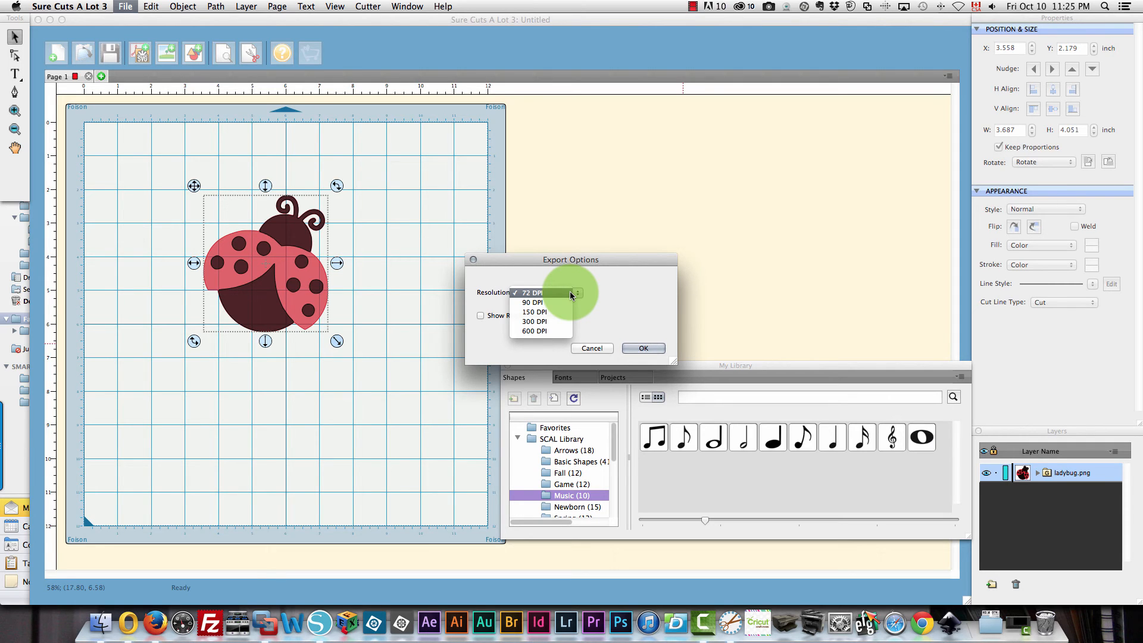
mouse_move(674, 299)
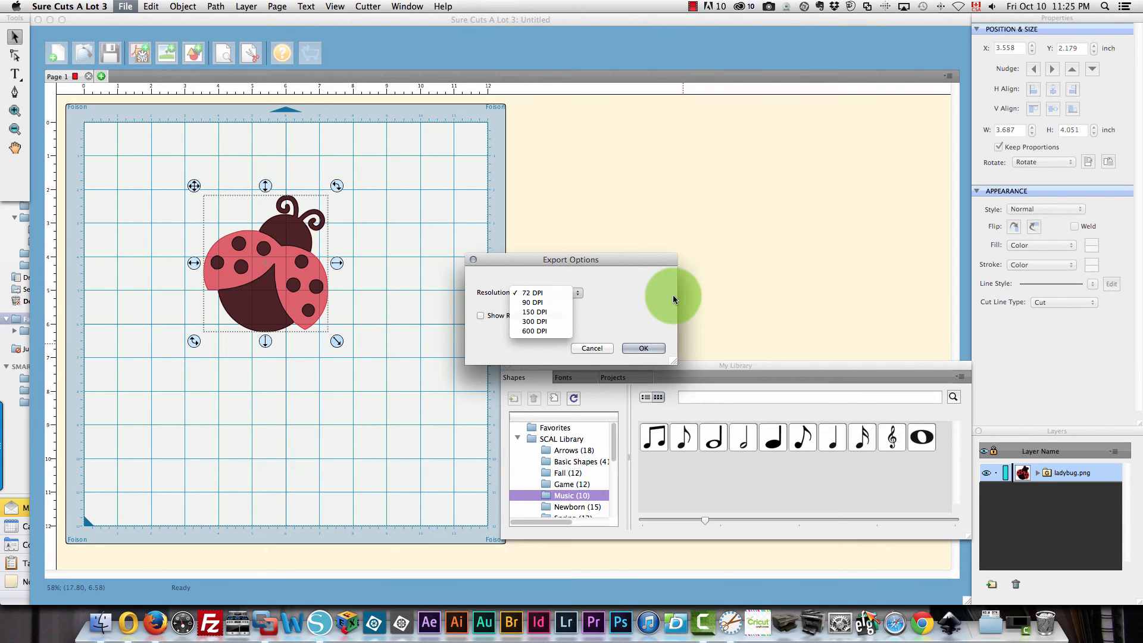
click(592, 348)
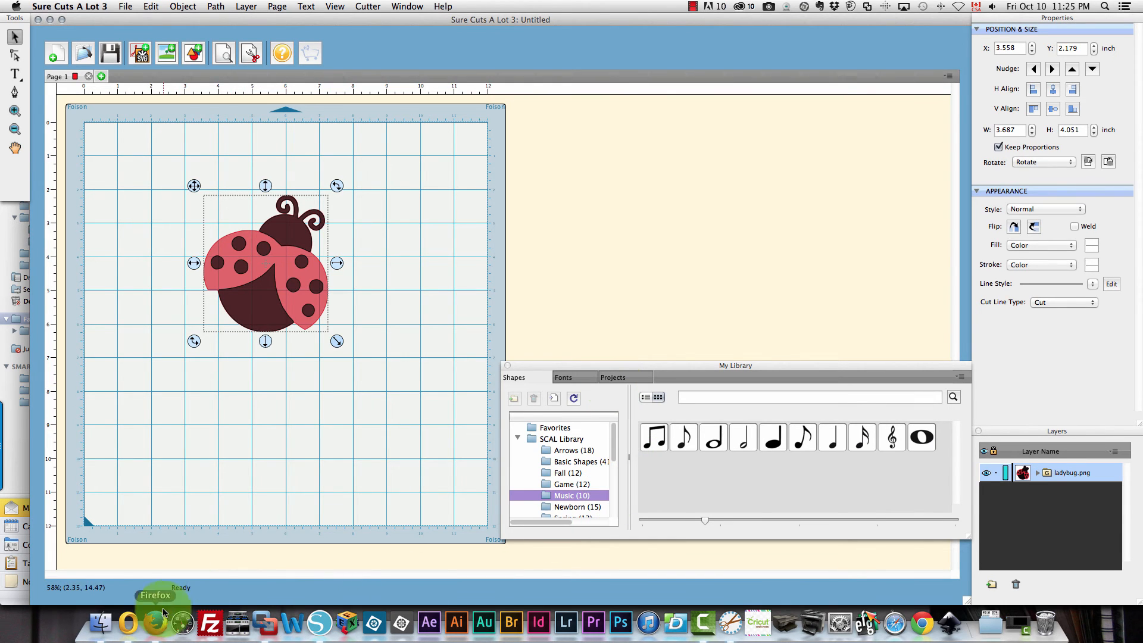
In the browser, discard the old Design Space project and start a new blank one
click(155, 623)
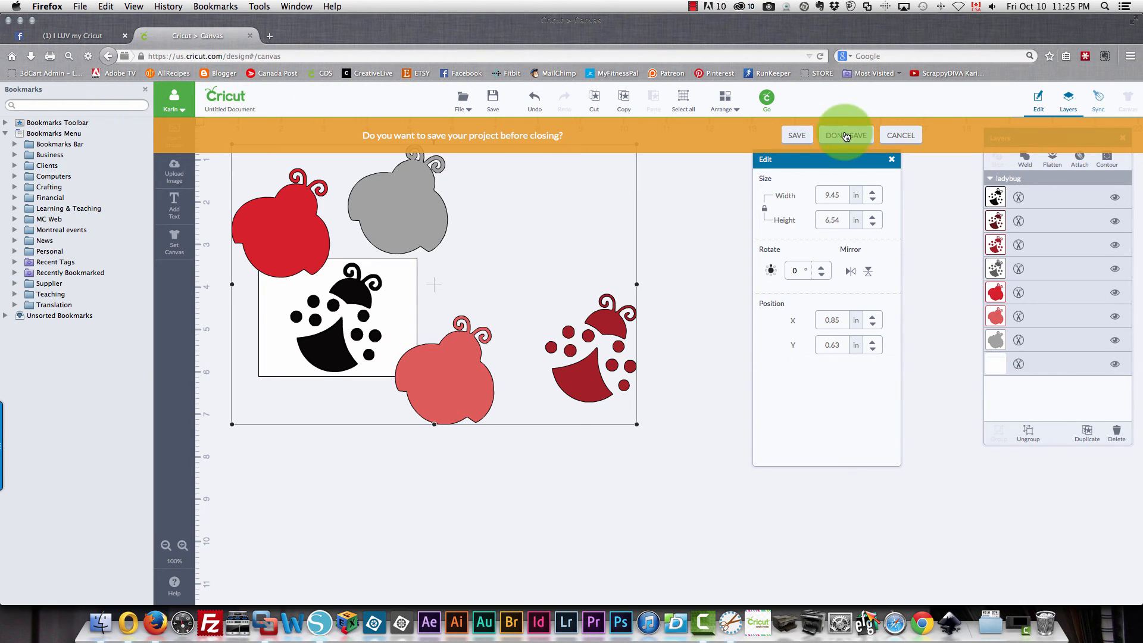
click(846, 135)
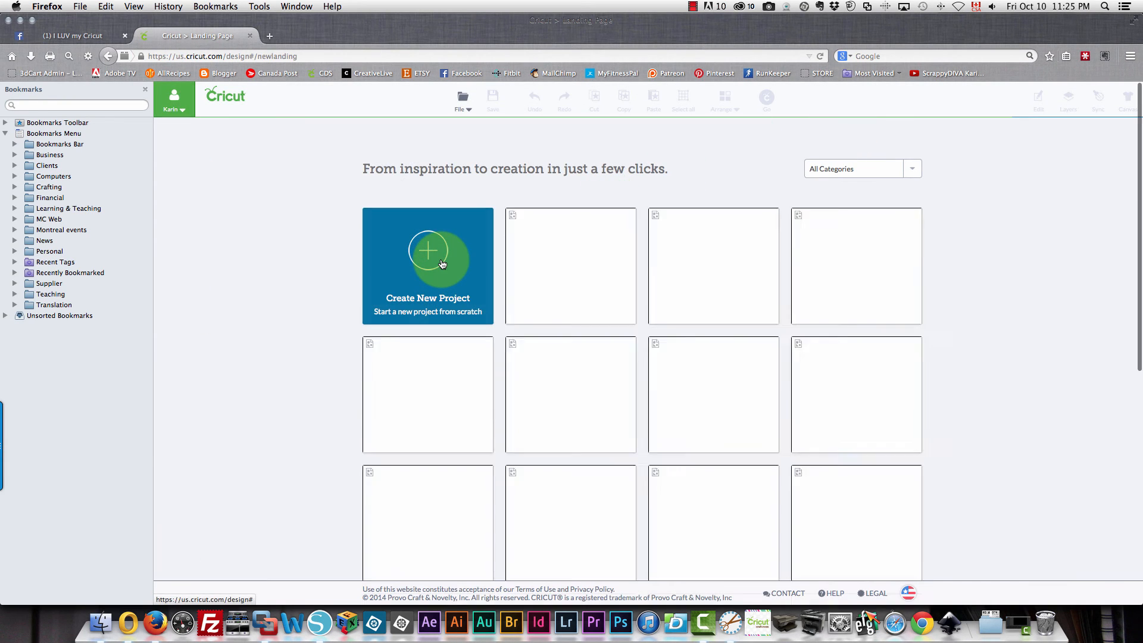
click(428, 262)
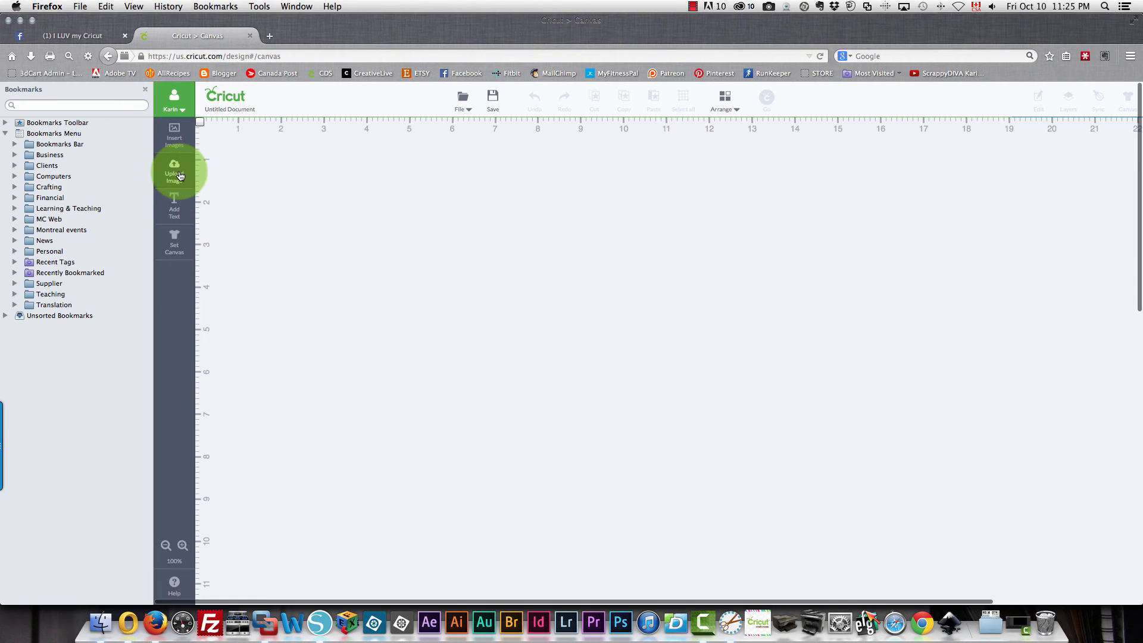
Upload ladybug 2.svg from the computer into Cricut Design Space
click(174, 169)
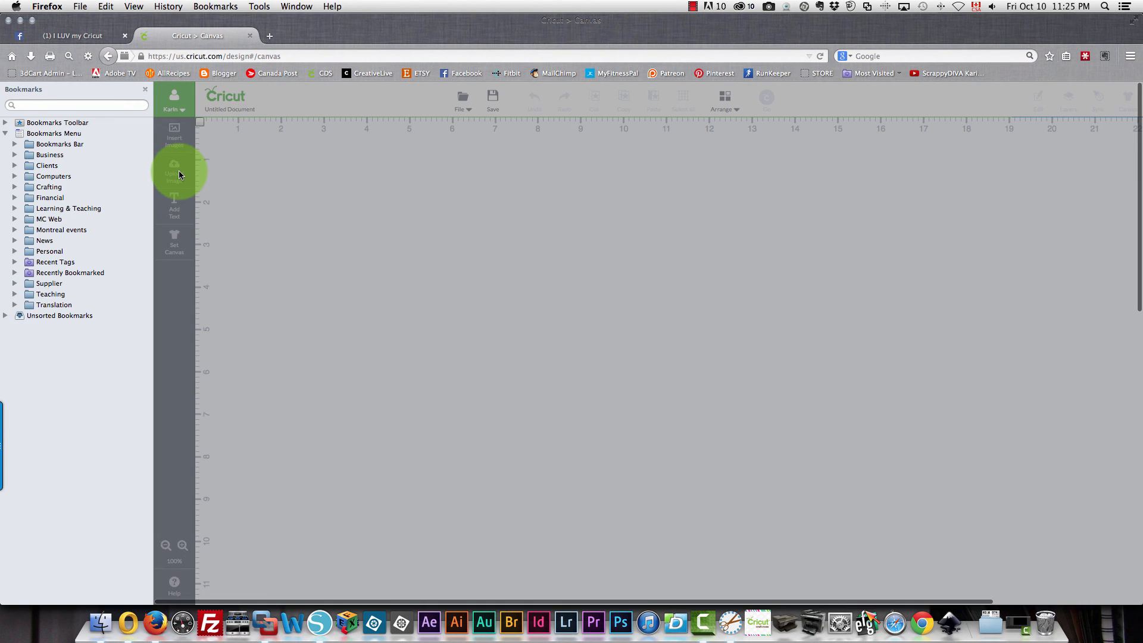
click(174, 168)
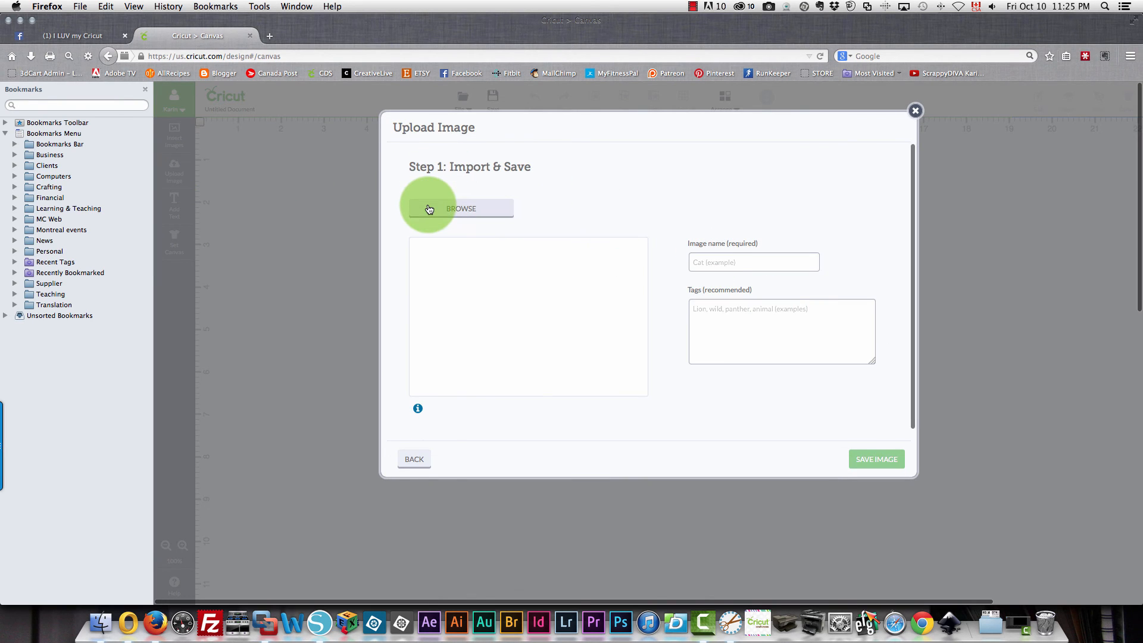
click(460, 208)
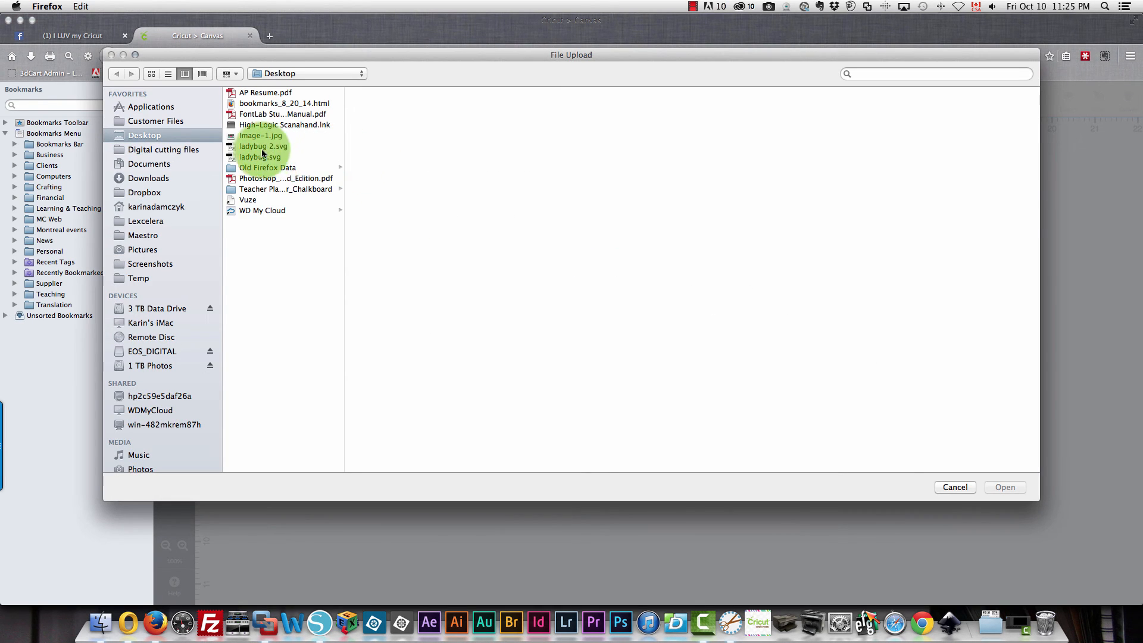
click(262, 145)
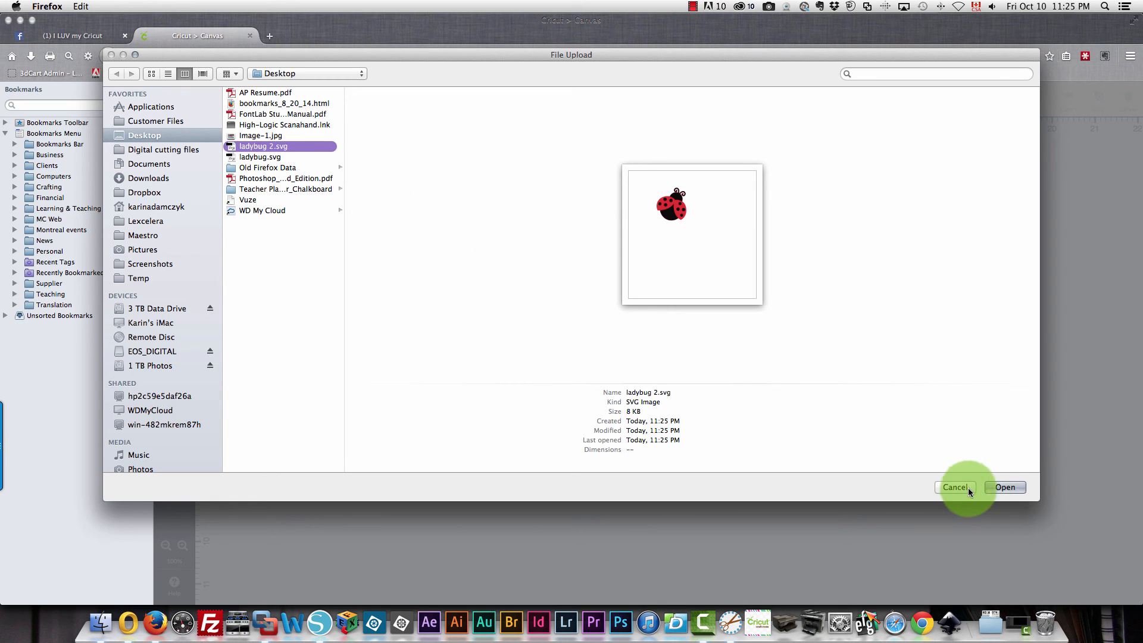
click(1006, 488)
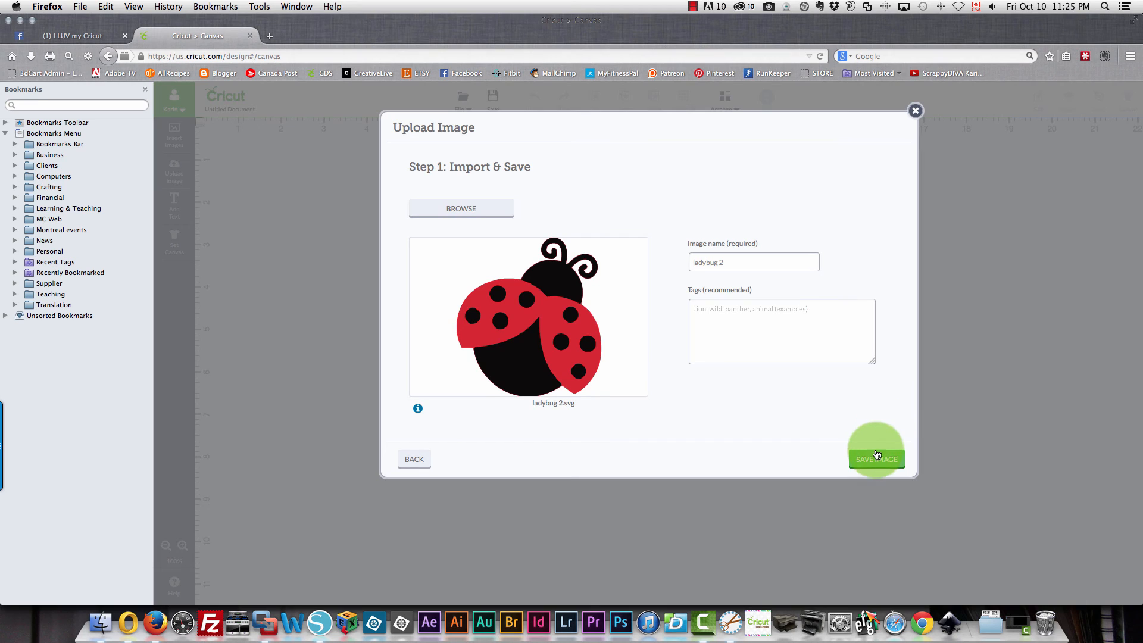
Save the uploaded image as 'ladybug 2', placing it on the canvas
click(875, 458)
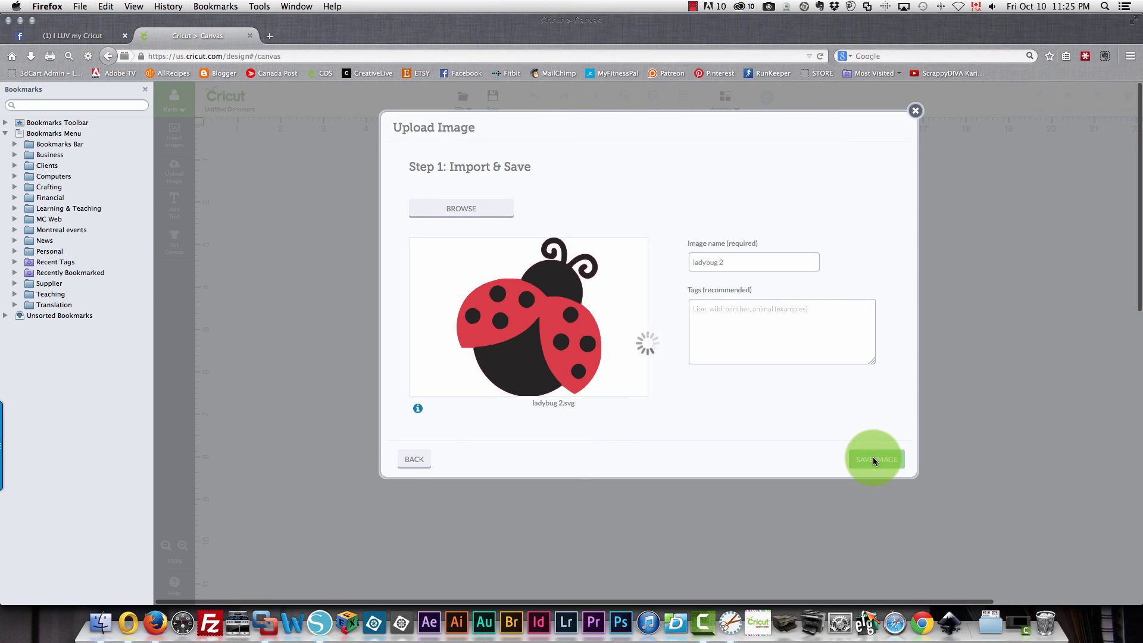
click(874, 459)
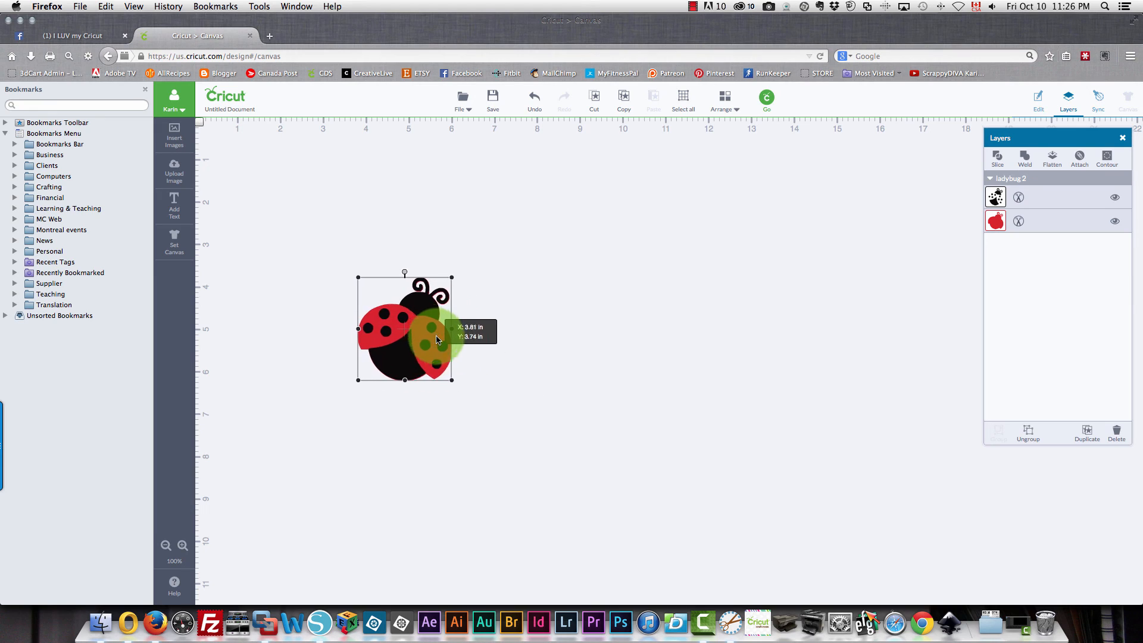
Ungroup the ladybug, then undo to put its pieces back together
right_click(405, 339)
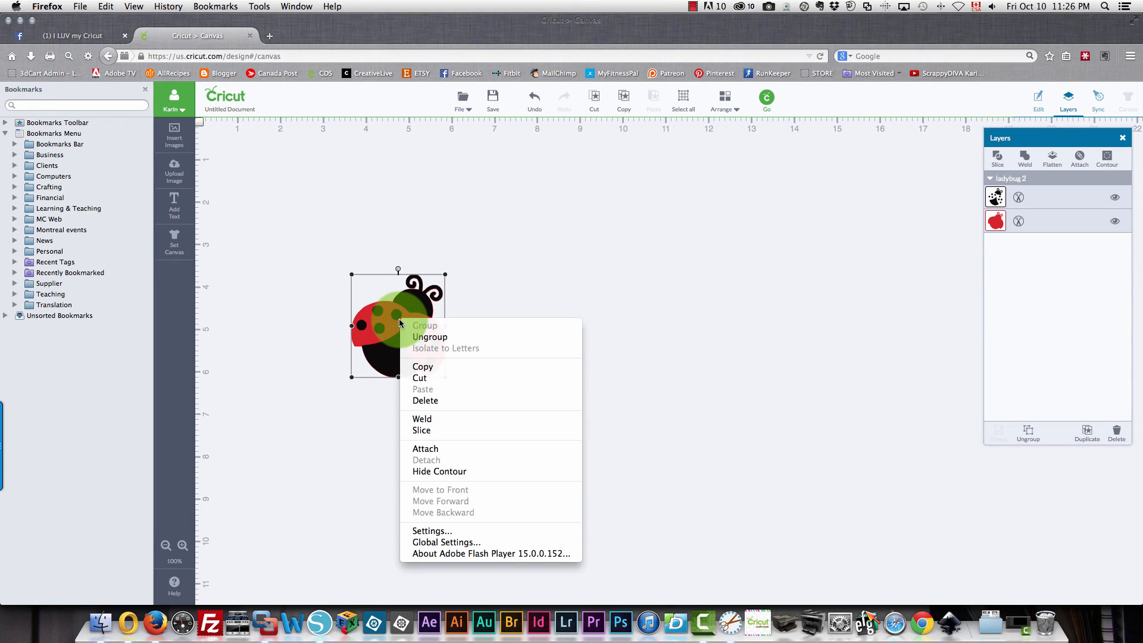
click(430, 337)
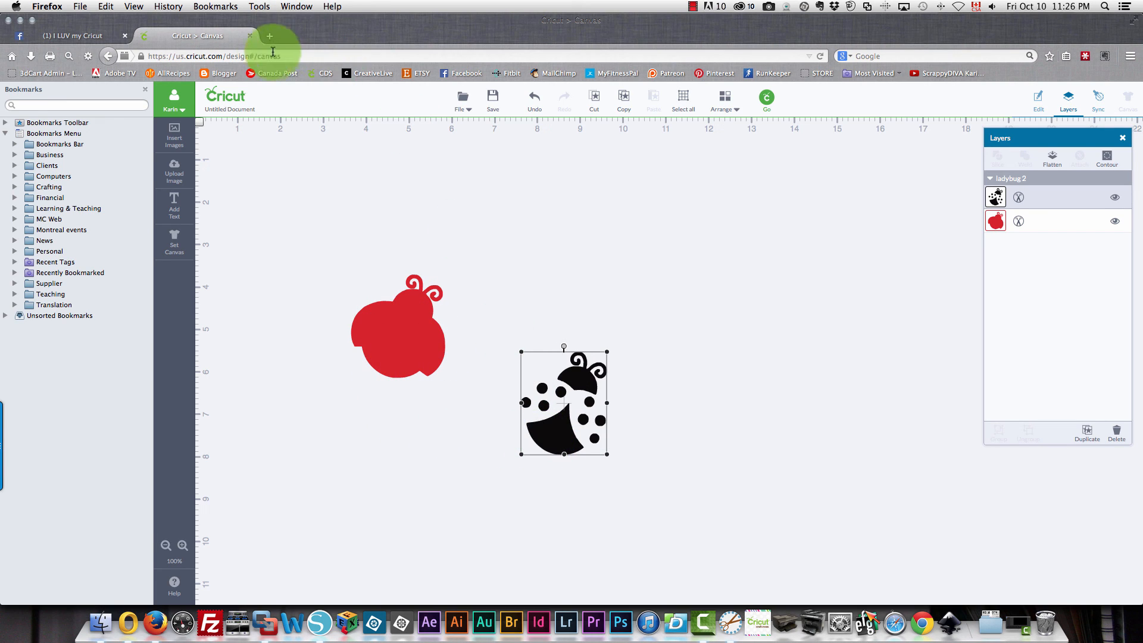
click(533, 99)
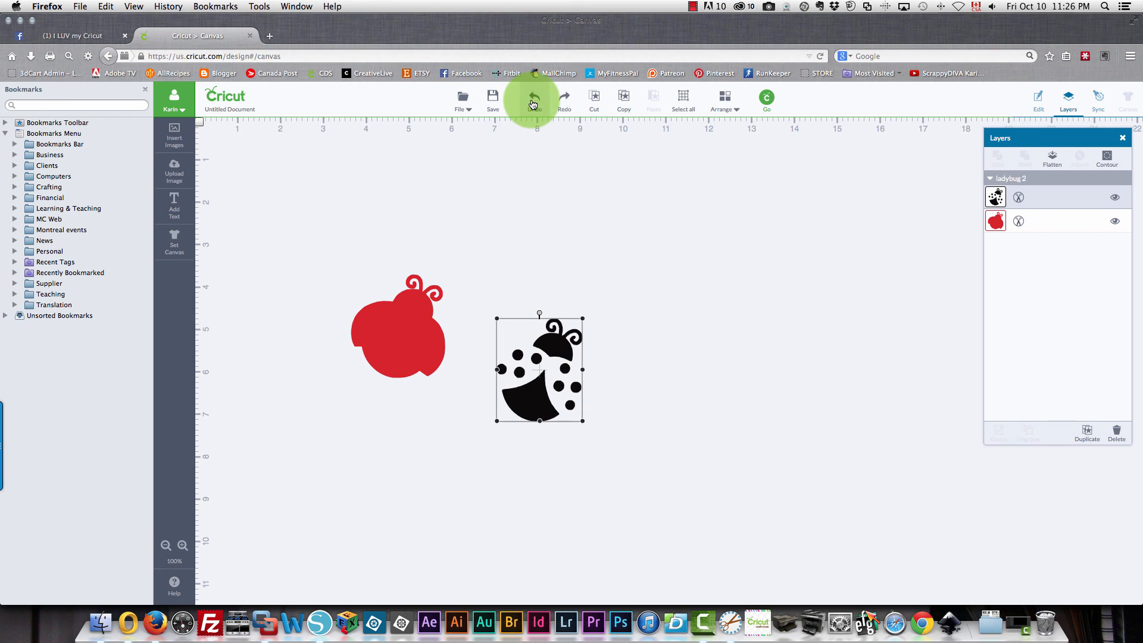
click(534, 99)
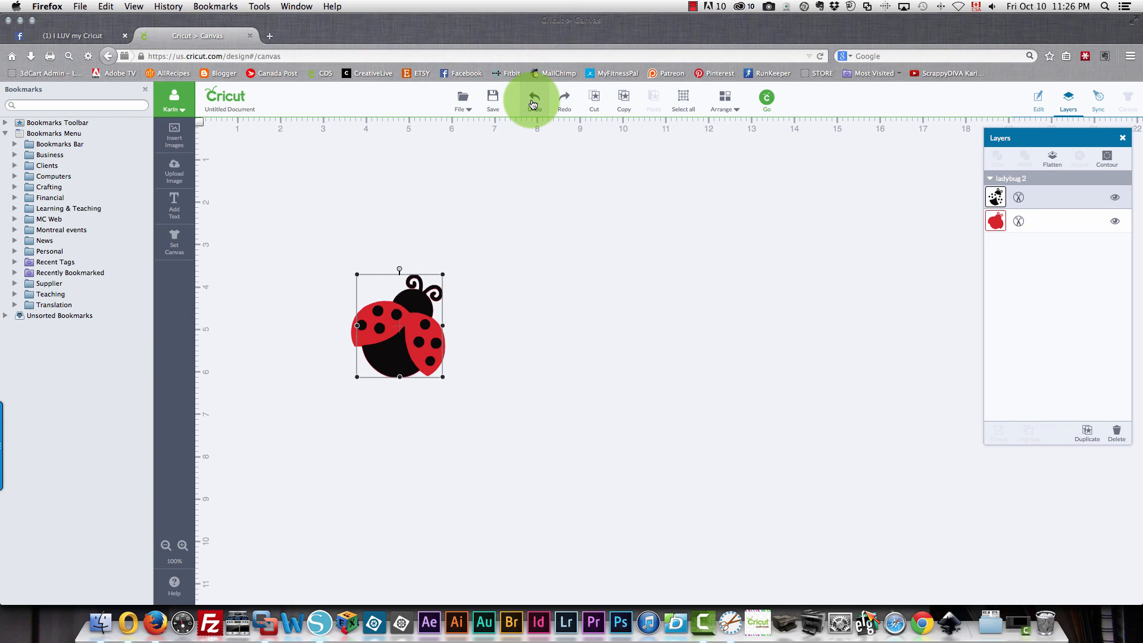
click(534, 99)
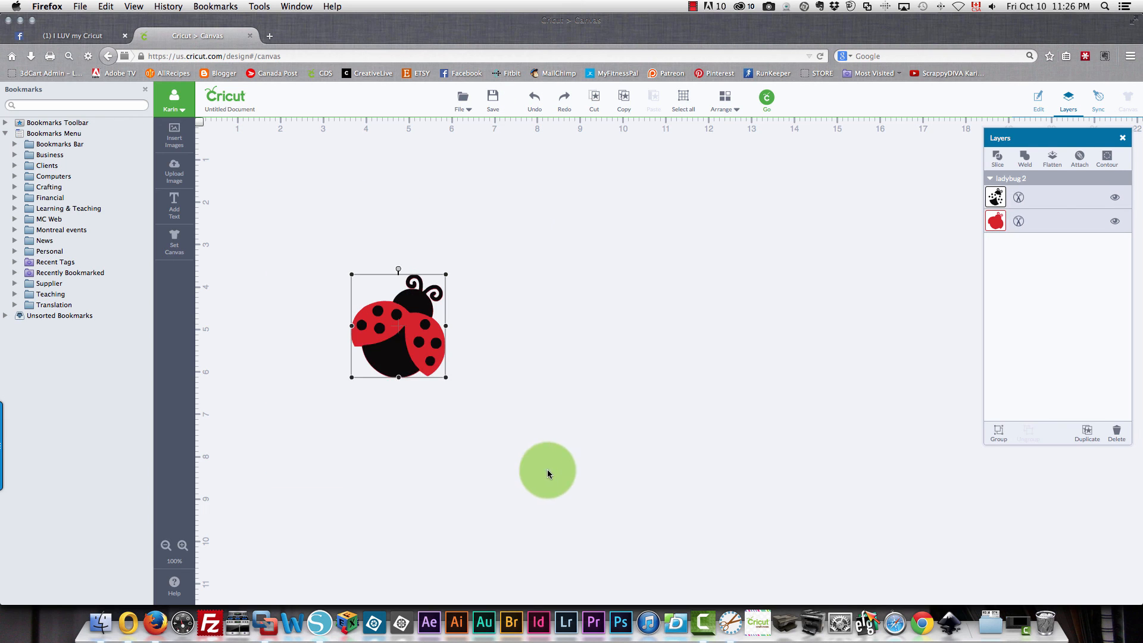
Group the ladybug pieces, enlarge it, then ungroup them again
right_click(399, 326)
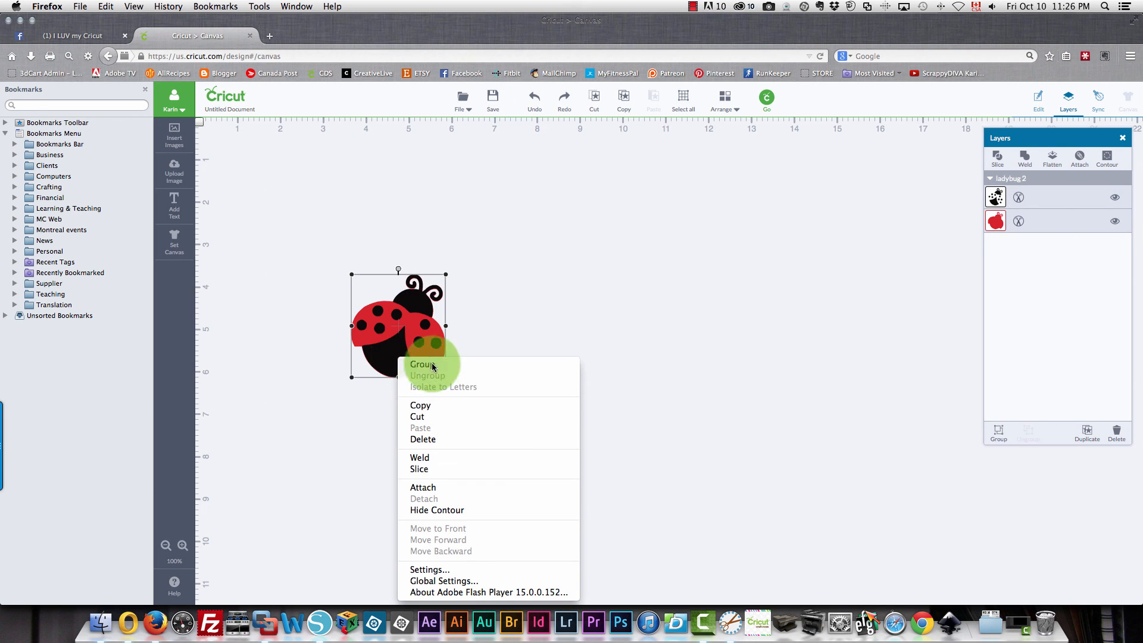
click(421, 365)
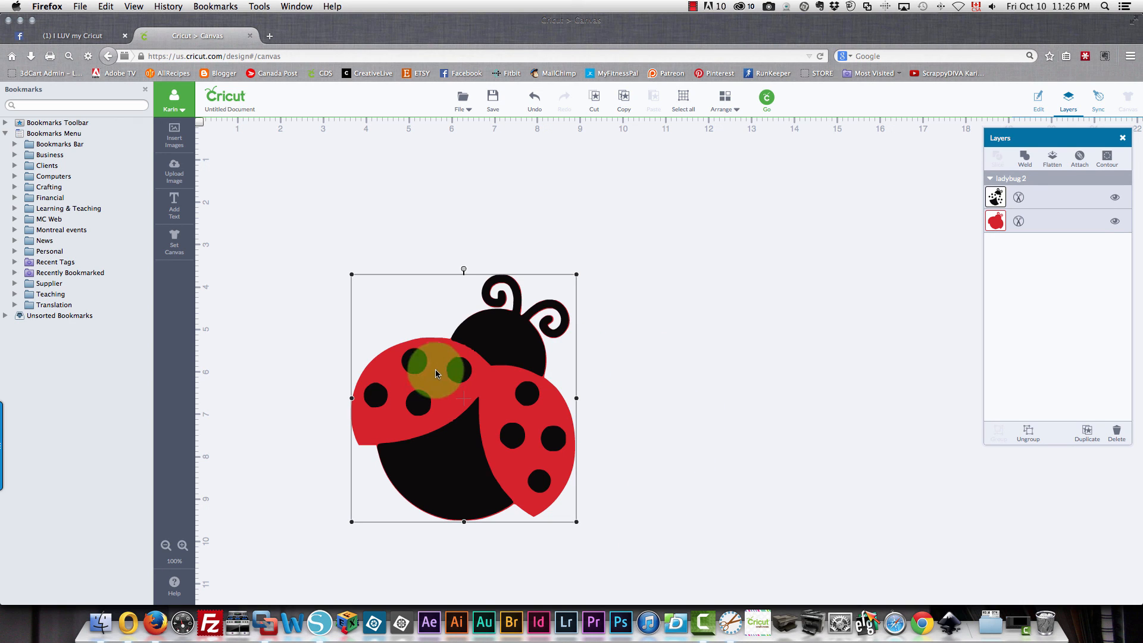
right_click(436, 374)
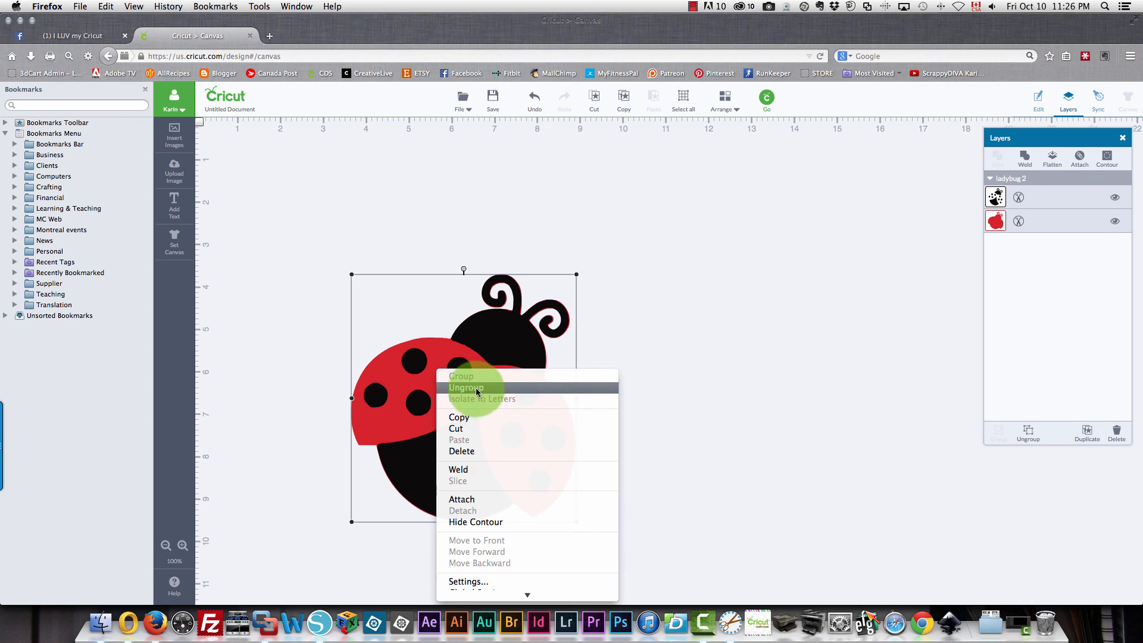
click(467, 387)
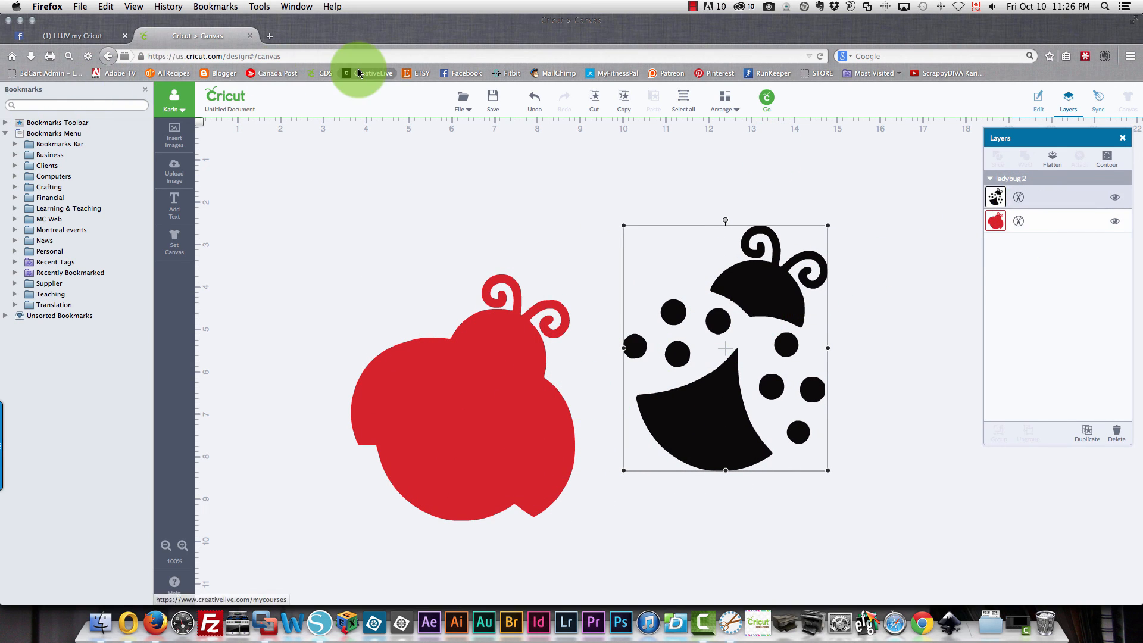
mouse_move(514, 100)
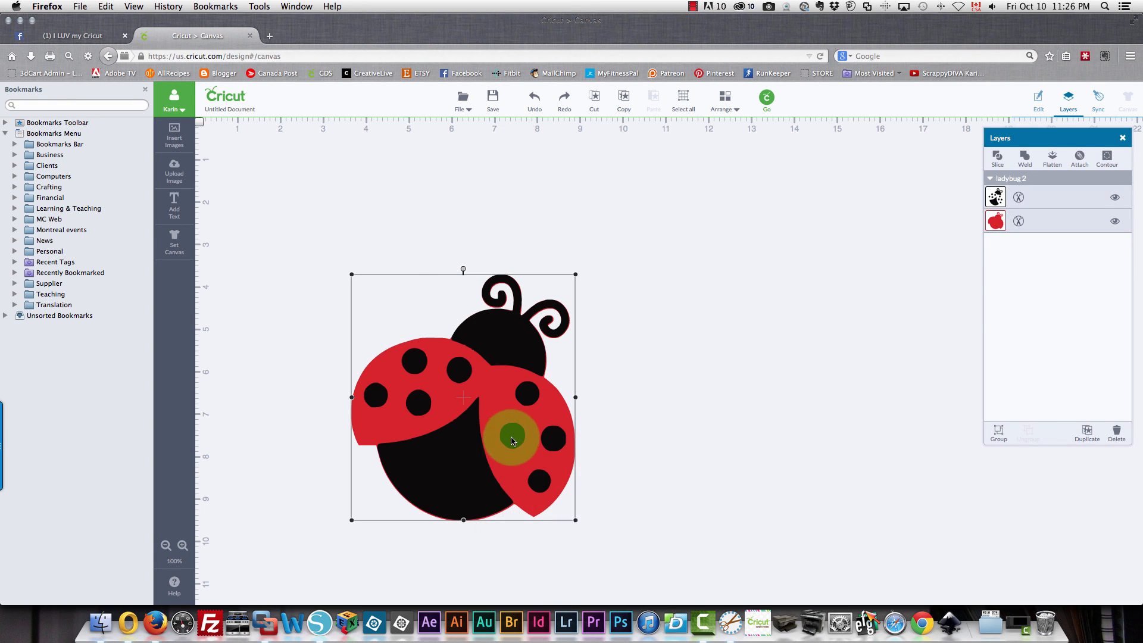
Select the whole ladybug and flatten it into one printable layer
click(1025, 158)
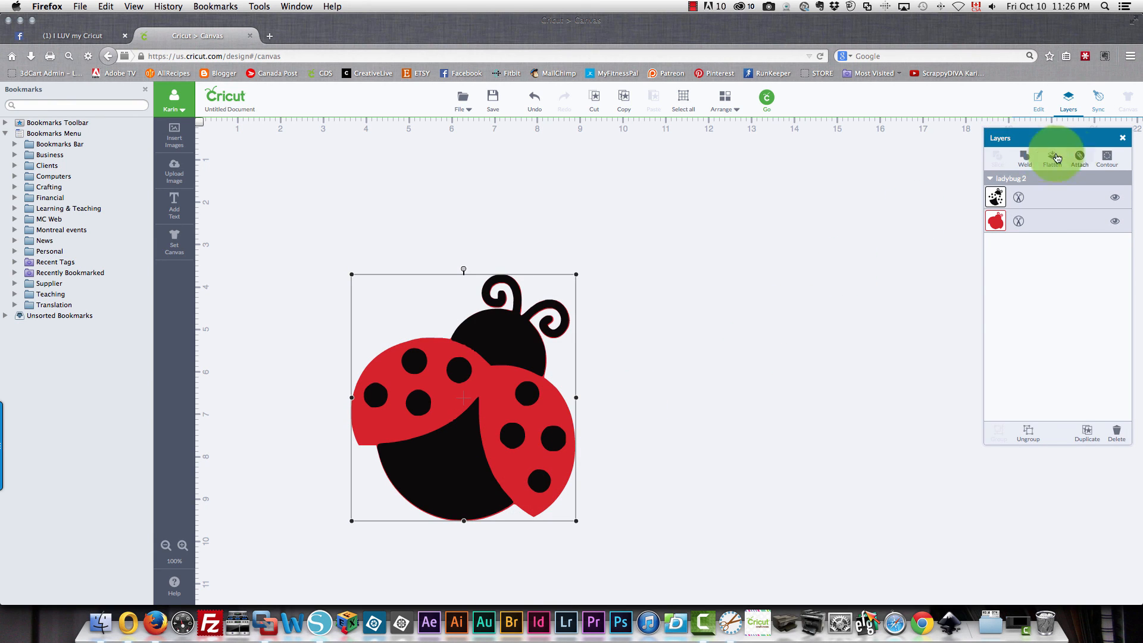
click(1051, 159)
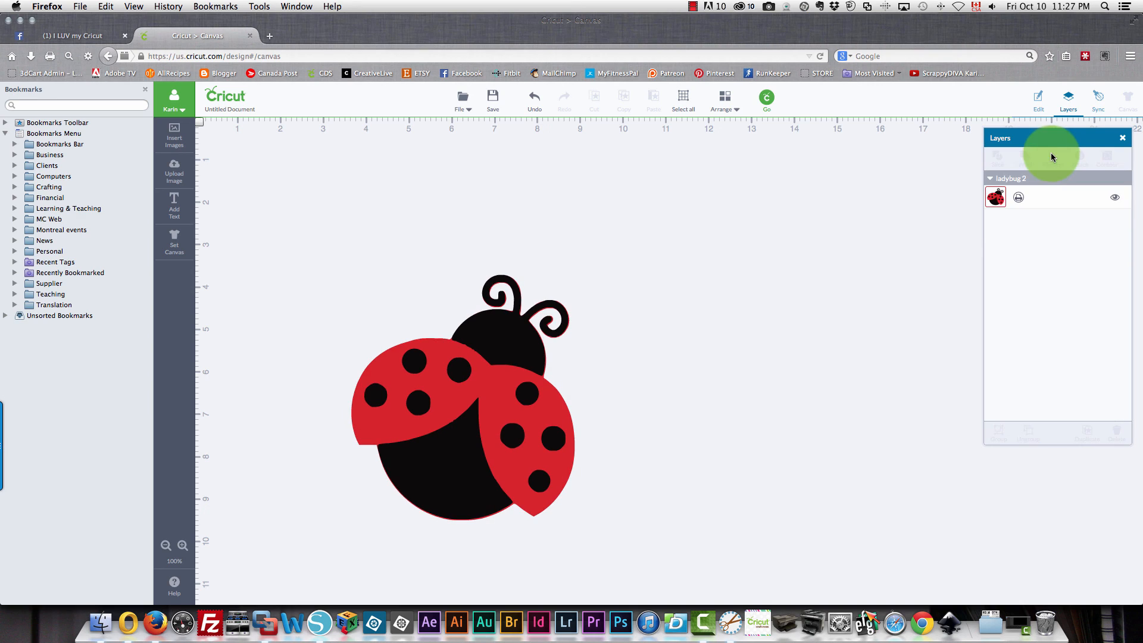